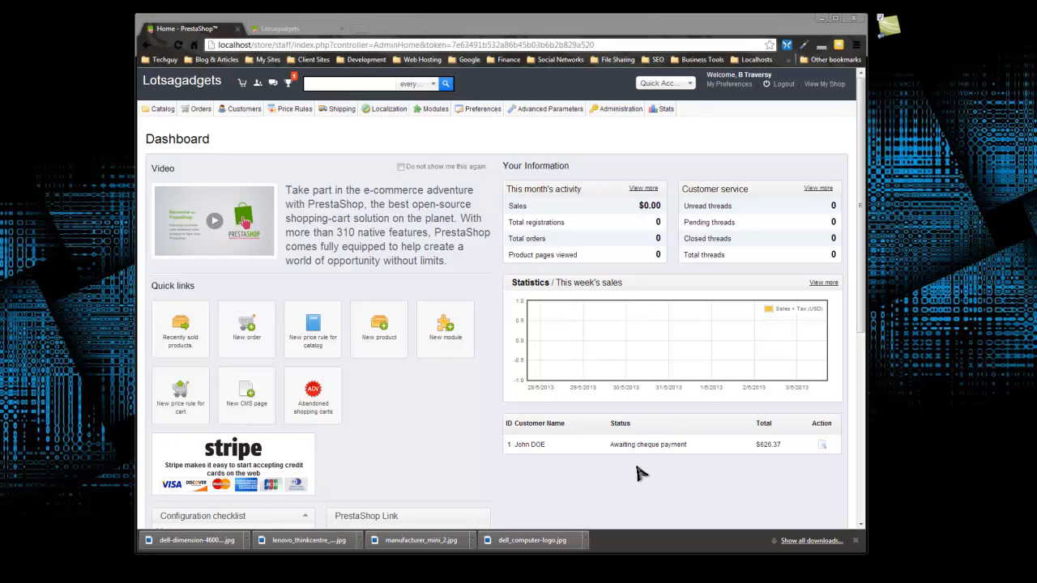
mouse_move(617, 424)
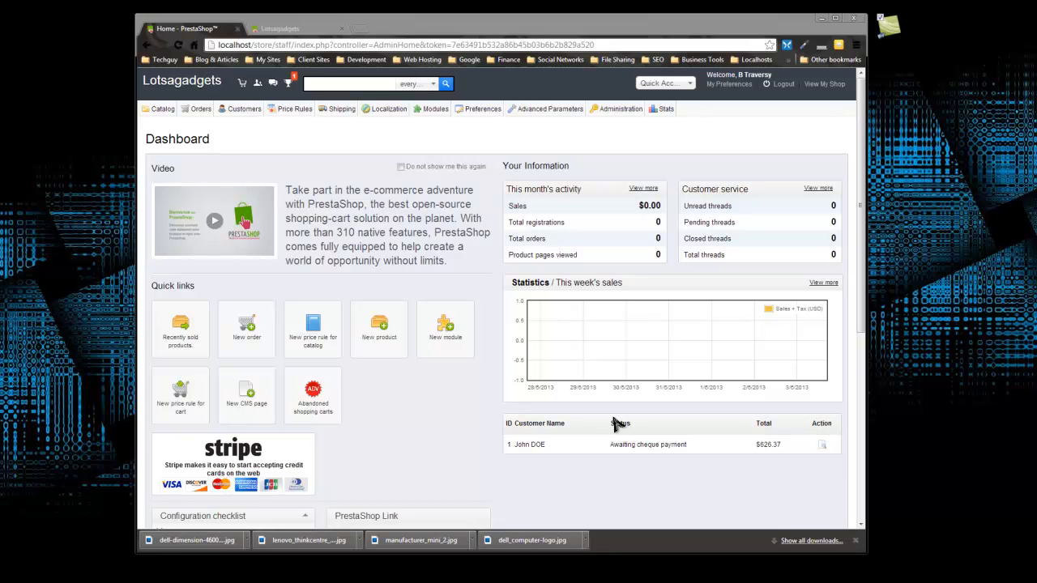
mouse_move(655, 377)
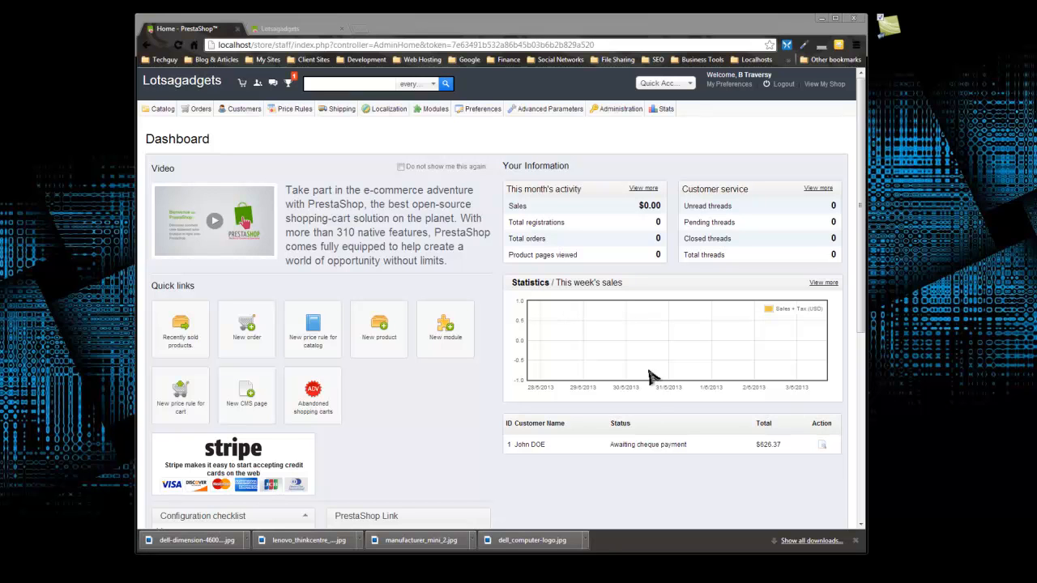
mouse_move(457, 209)
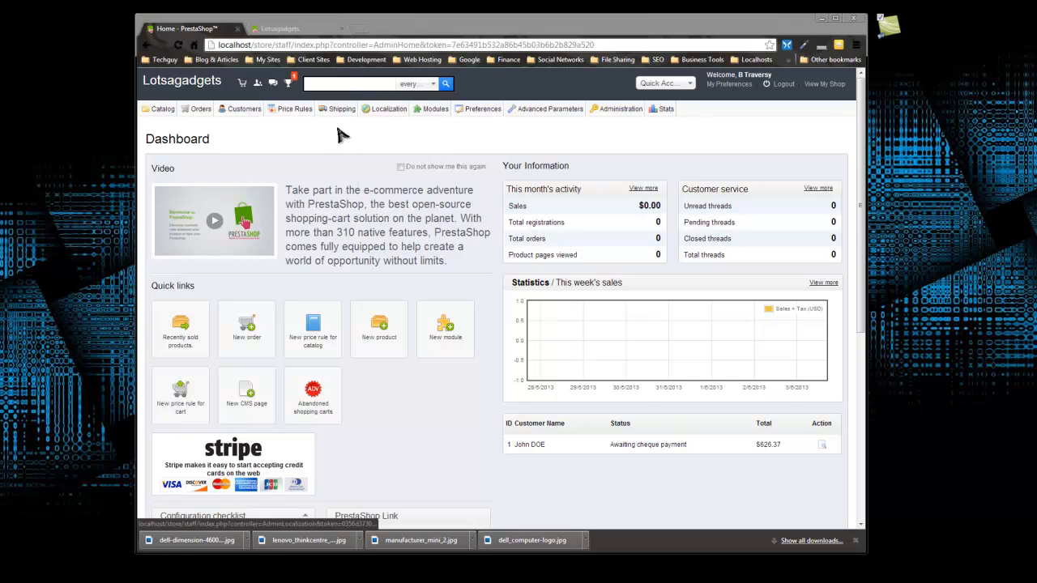
Step: In Localization > Countries, switch United Kingdom's status to enabled
left_click(389, 109)
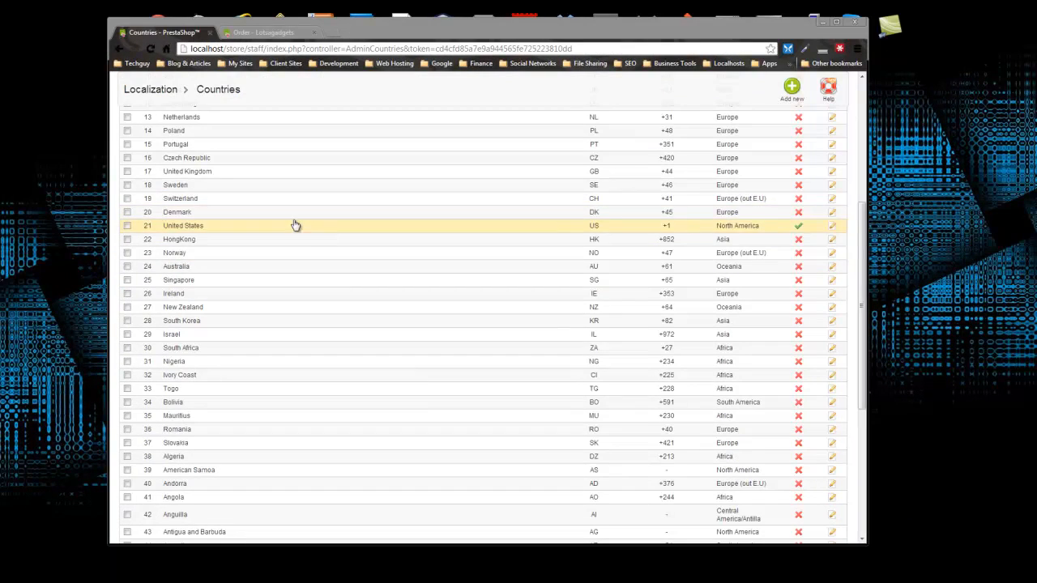
scroll("down", 3)
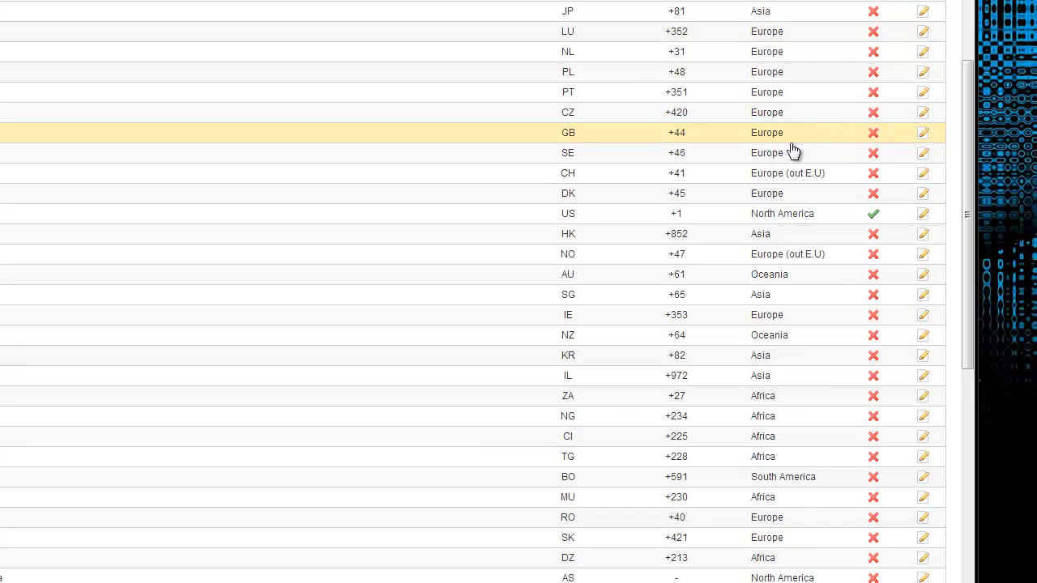
mouse_move(602, 226)
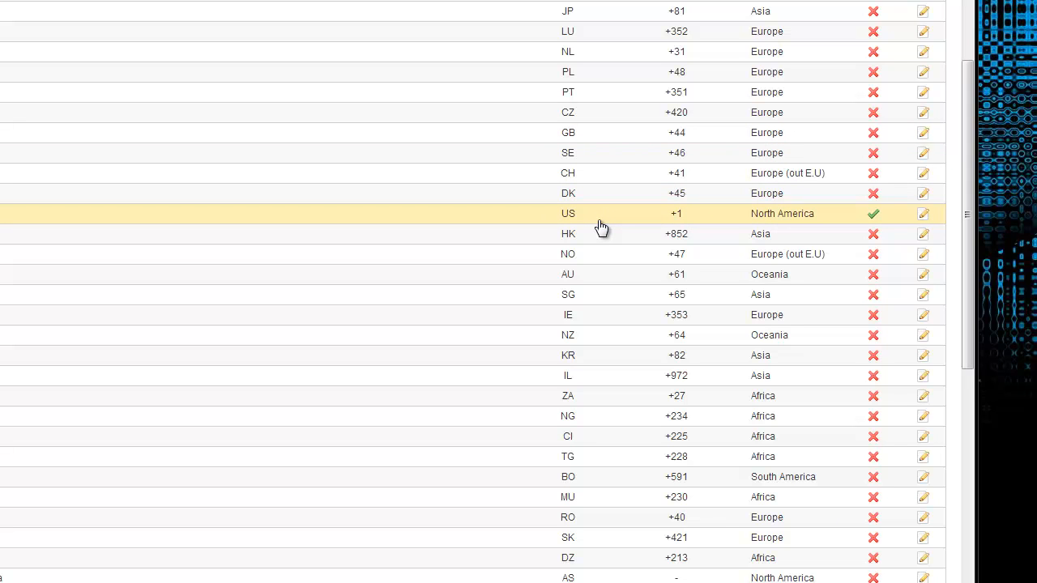
mouse_move(643, 229)
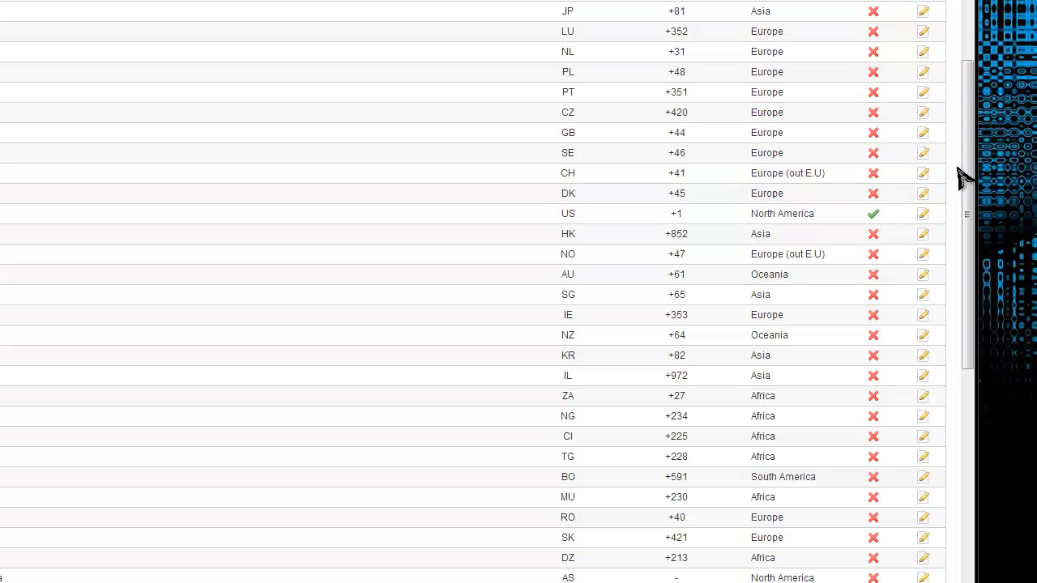
scroll("down", 3)
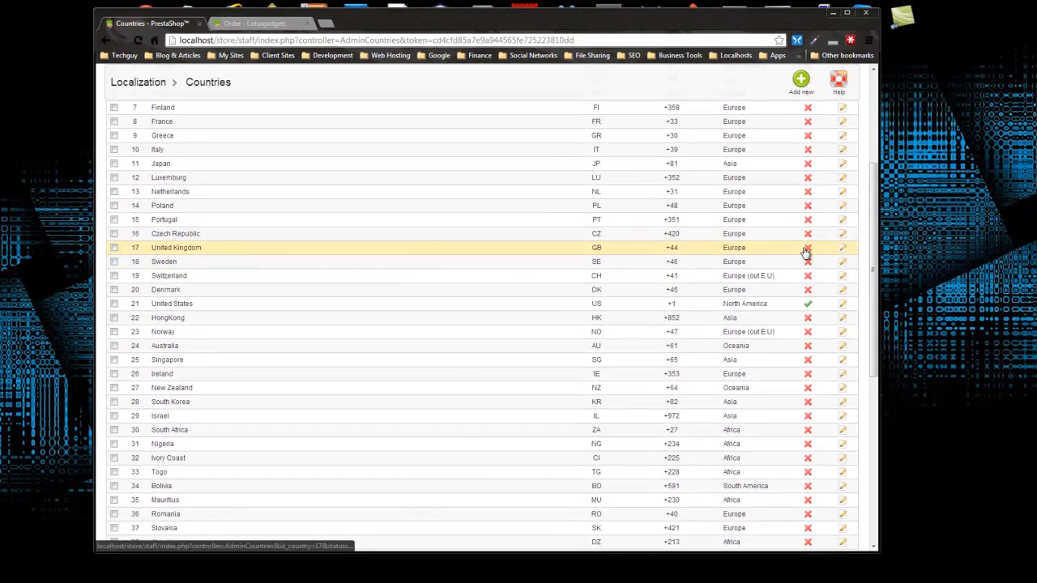
left_click(807, 248)
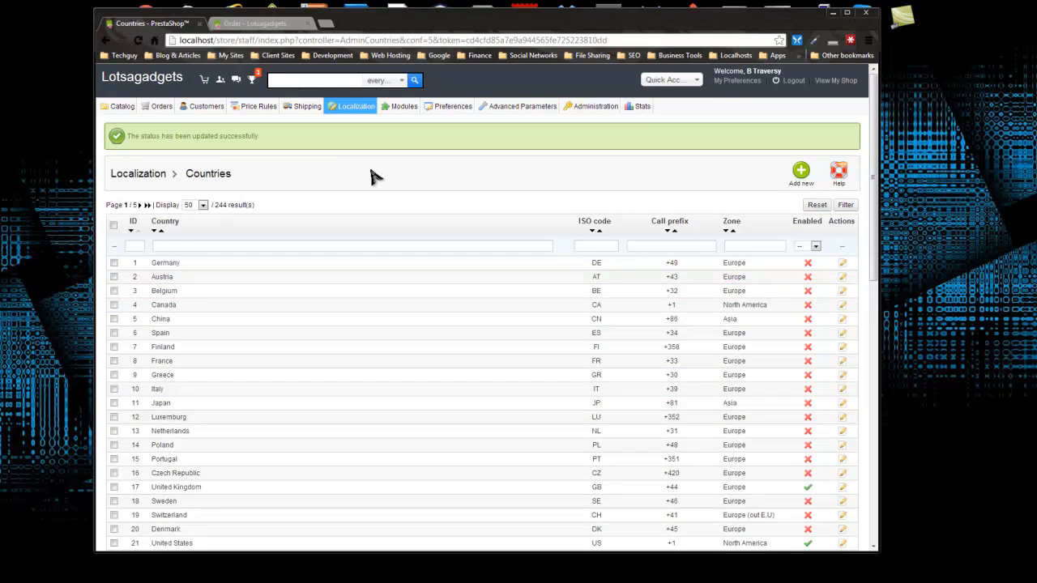
mouse_move(350, 144)
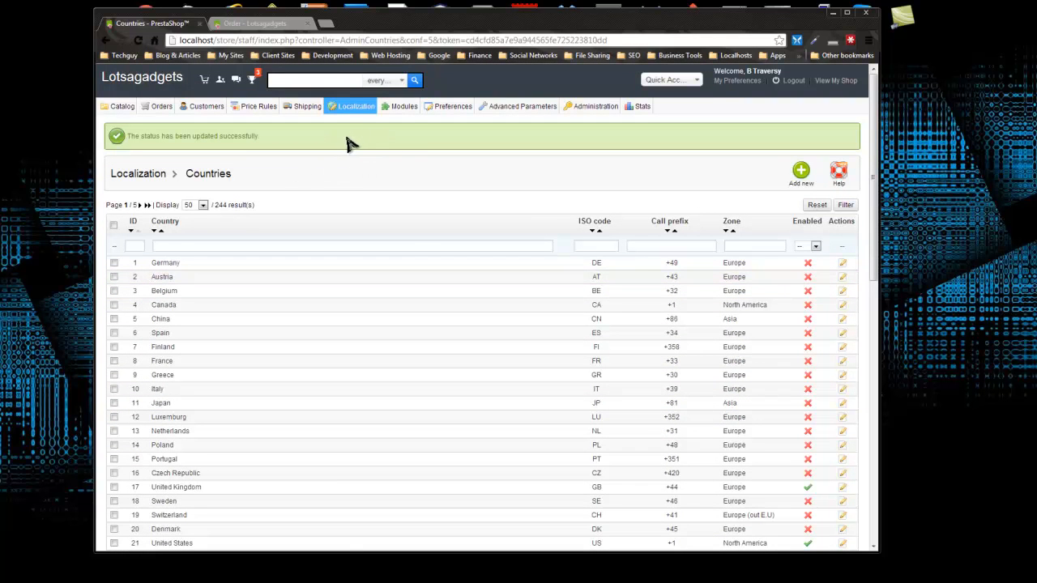
Step: Open Shipping > Carriers to list the Lotsagadgets and my carrier entries
left_click(307, 106)
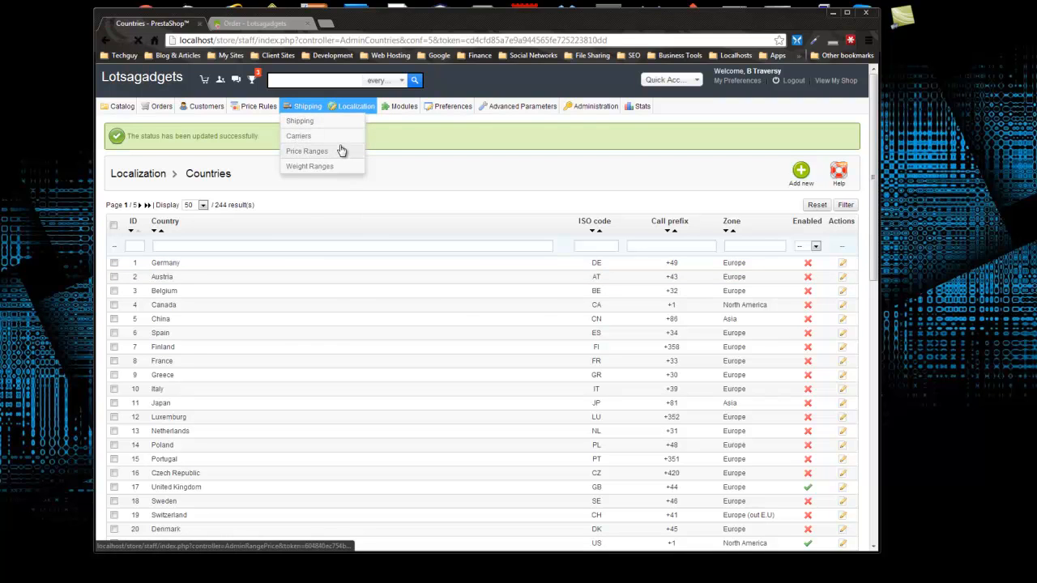
left_click(298, 136)
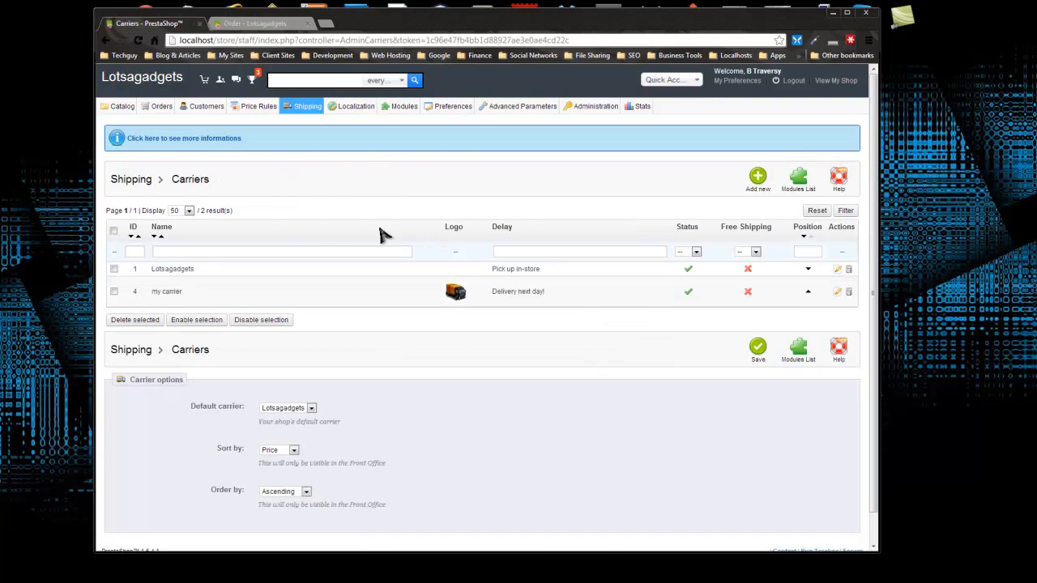
mouse_move(347, 291)
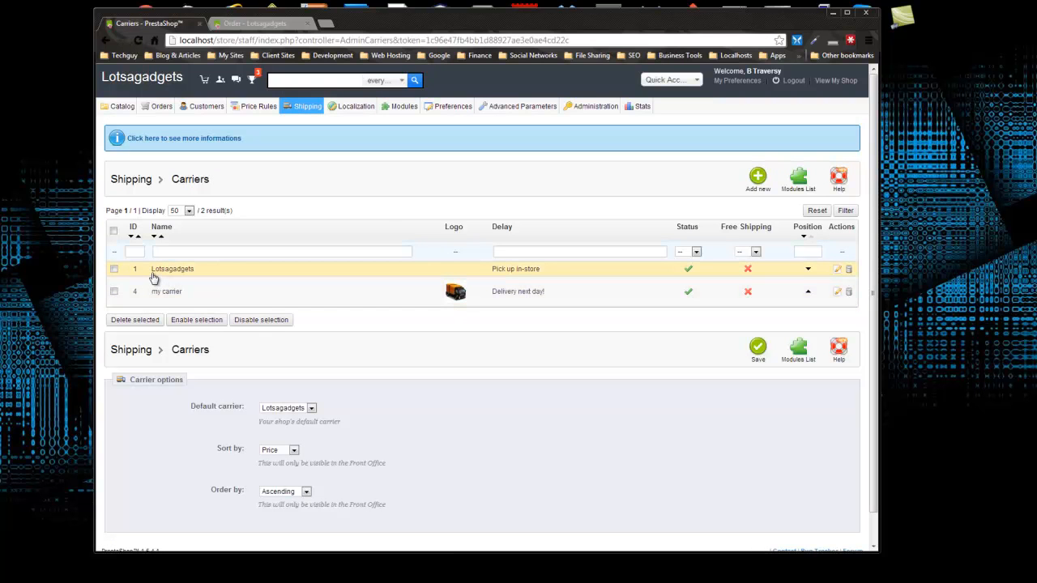
mouse_move(192, 276)
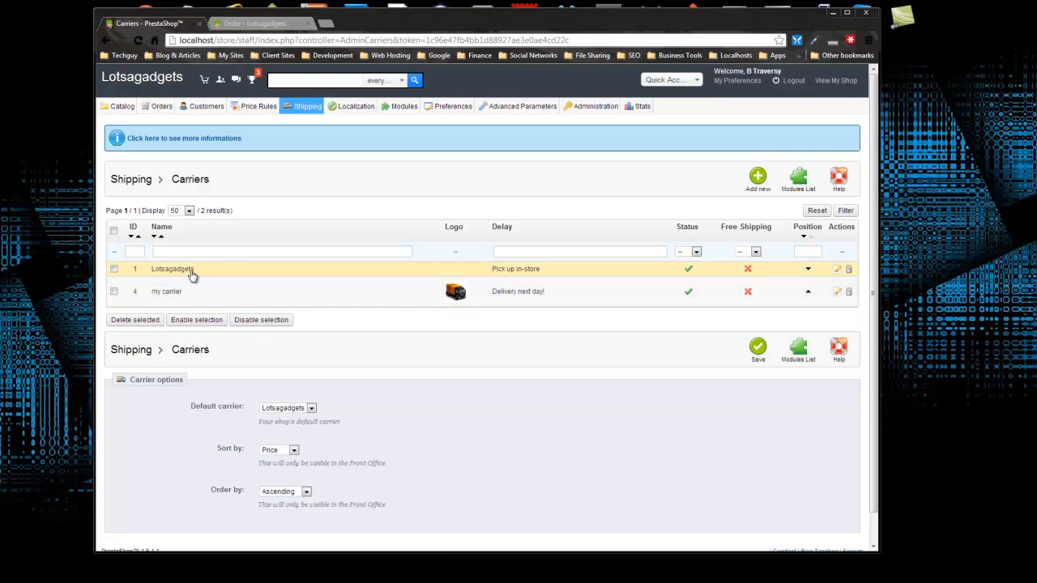
mouse_move(516, 274)
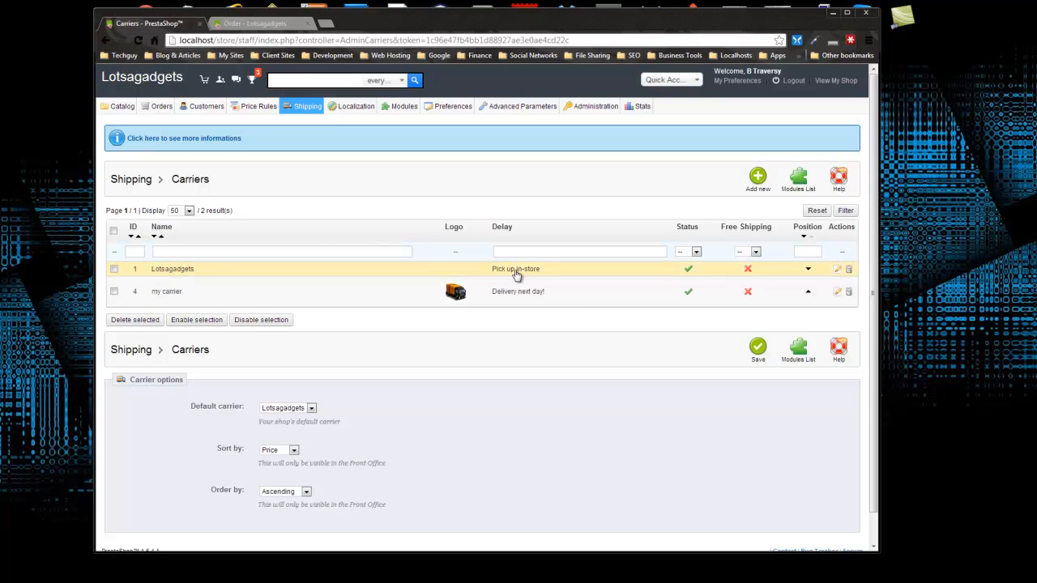
mouse_move(583, 272)
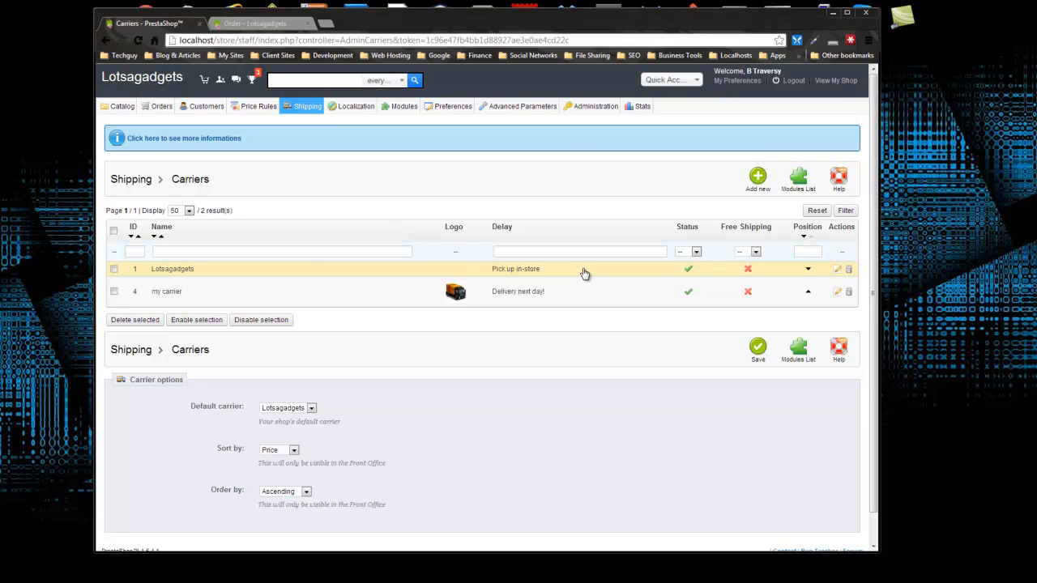
mouse_move(647, 273)
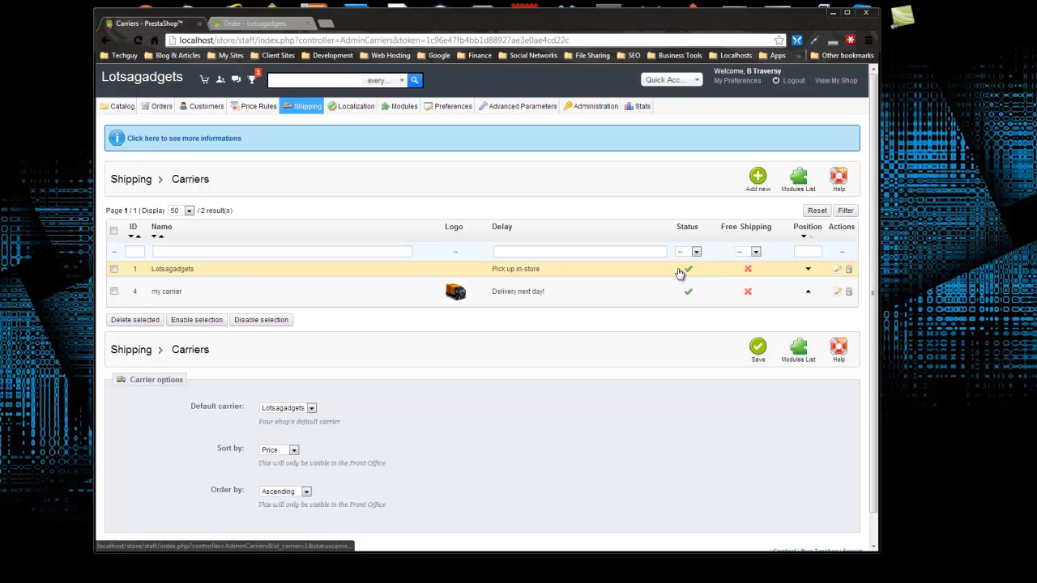
left_click(687, 268)
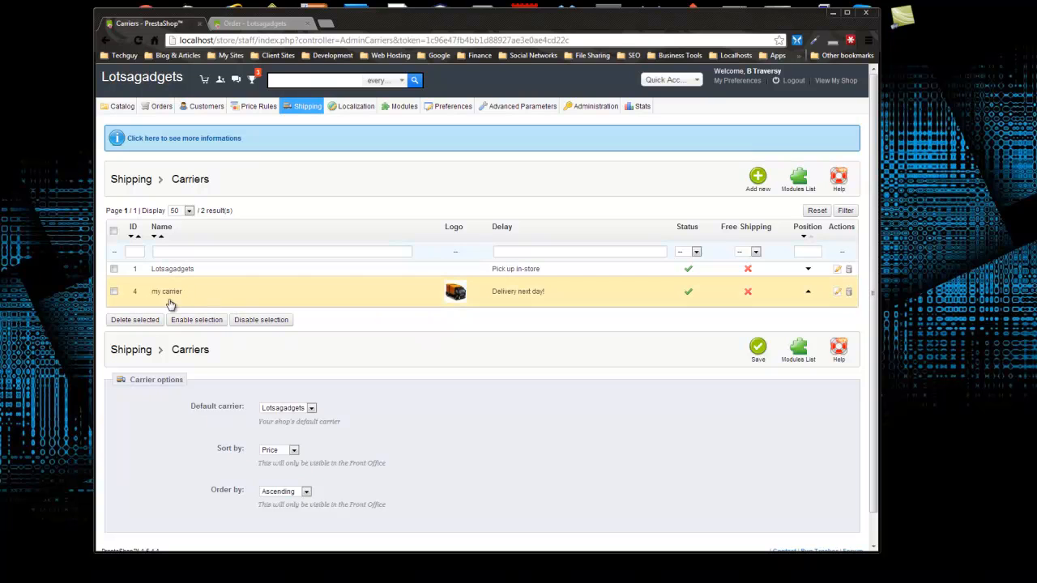
mouse_move(172, 299)
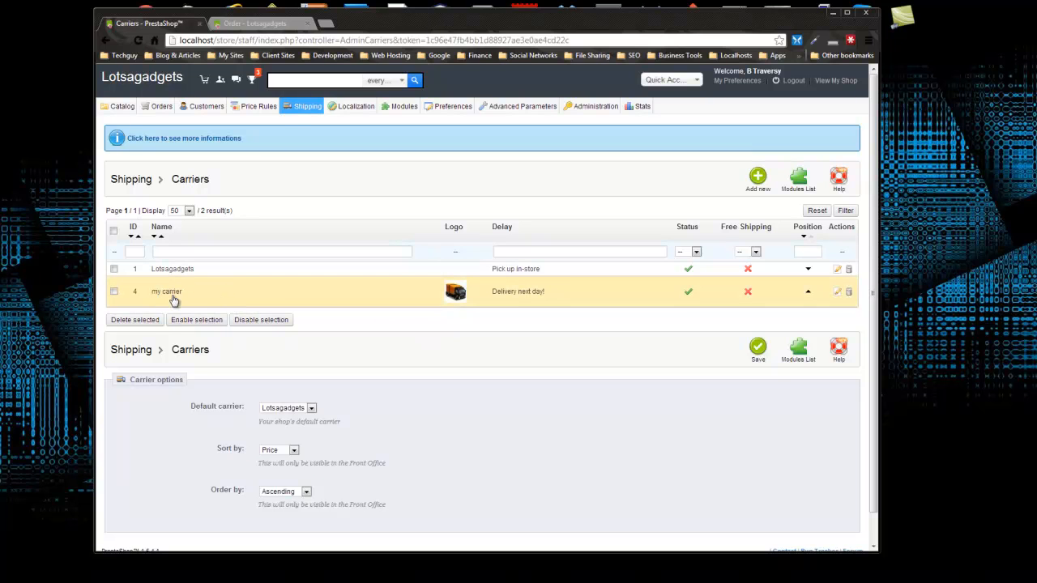
mouse_move(502, 301)
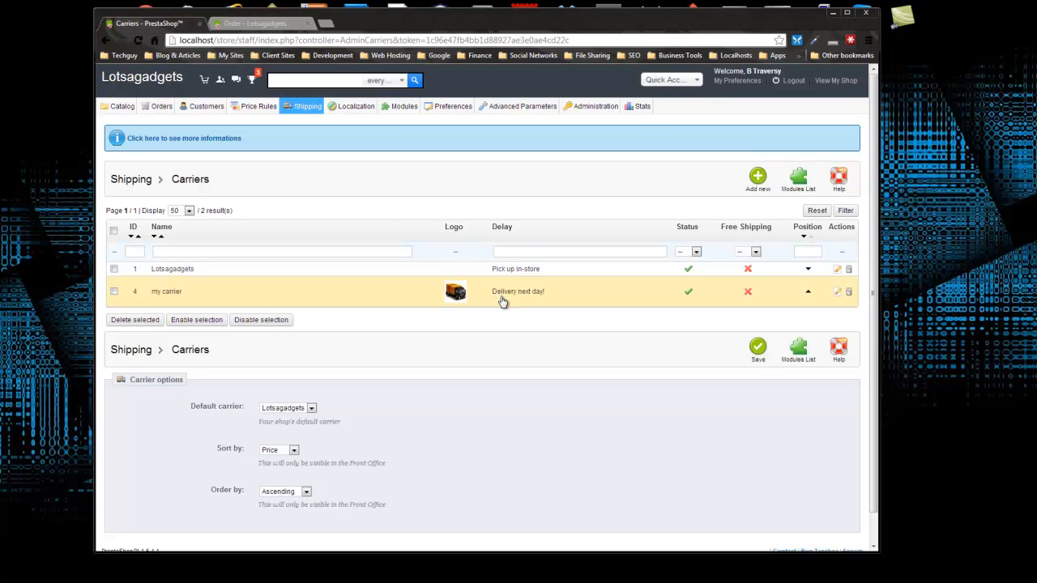
mouse_move(543, 303)
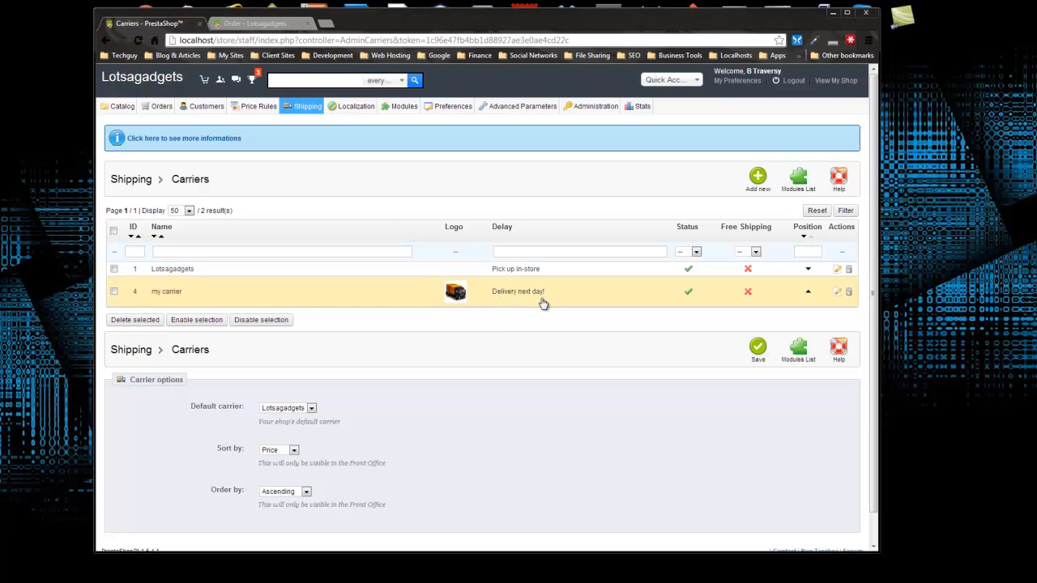
mouse_move(636, 280)
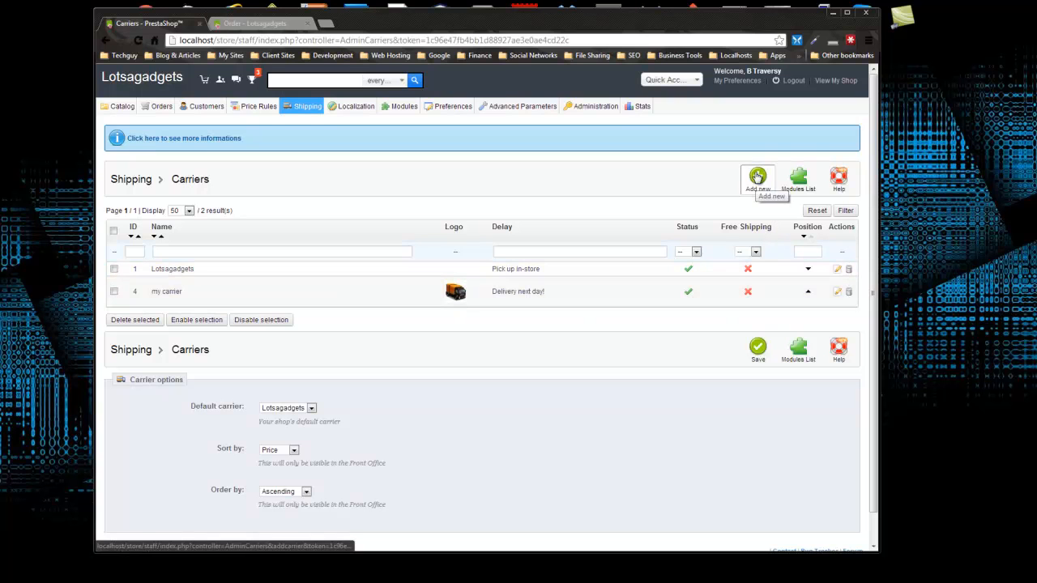
Step: Start a new carrier named Standard with transit time '5 - 7 Days'
left_click(757, 175)
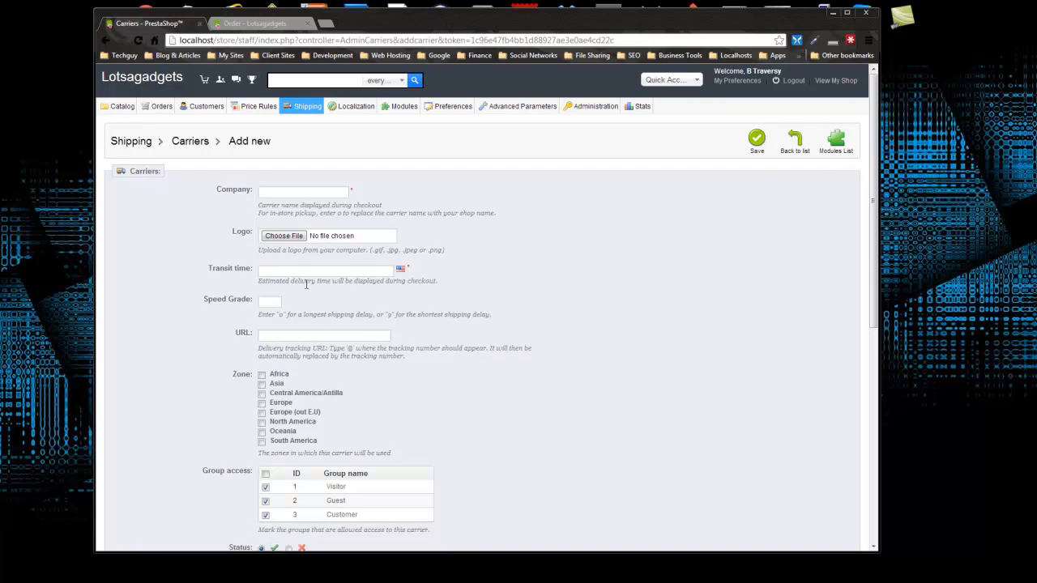
left_click(303, 190)
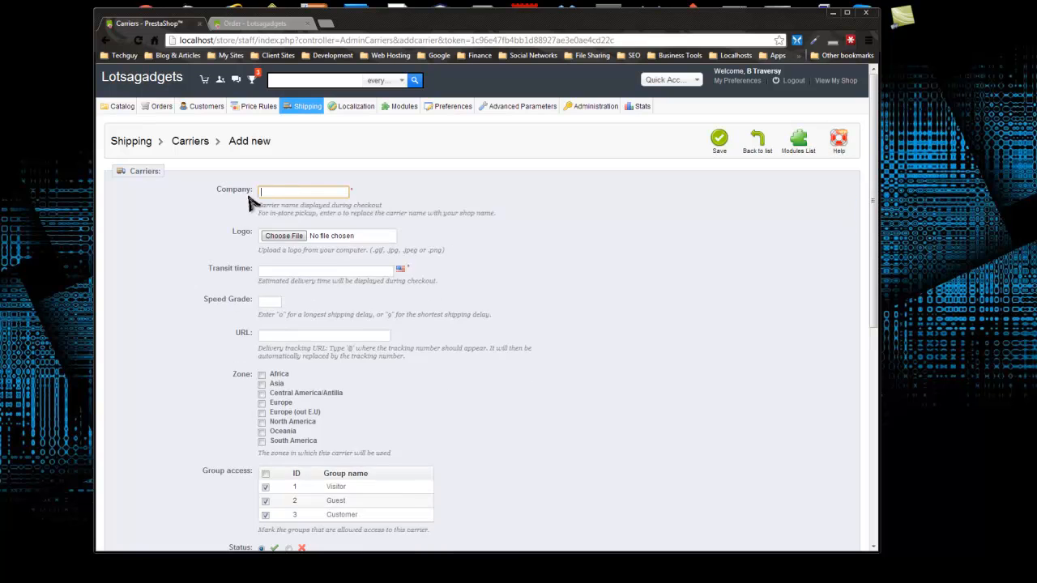
left_click(304, 192)
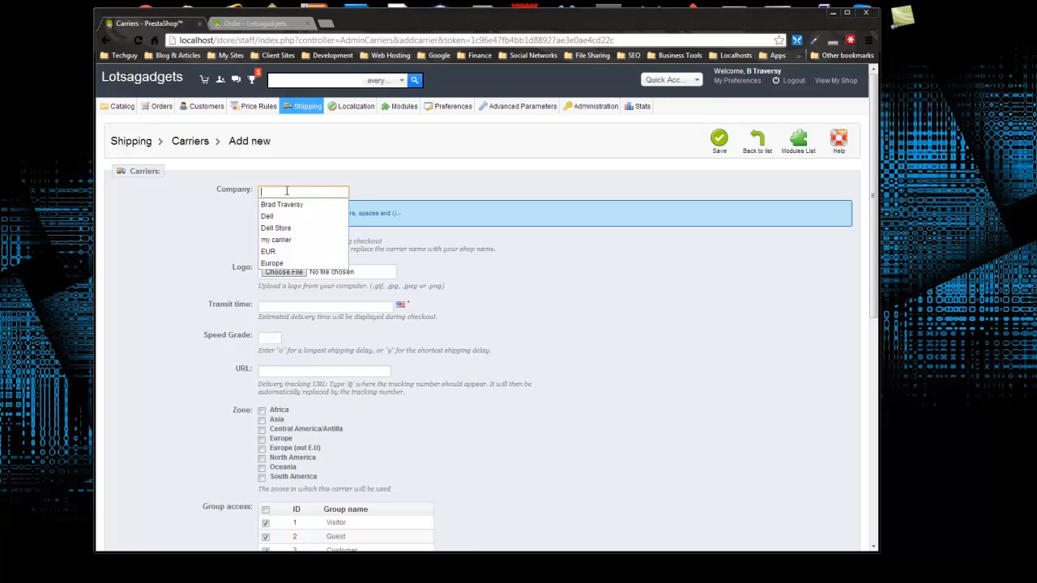
type("Stan")
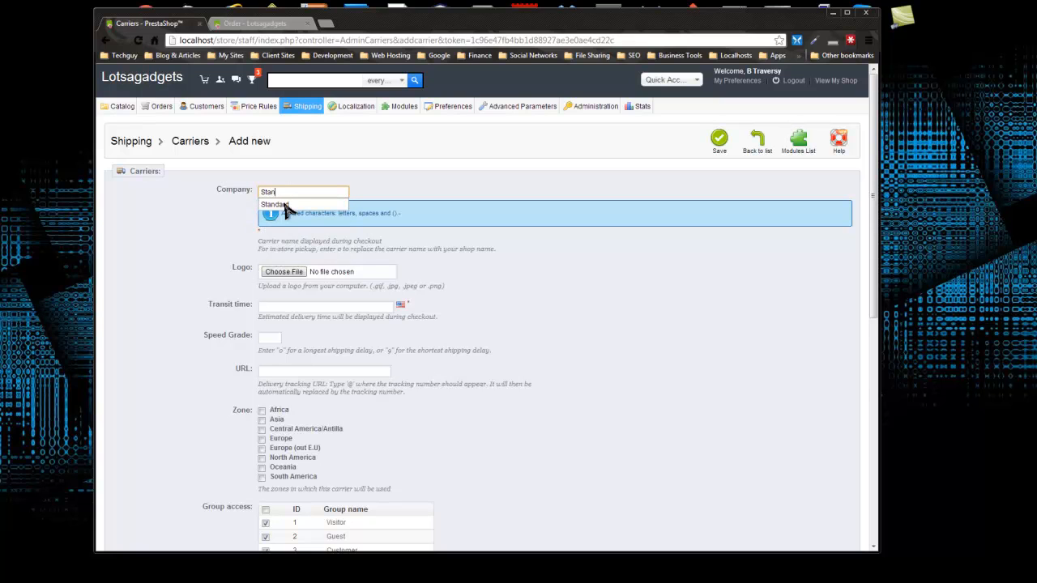
left_click(275, 204)
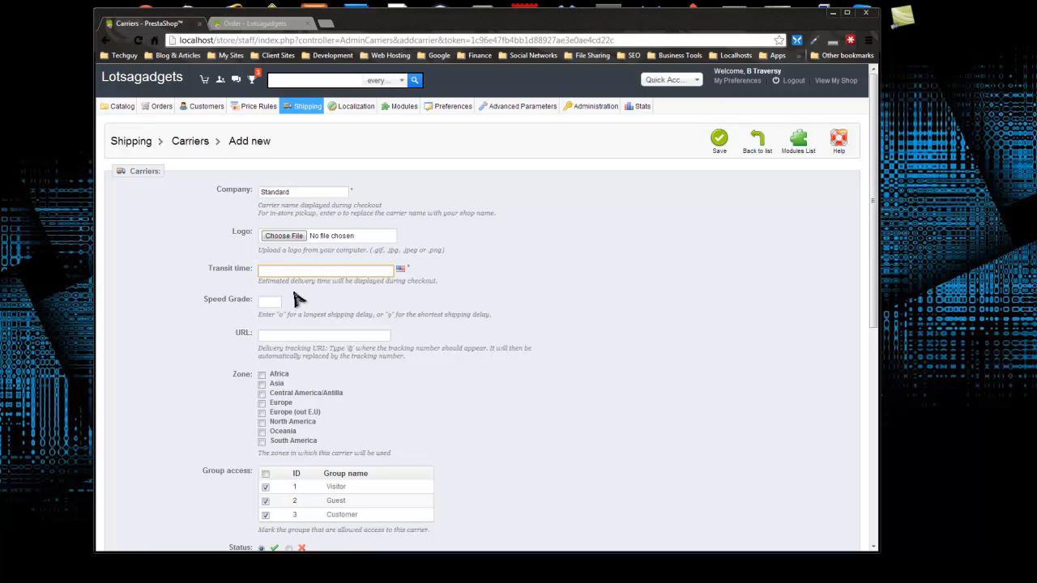
type("5 - 7")
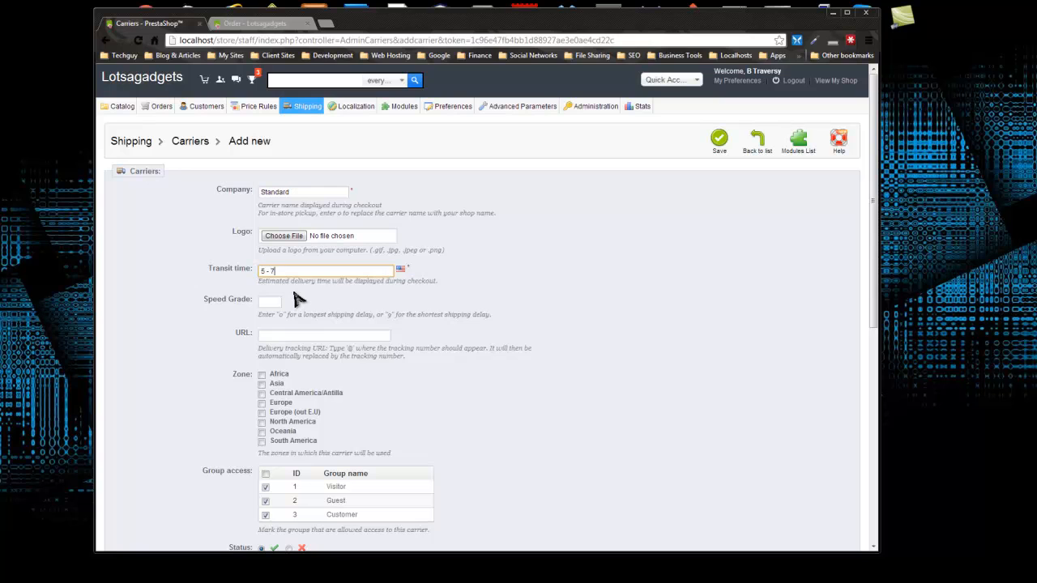
type("Days")
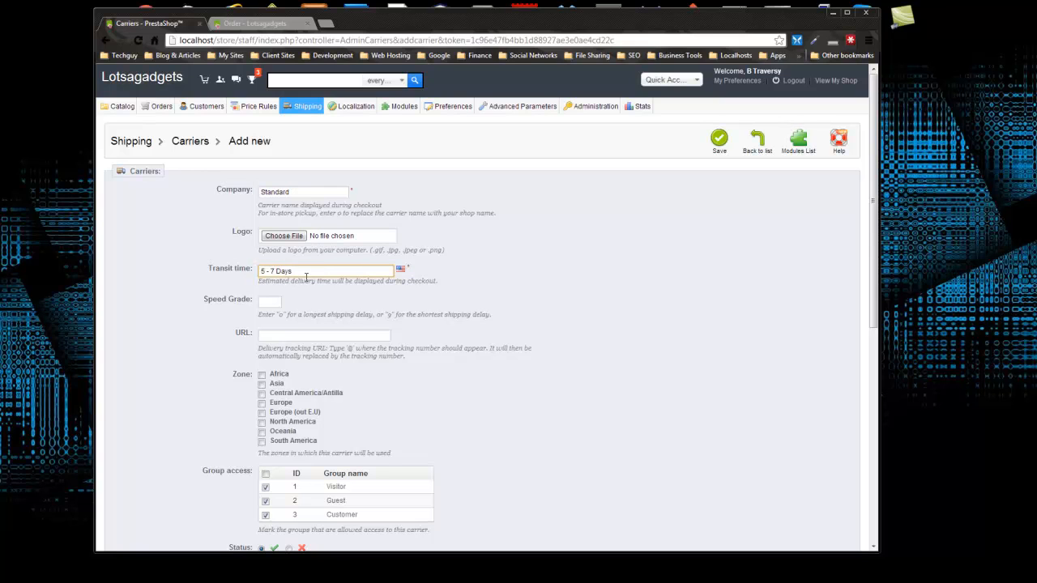
Step: Enter 5 as the carrier's speed grade
left_click(270, 302)
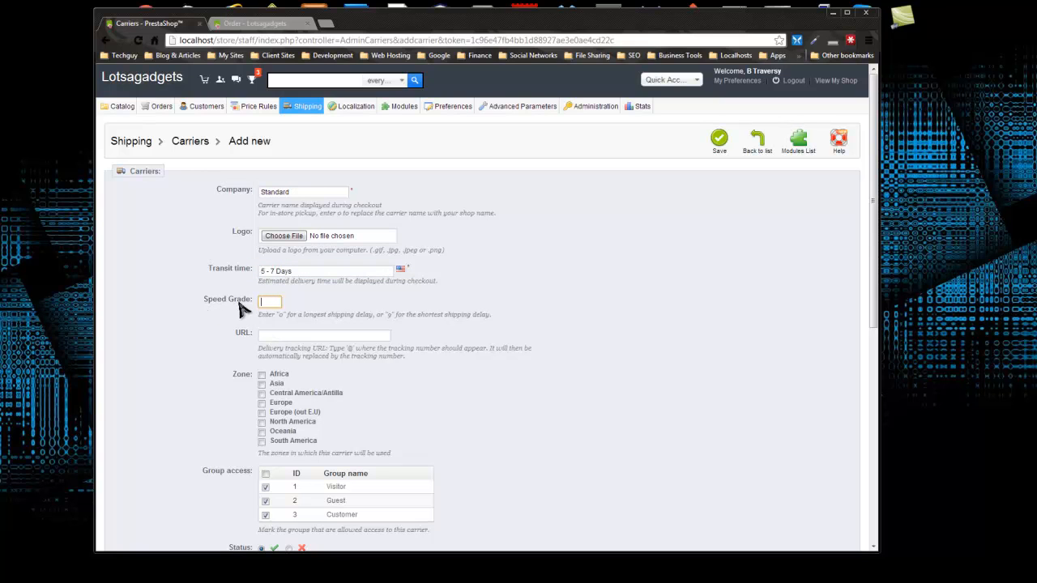
mouse_move(302, 316)
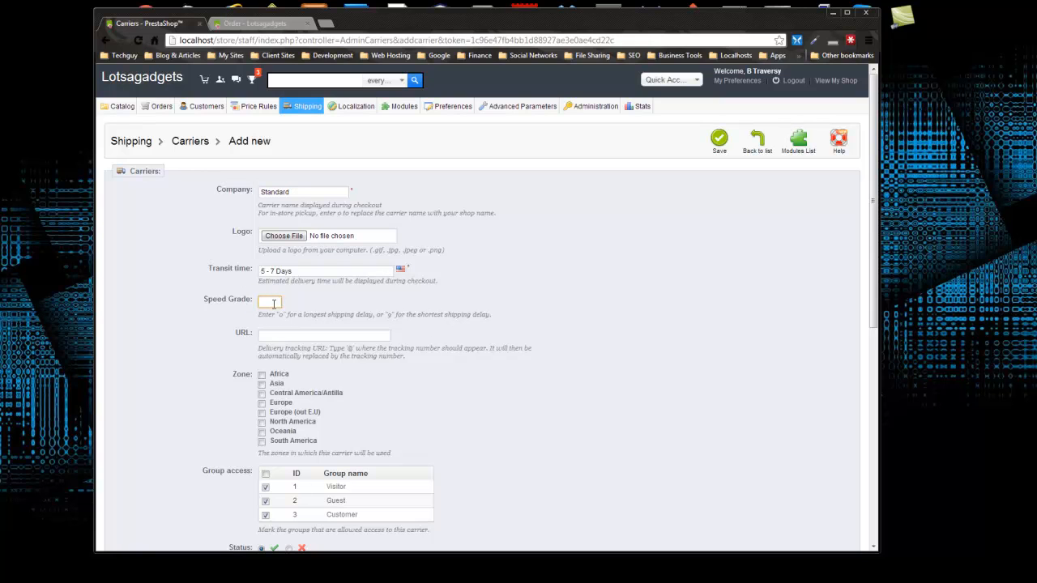
type("5")
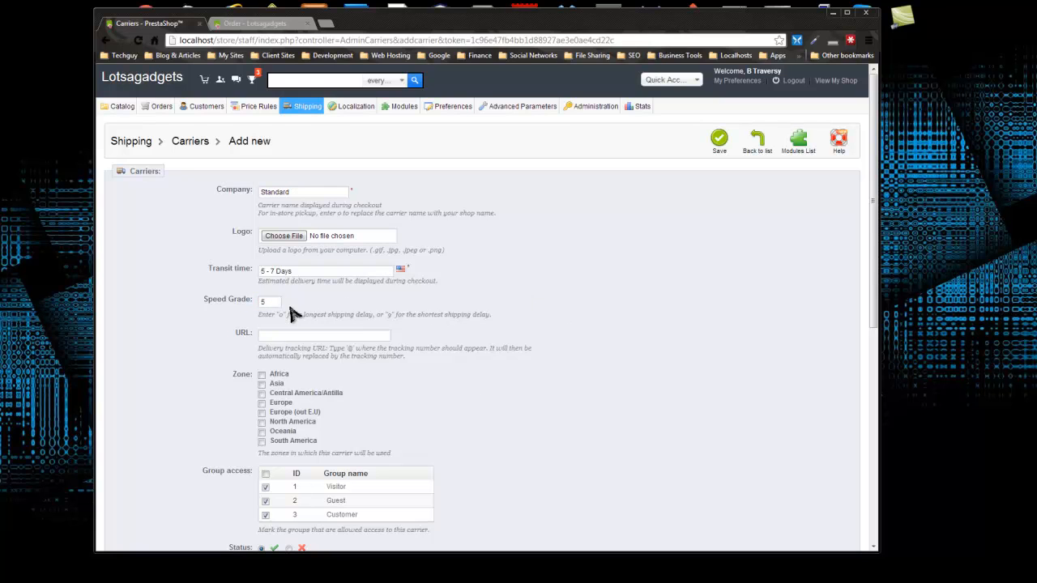
mouse_move(326, 314)
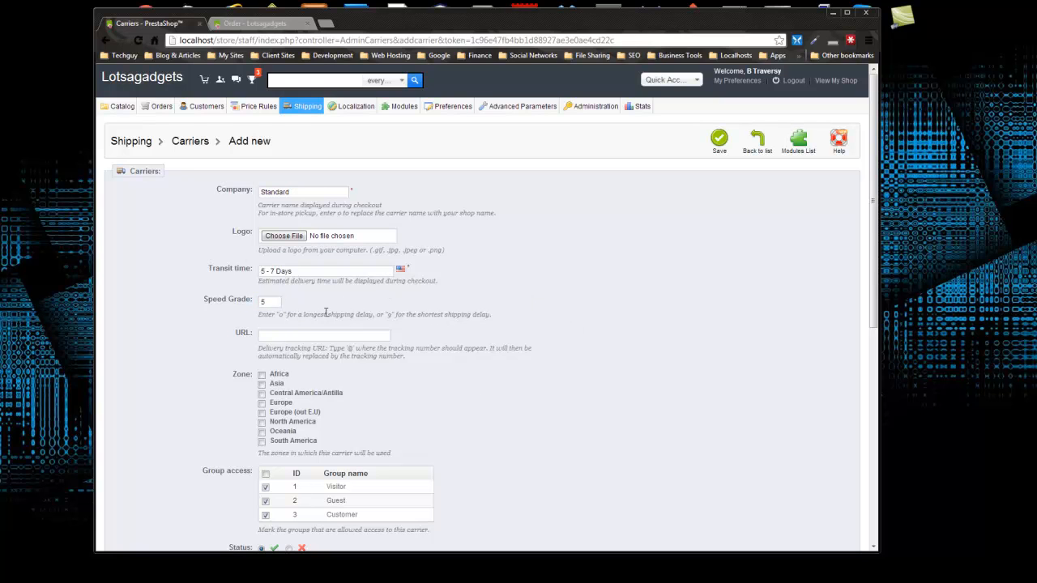
left_click(269, 301)
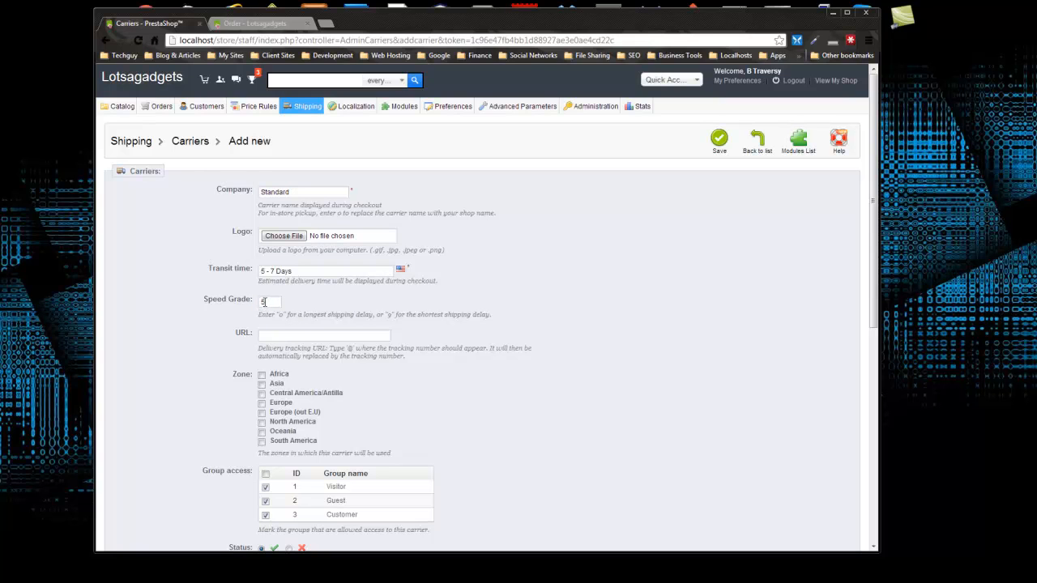
type("5")
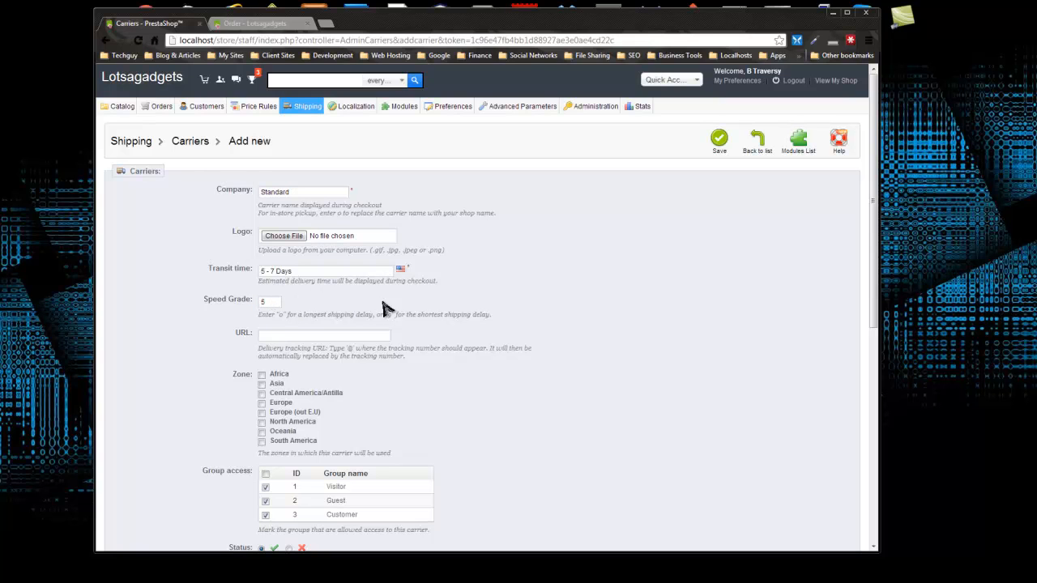
mouse_move(451, 334)
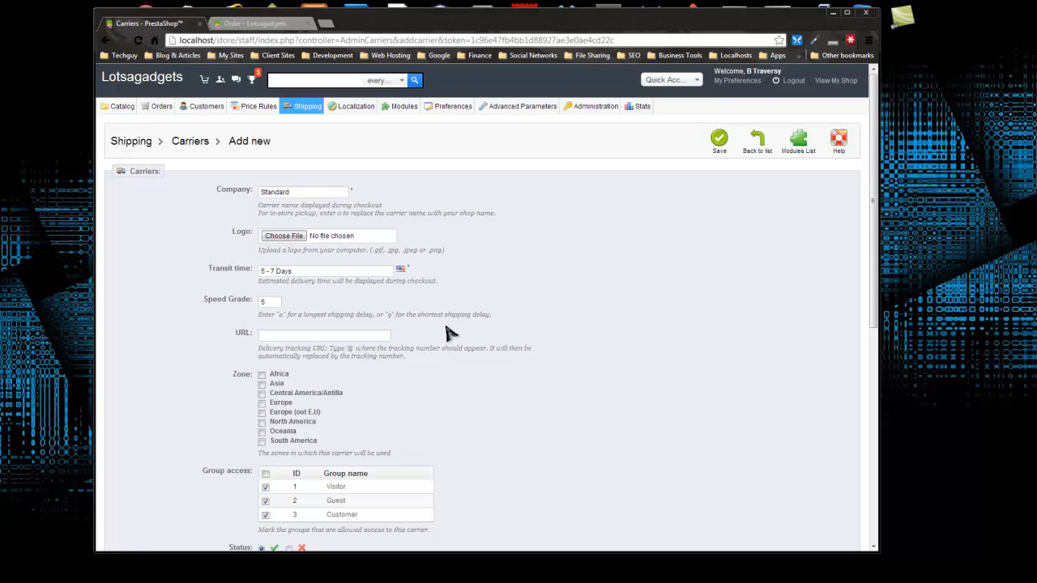
scroll("down", 3)
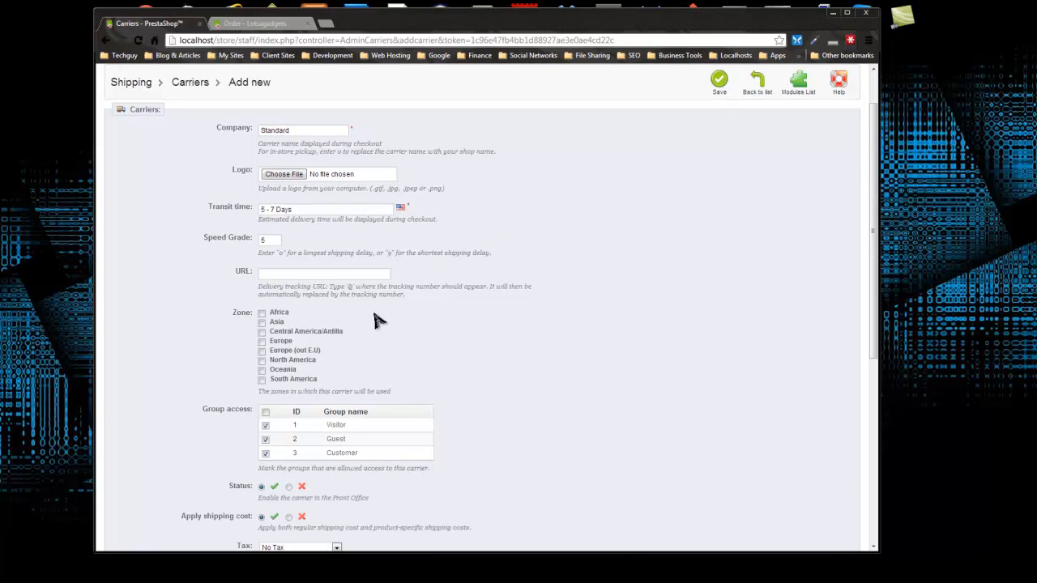
left_click(324, 273)
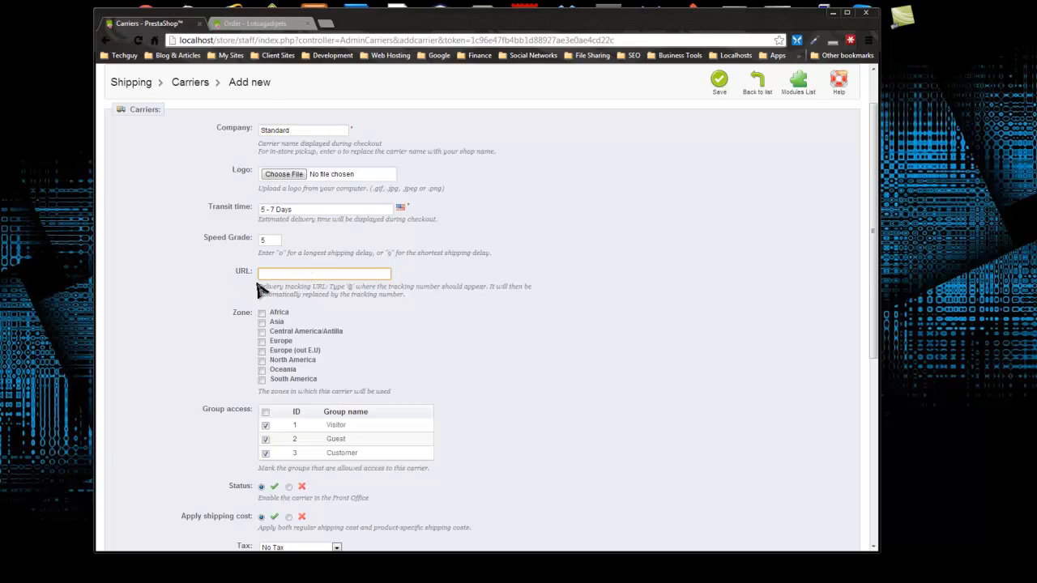
mouse_move(285, 288)
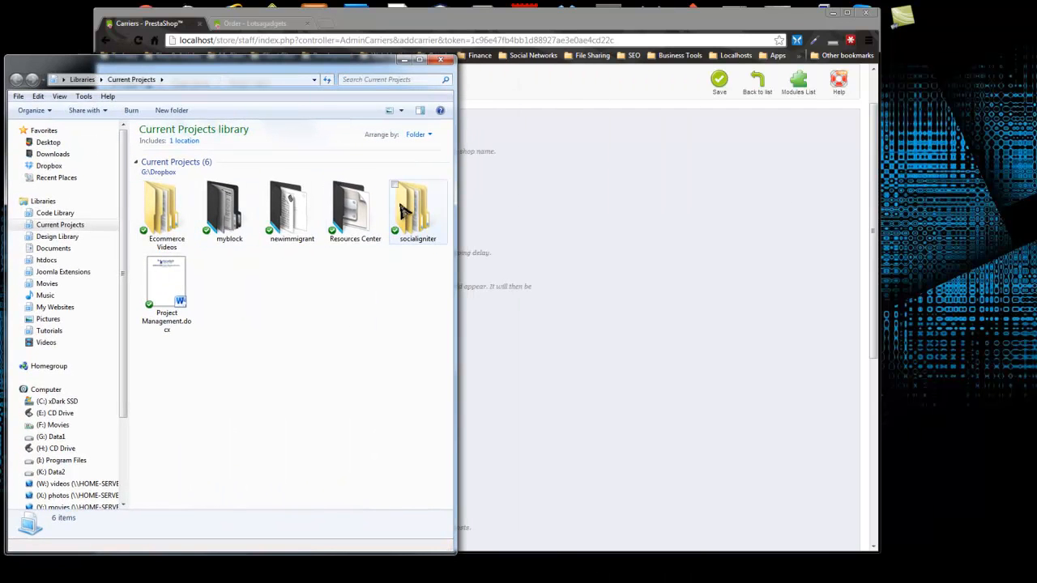
Step: Open links.txt from the project folder in Notepad and copy its tracking-URL link
double_click(166, 207)
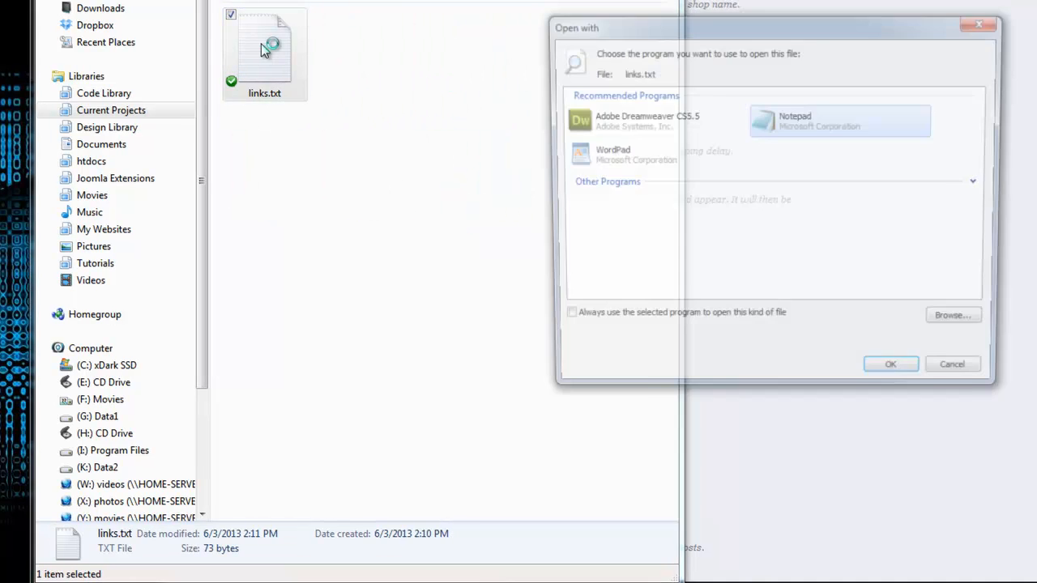
left_click(890, 364)
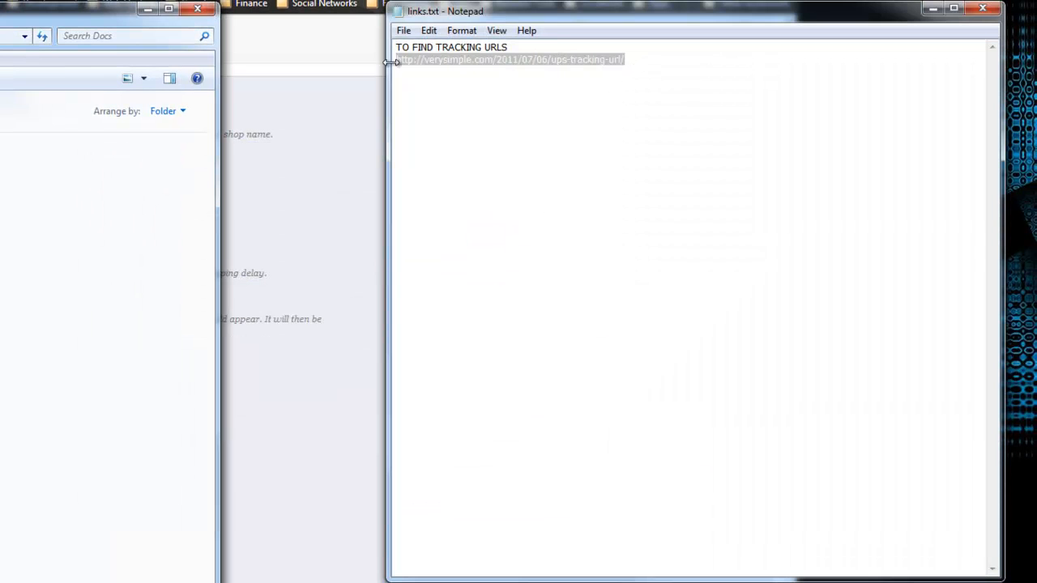
right_click(511, 59)
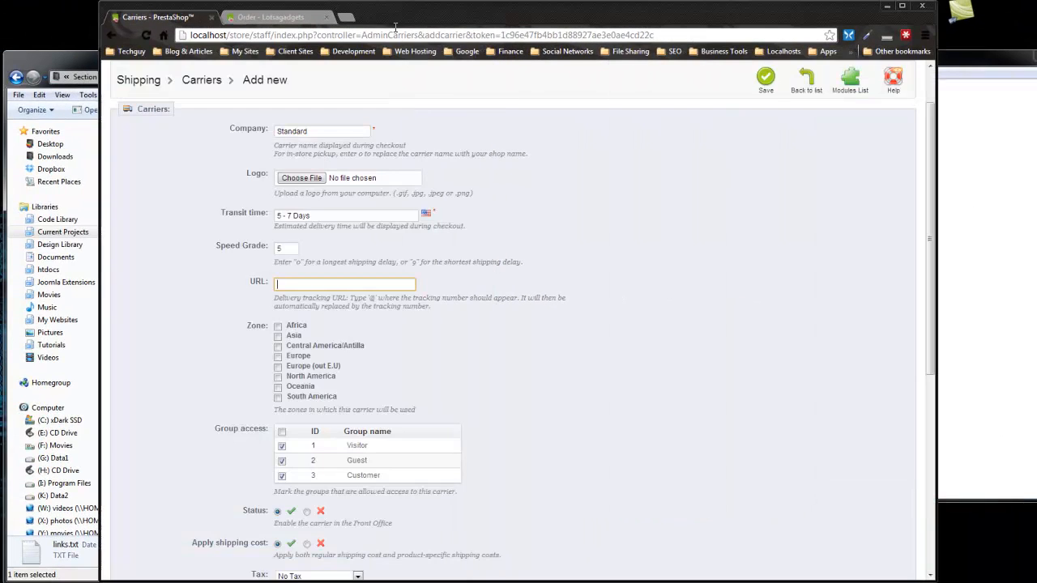
Step: Paste the UPS WebTracking address into the carrier's tracking URL field
left_click(344, 17)
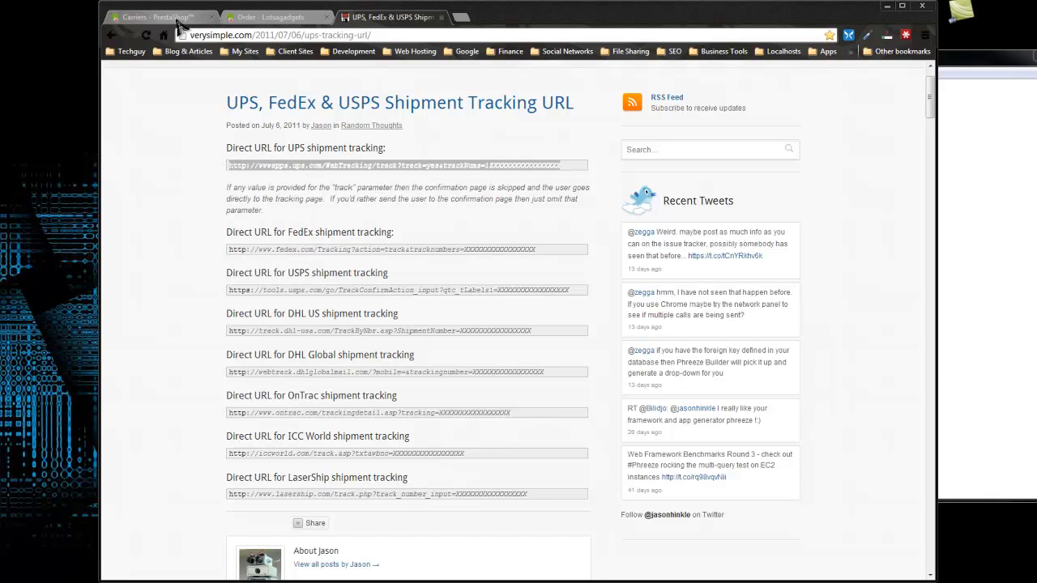
left_click(154, 17)
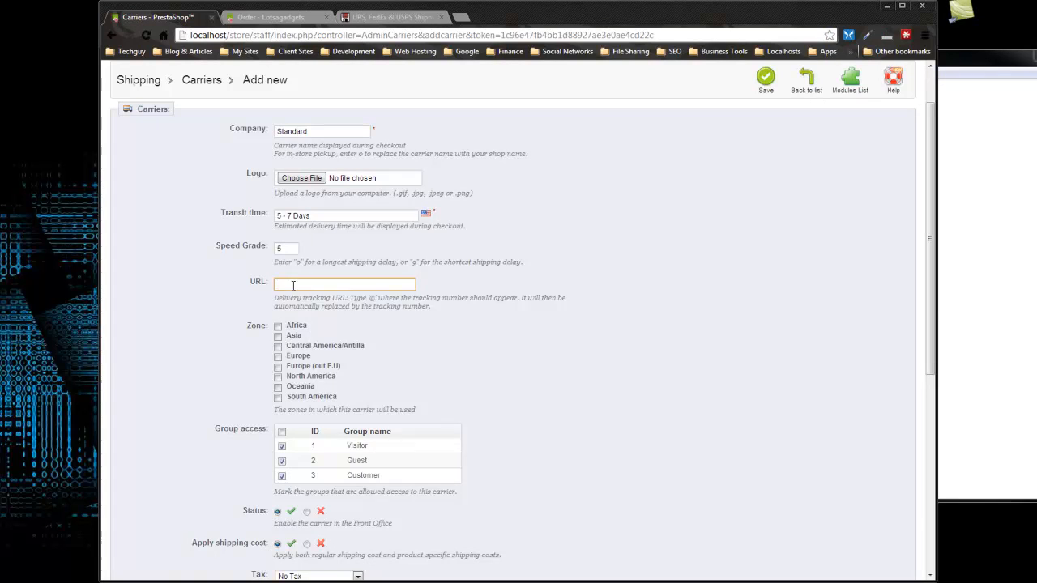
type("=yes&trackNums=1ZXXXXXXXXXXXXXXXX")
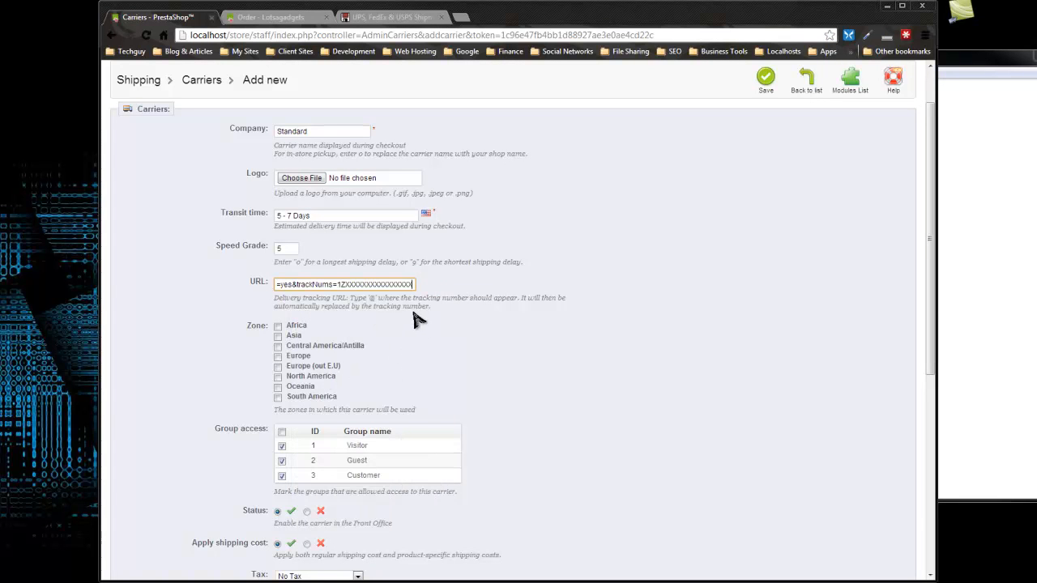
type("http://wwwapps.ups.com/WebTracking/tra")
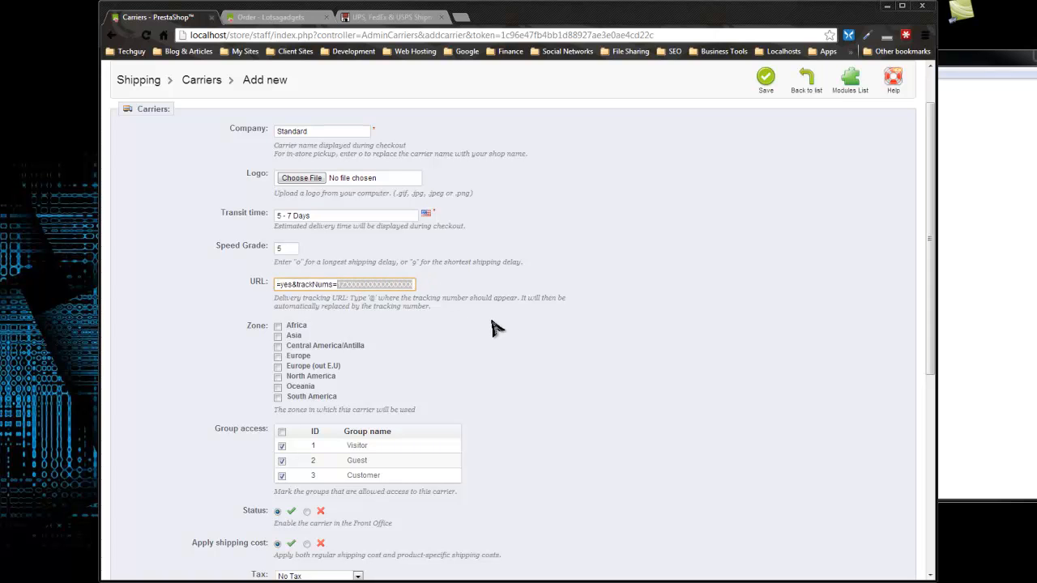
type("http://wwwapps.ups.com/WebTracking/tra")
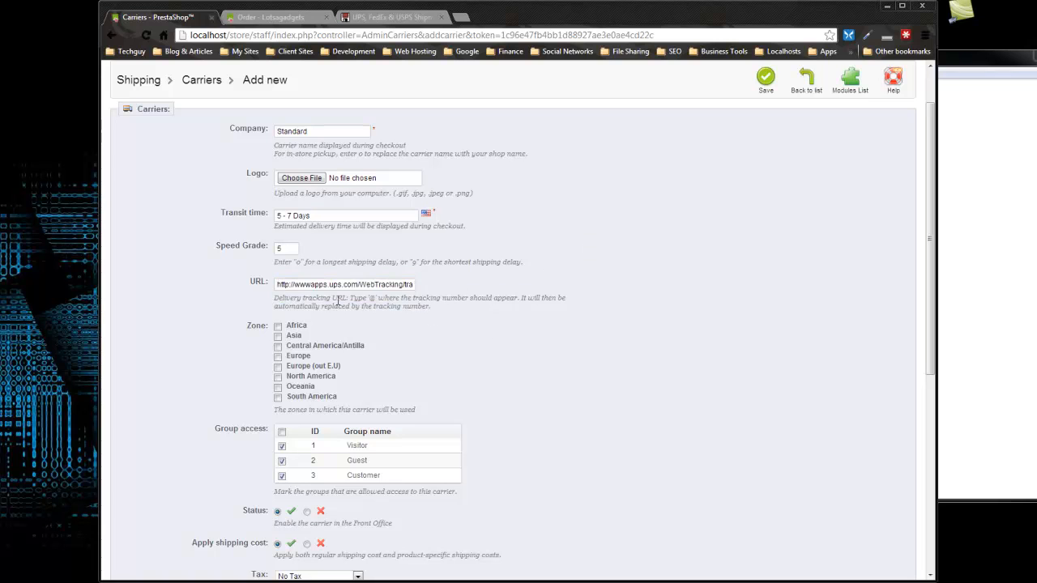
mouse_move(429, 318)
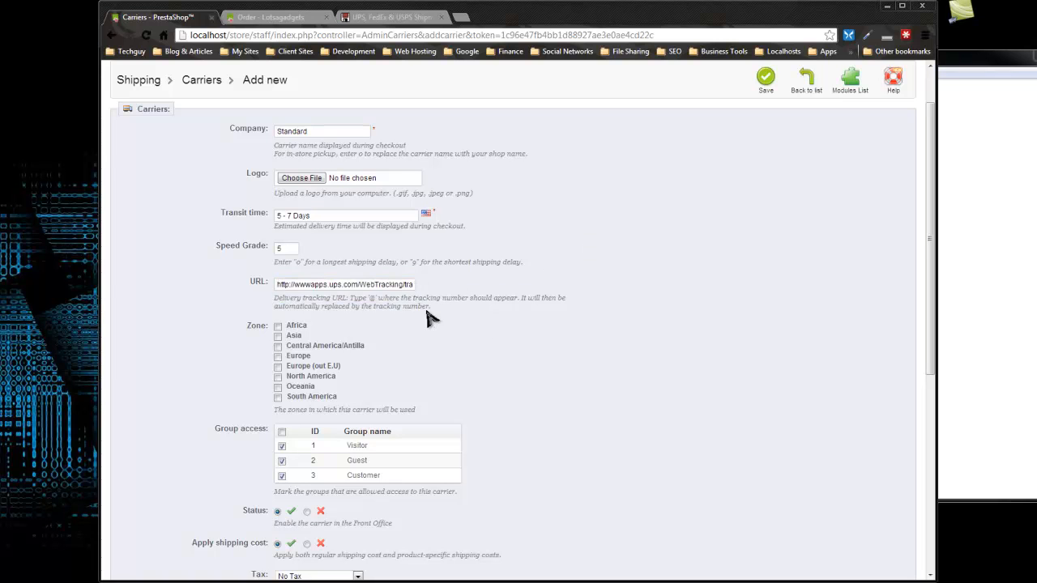
scroll("down", 3)
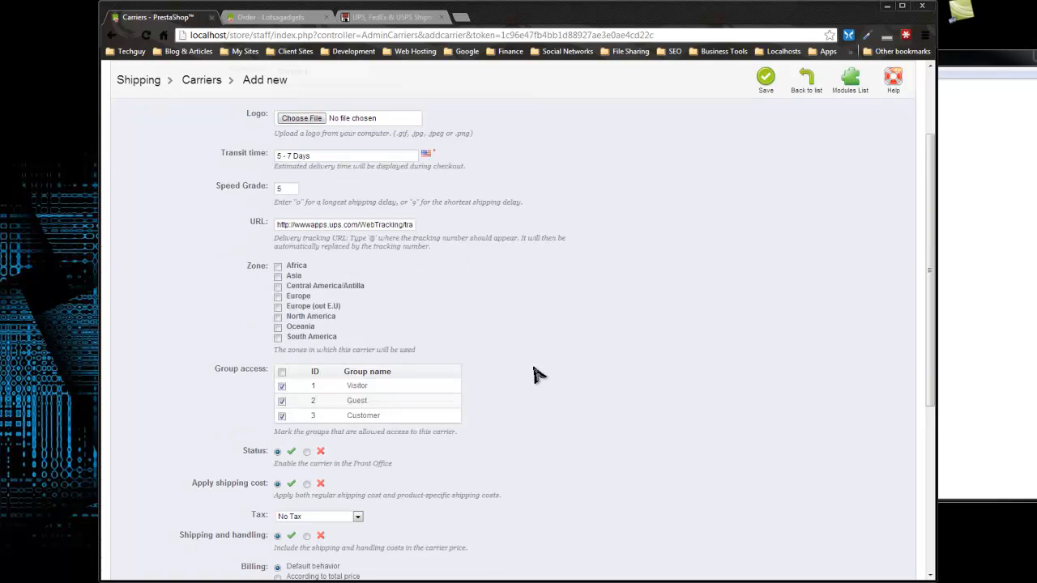
mouse_move(376, 285)
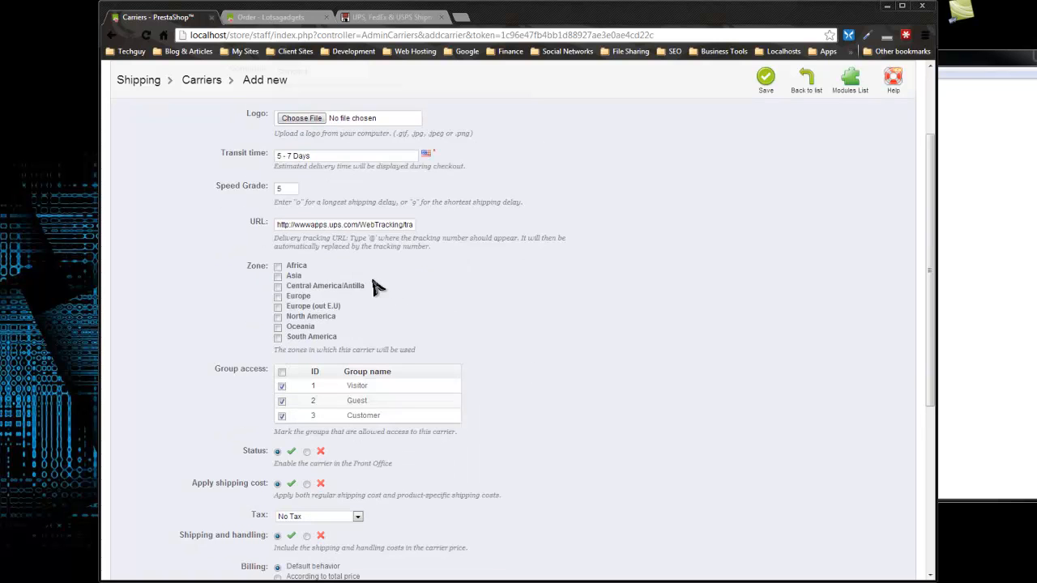
mouse_move(299, 207)
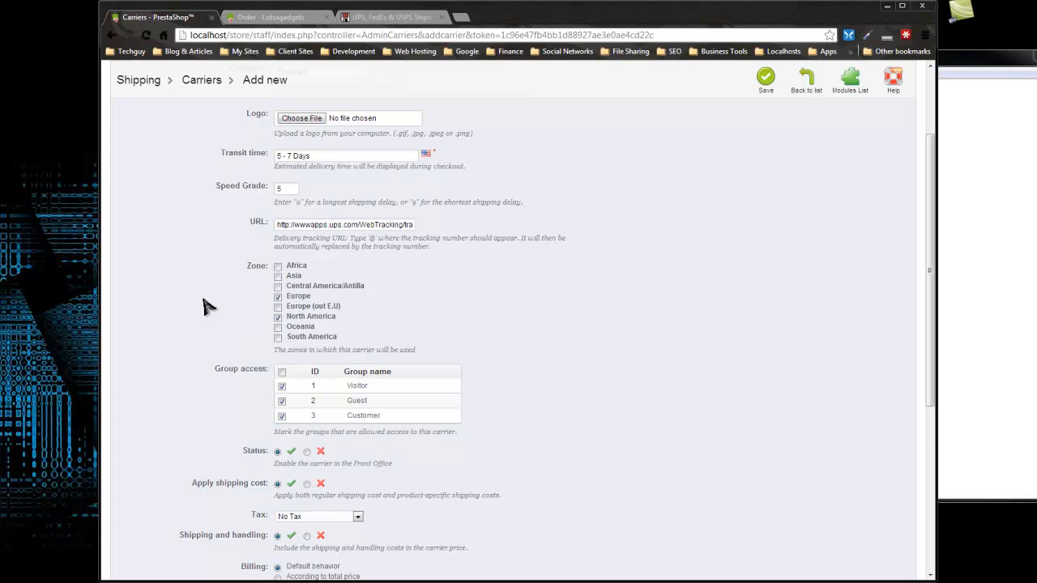
Step: Scroll down the carrier form to the Zone checkboxes for Europe and North America
scroll("down", 3)
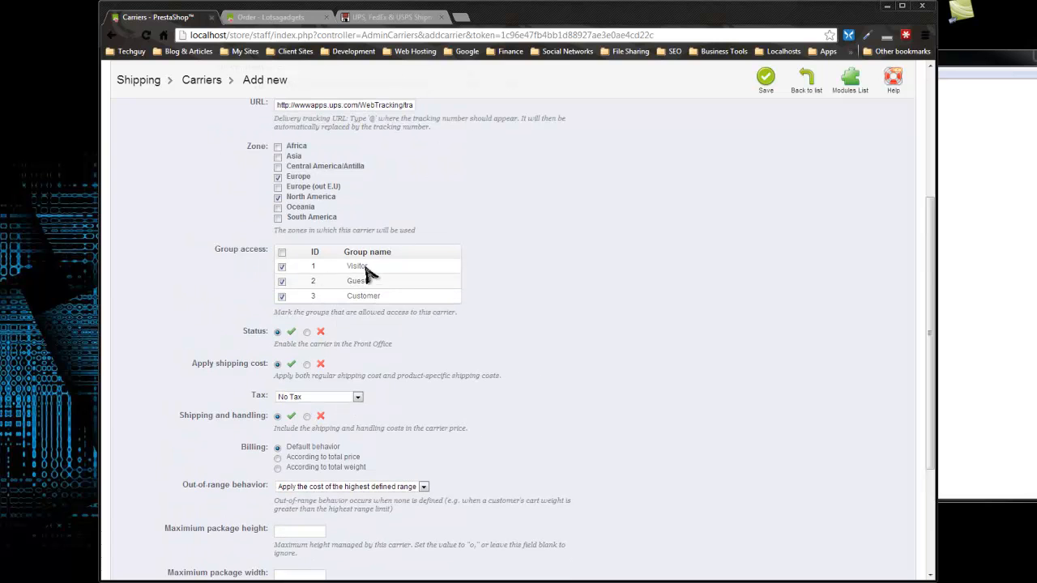
mouse_move(395, 310)
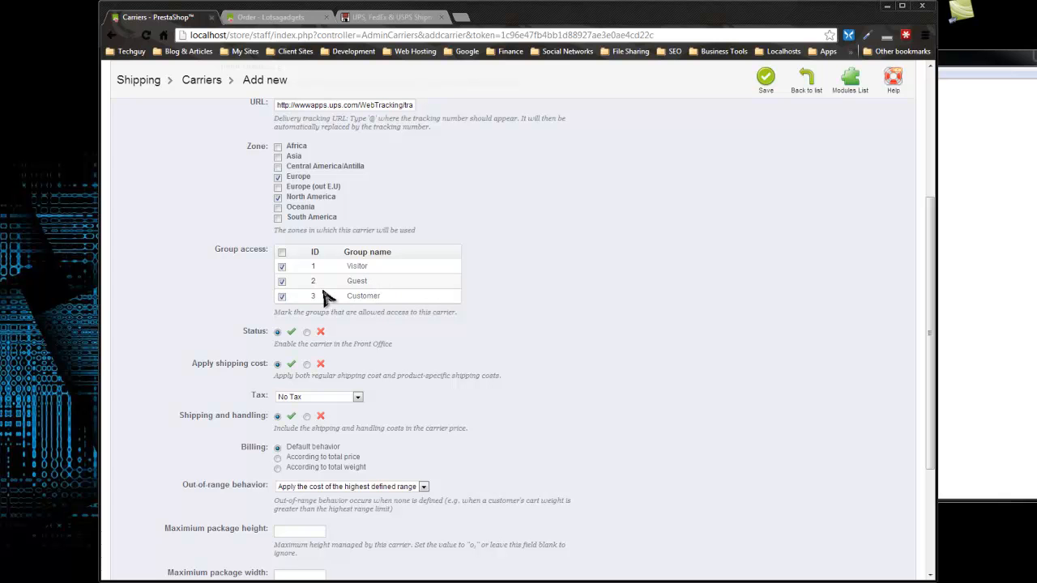
mouse_move(330, 304)
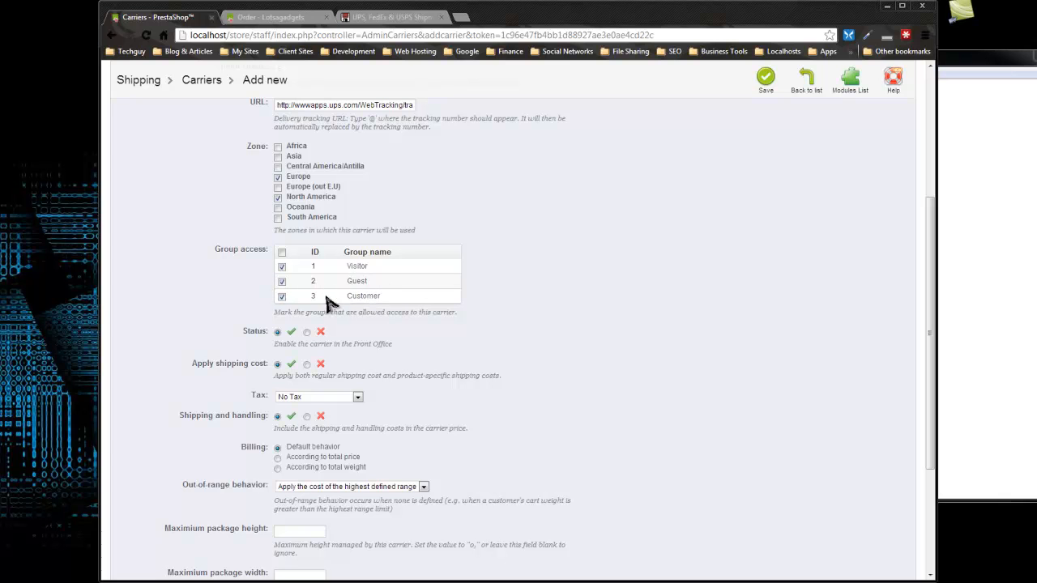
scroll("down", 3)
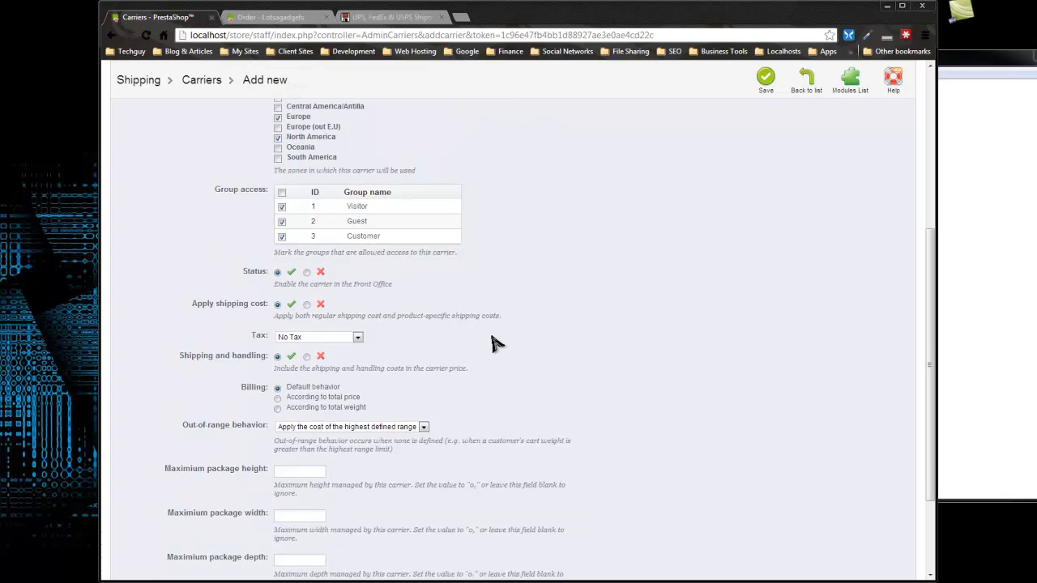
scroll("down", 3)
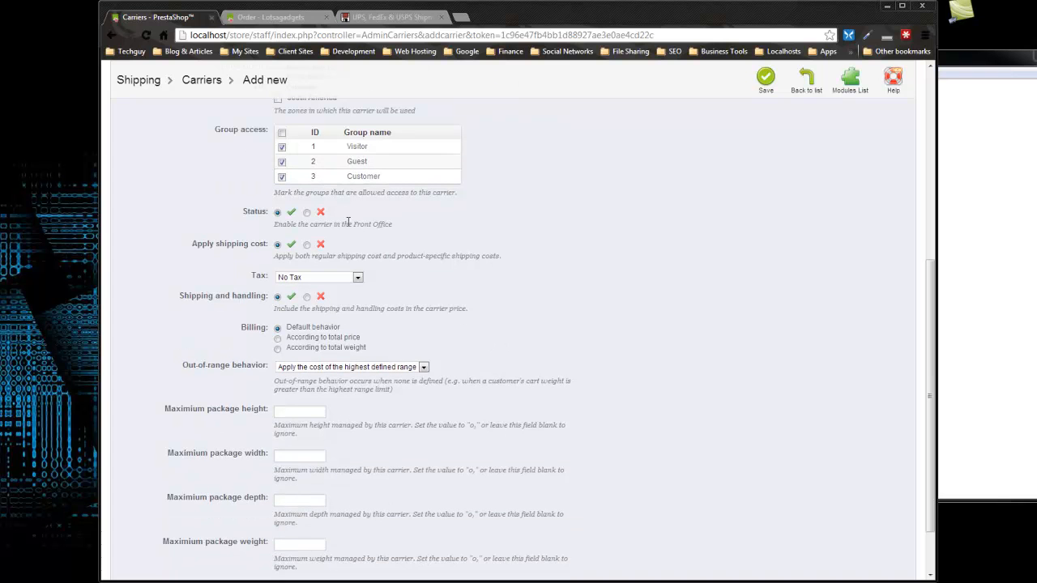
Step: Set the carrier tax to US-MA Rate (6.25%) and billing to 'According to total weight'
scroll("down", 3)
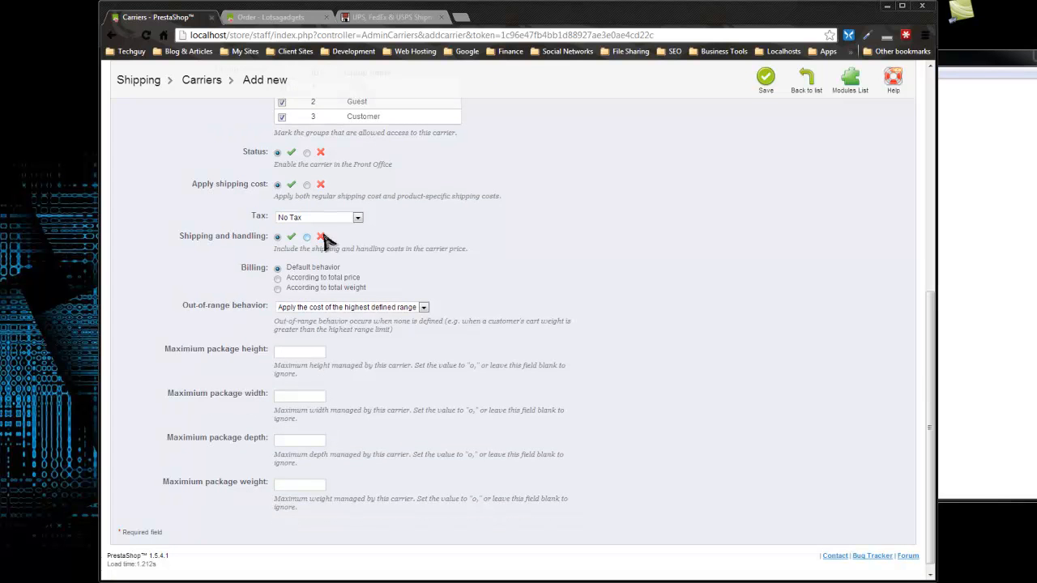
left_click(316, 217)
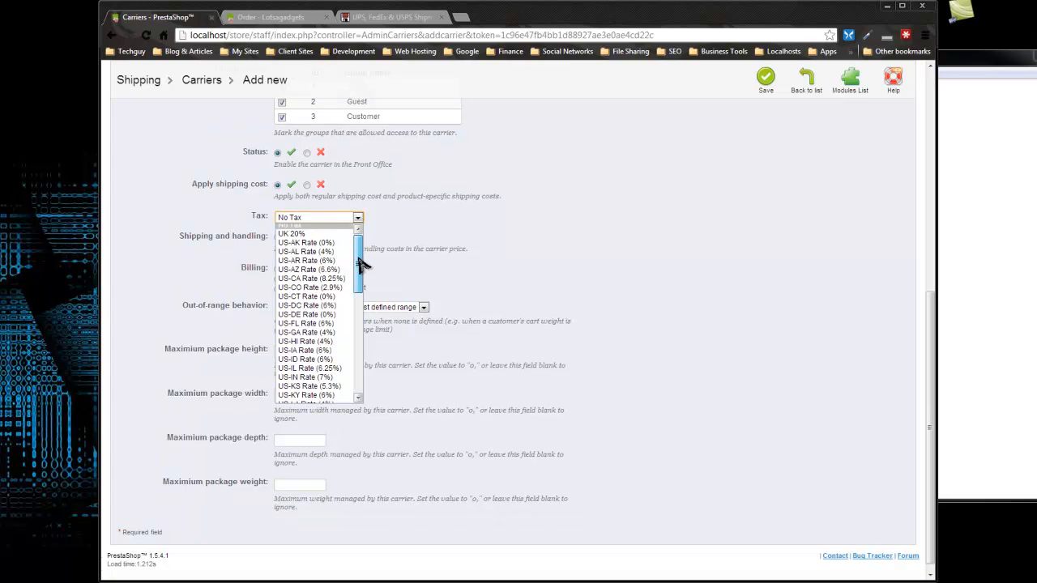
scroll("down", 3)
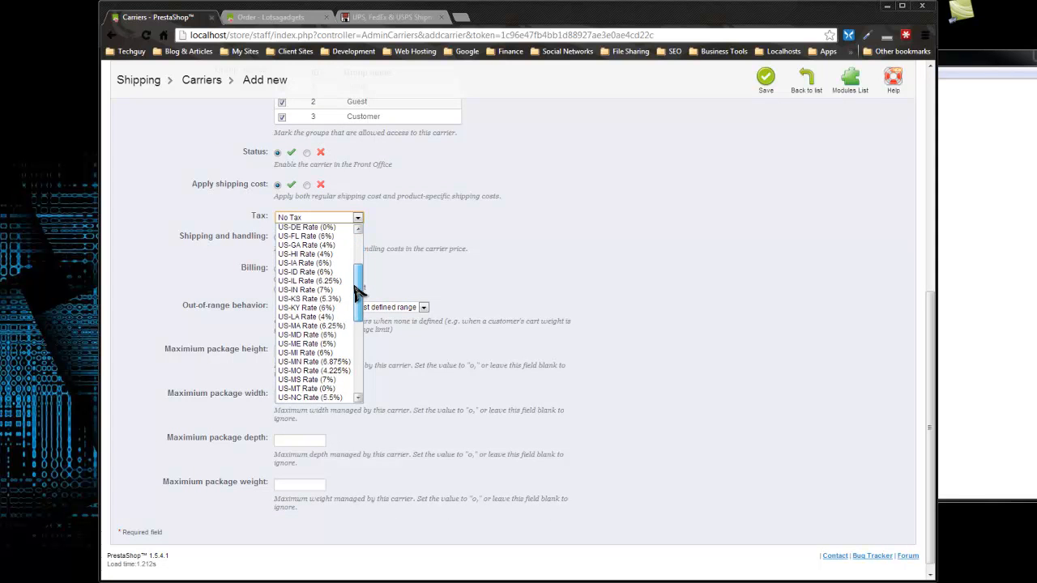
scroll("down", 3)
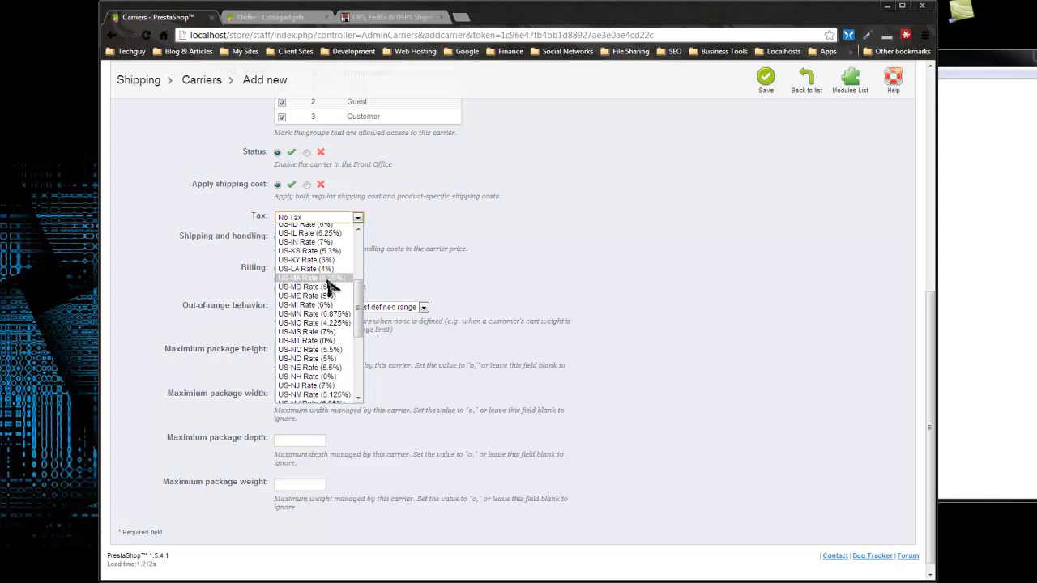
mouse_move(340, 283)
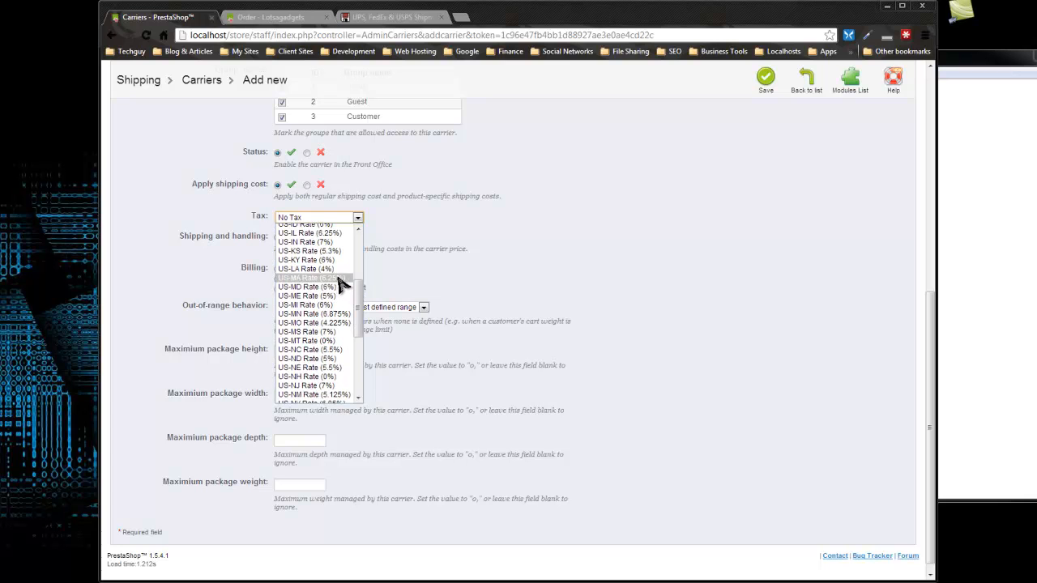
left_click(306, 277)
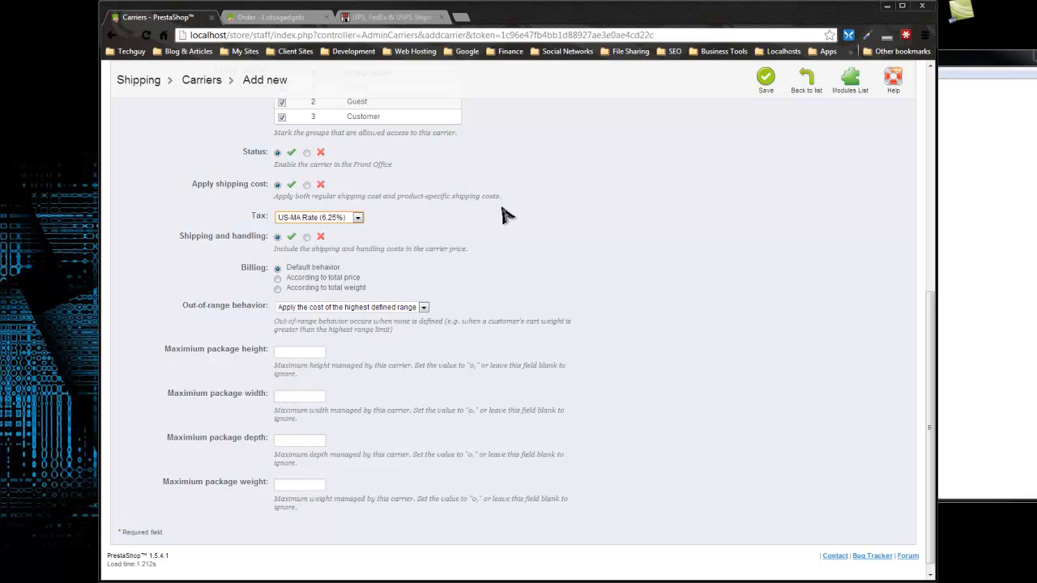
scroll("down", 3)
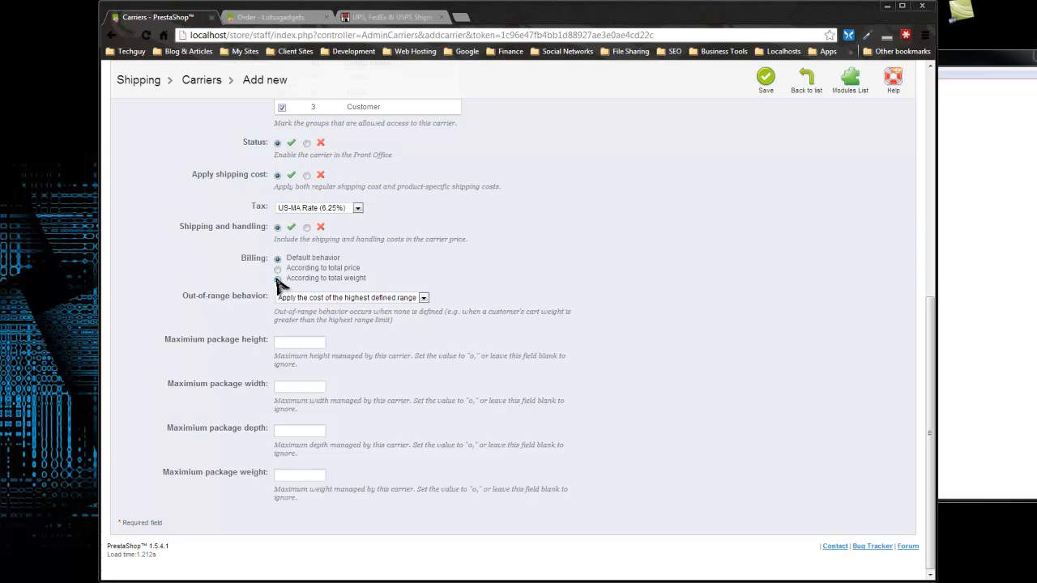
left_click(278, 278)
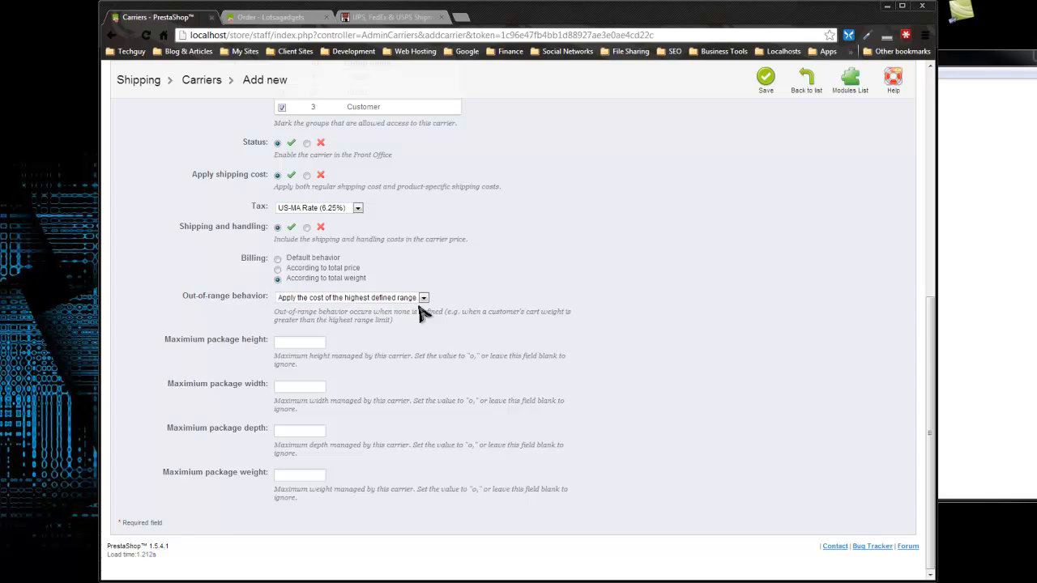
mouse_move(472, 367)
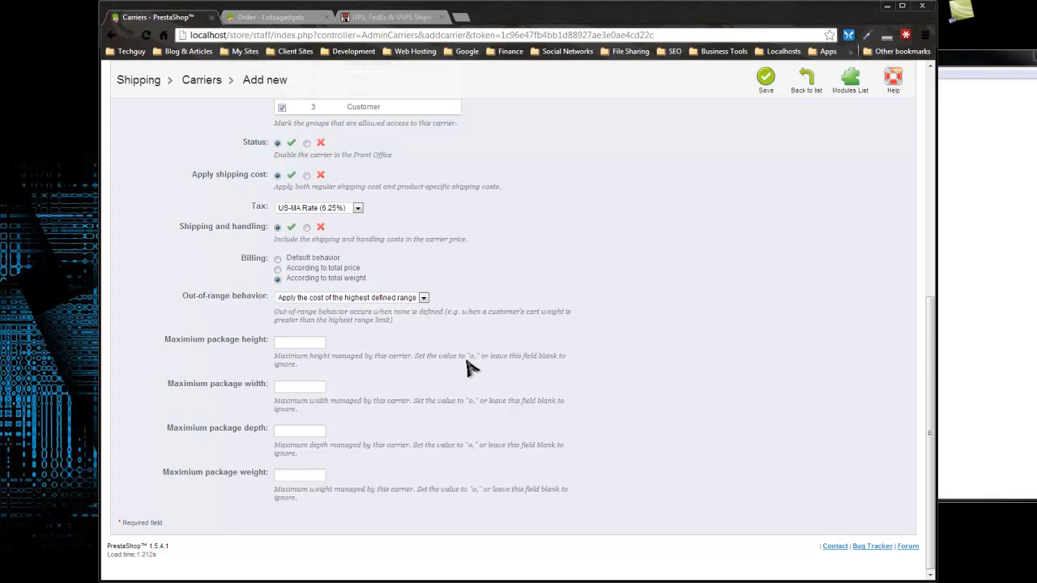
mouse_move(190, 304)
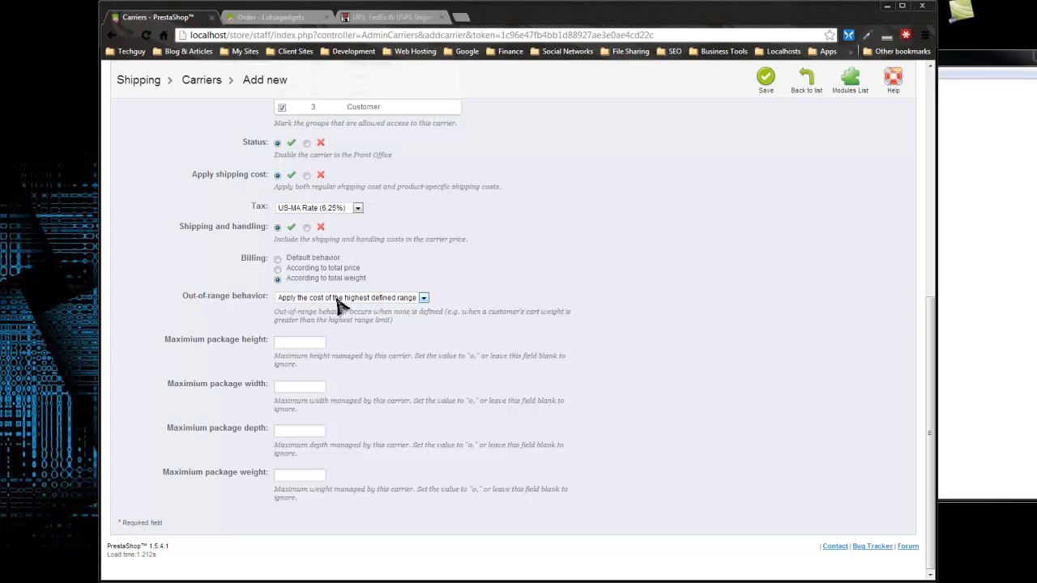
mouse_move(428, 309)
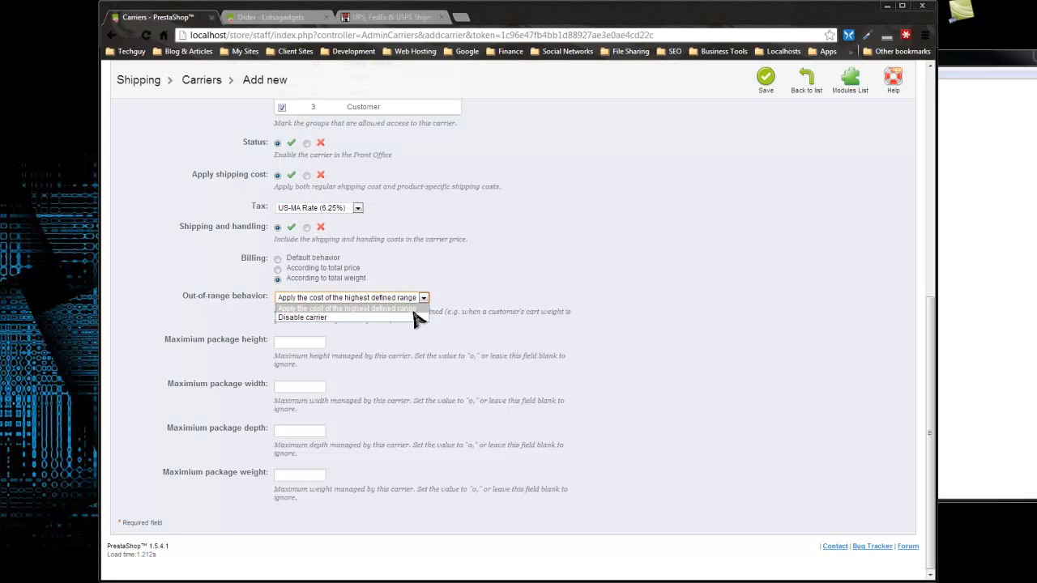
mouse_move(409, 314)
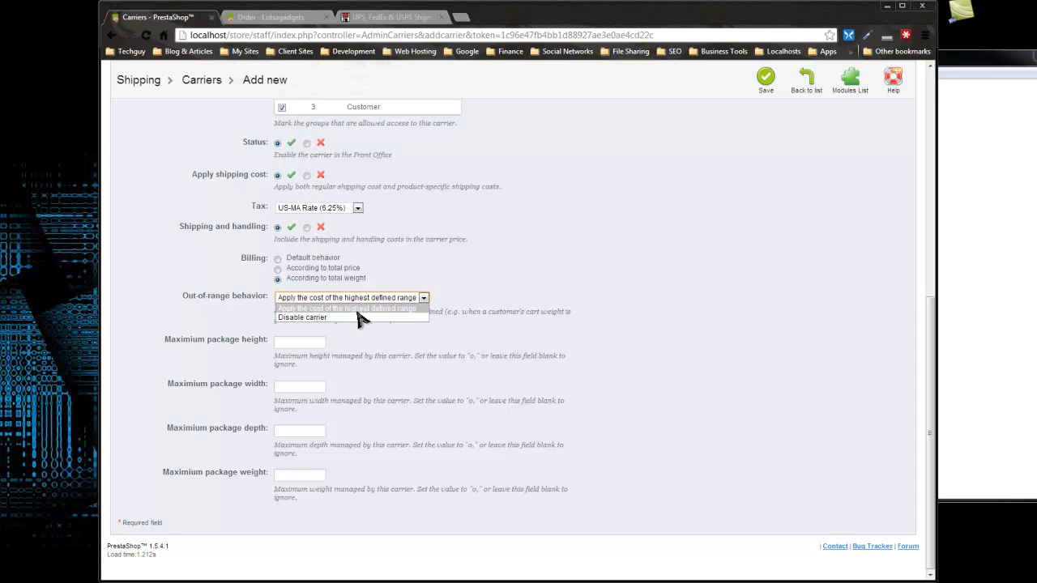
mouse_move(417, 316)
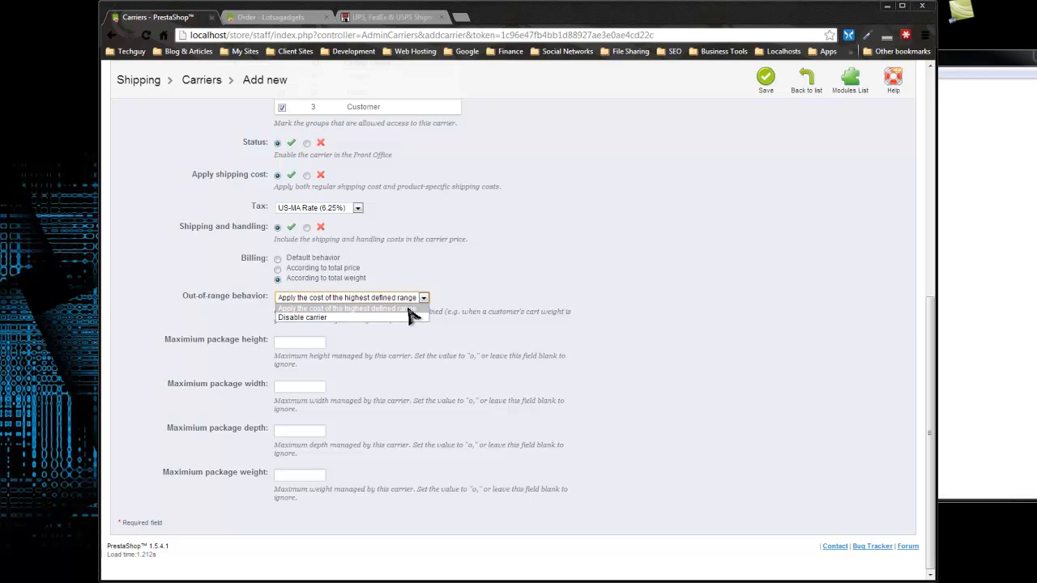
mouse_move(418, 318)
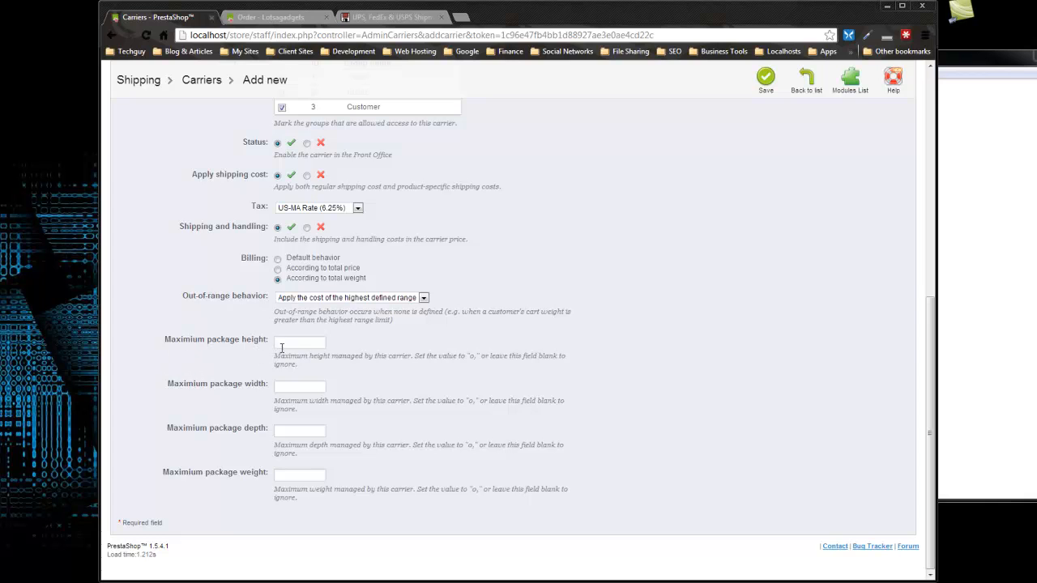
Step: Keep highest-range out-of-range behavior and enter 100 as maximum package height
left_click(299, 341)
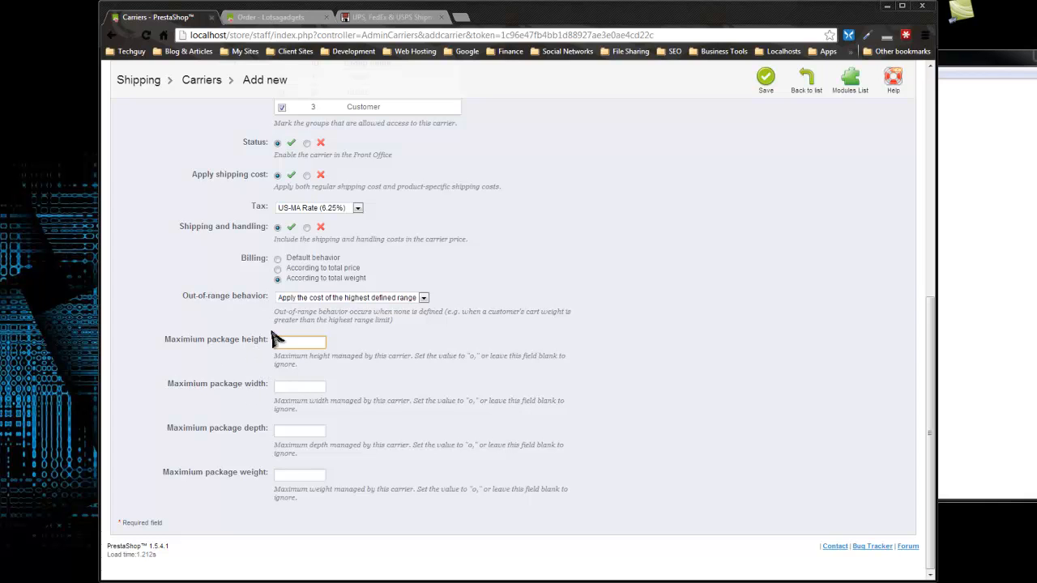
left_click(300, 341)
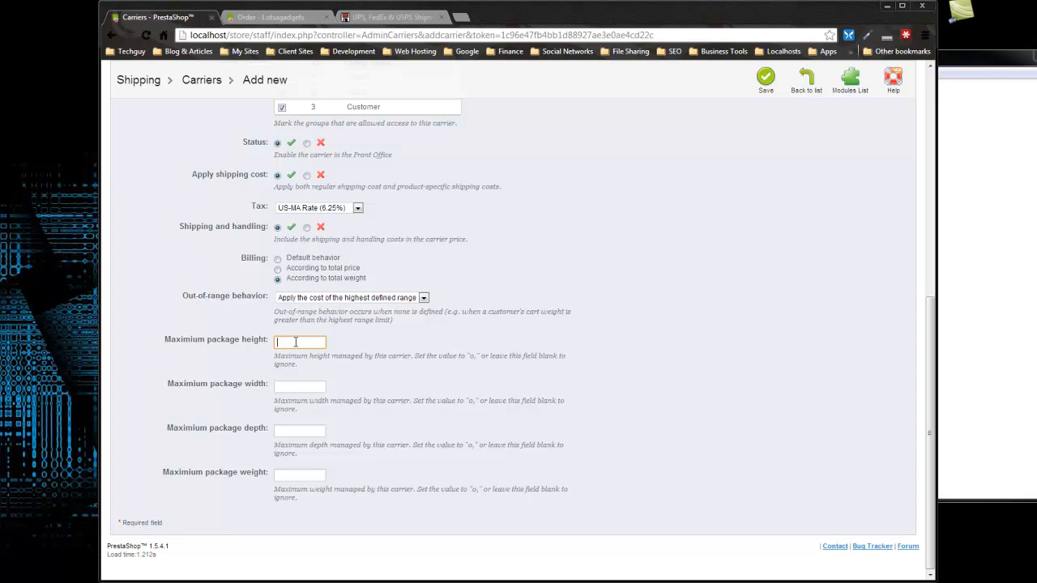
type("100")
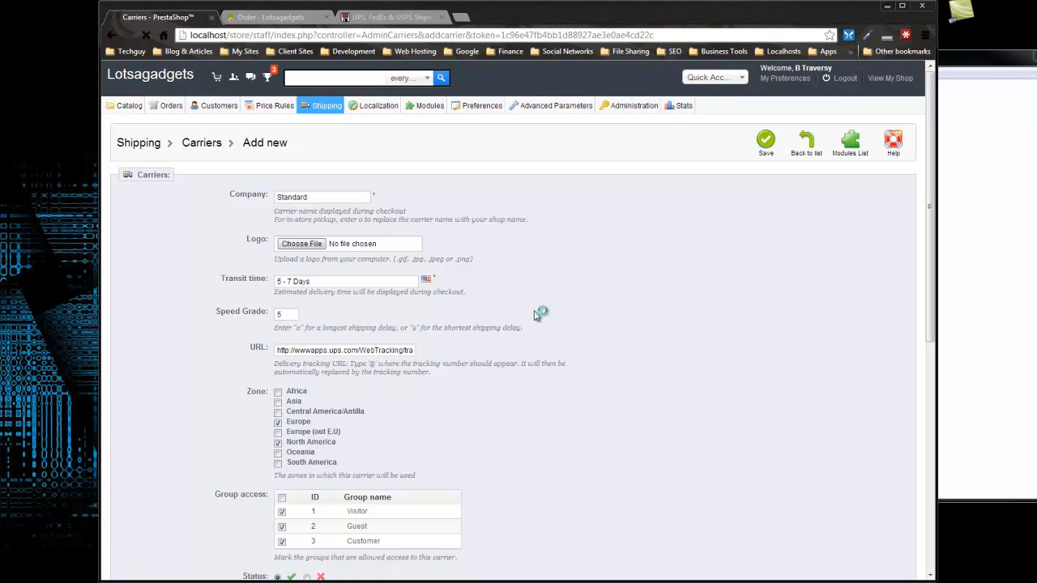
Step: Save the Standard carrier, set it as default carrier, and keep sorting by price
left_click(765, 138)
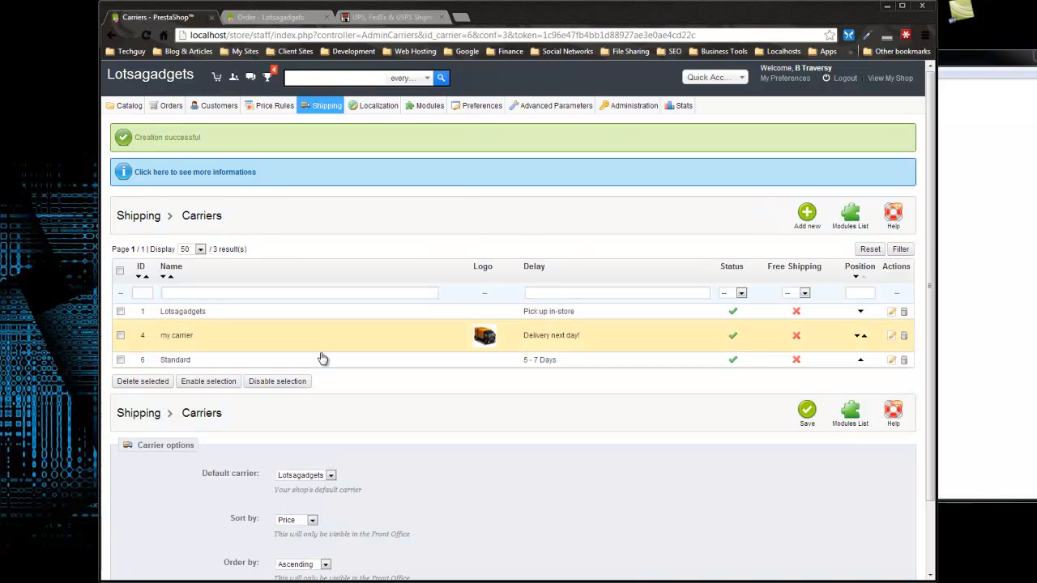
mouse_move(421, 377)
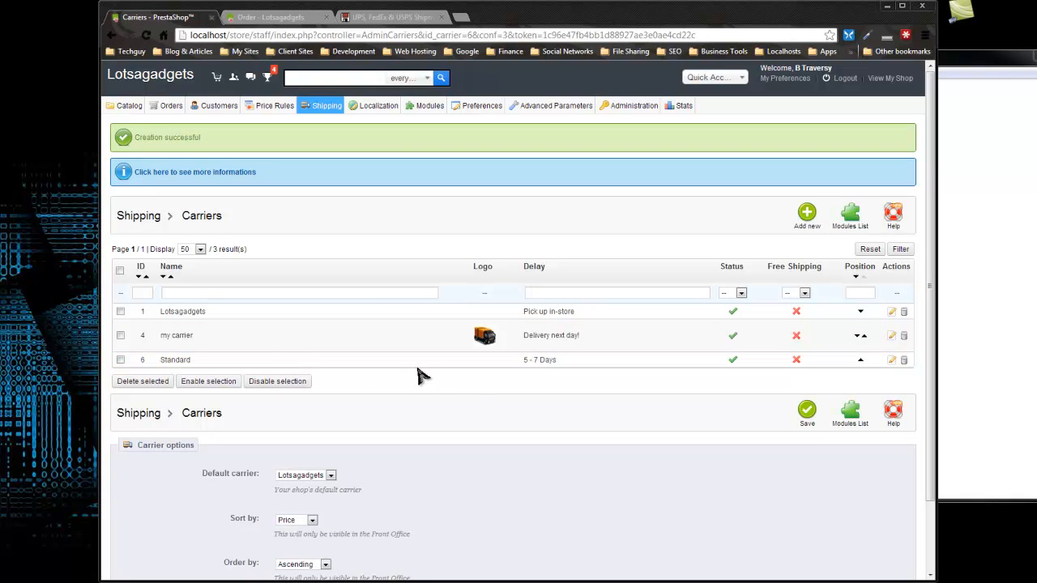
left_click(330, 393)
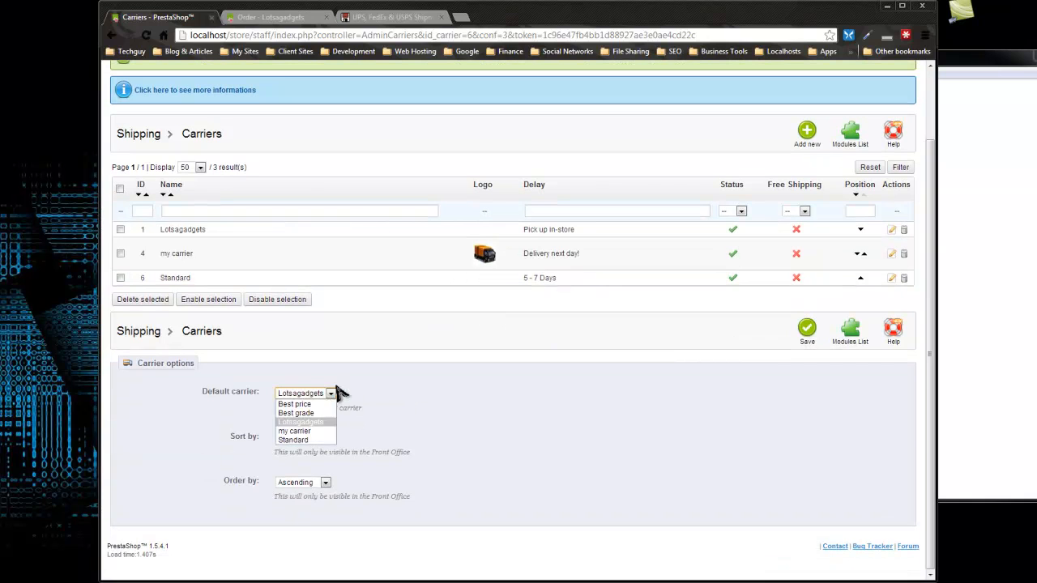
left_click(292, 440)
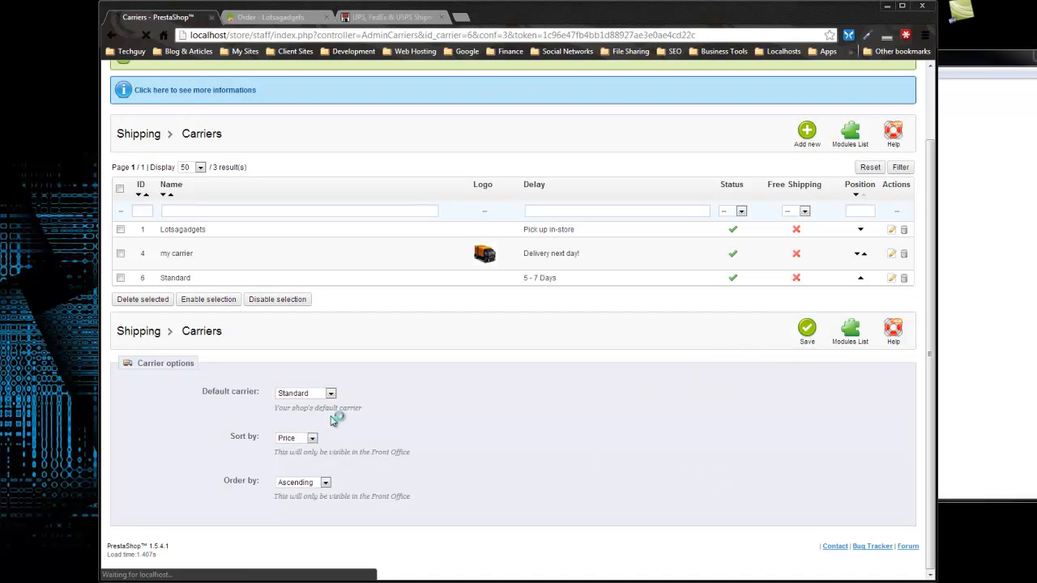
left_click(807, 332)
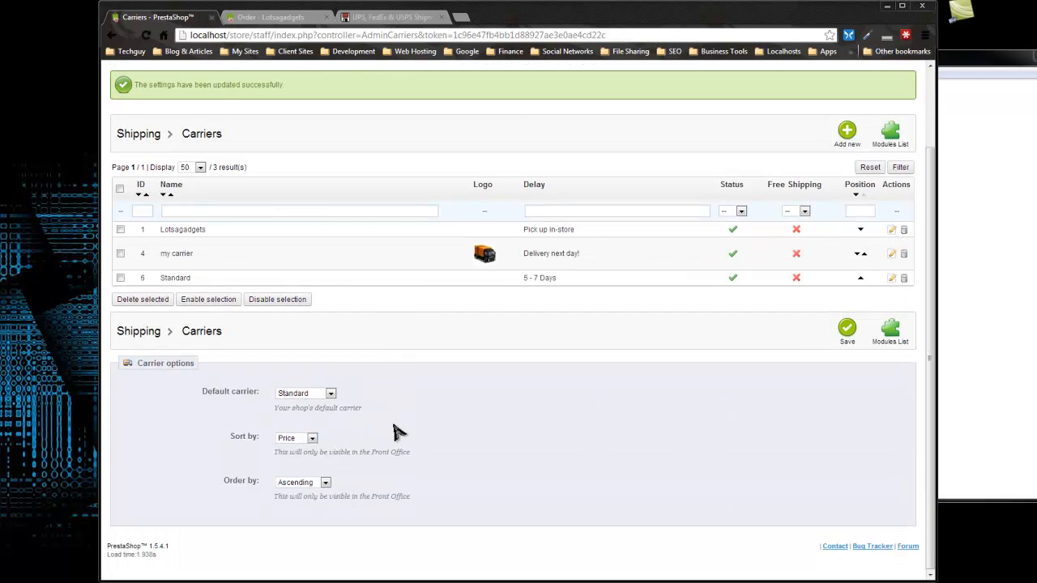
left_click(312, 438)
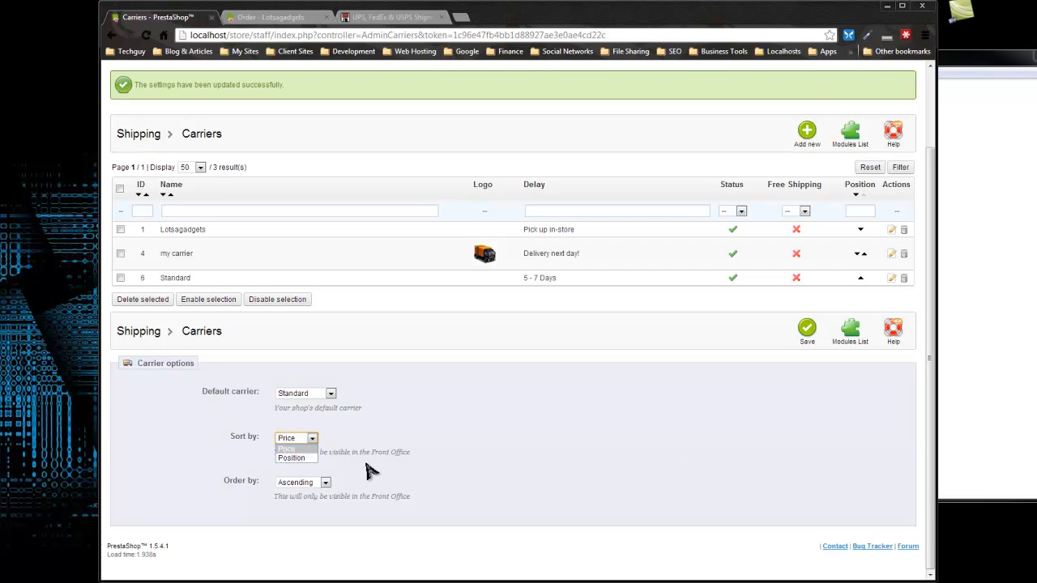
left_click(287, 437)
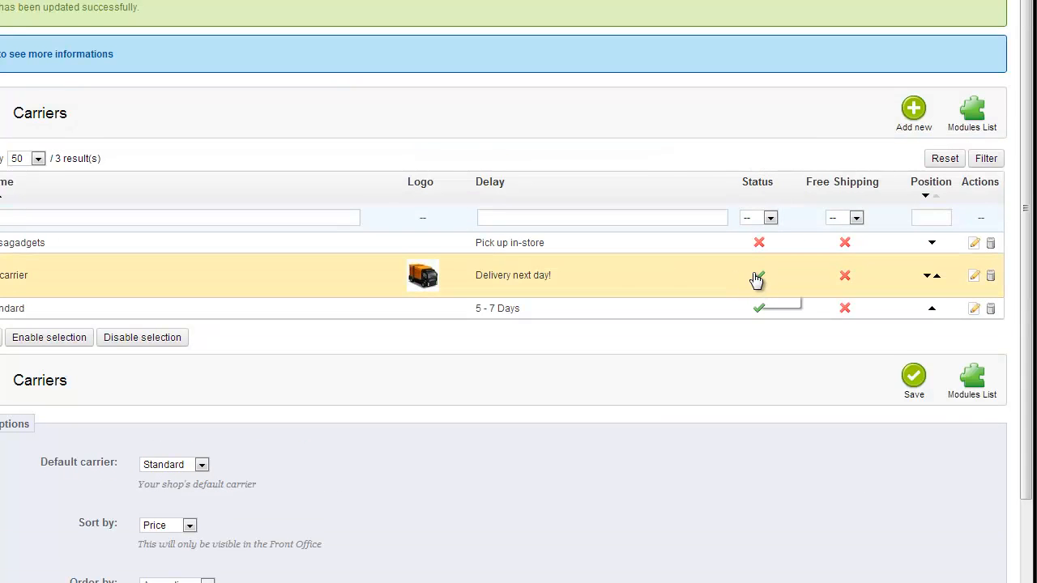
Step: Toggle the Lotsagadgets pick-up-in-store carrier's status to disabled
left_click(758, 276)
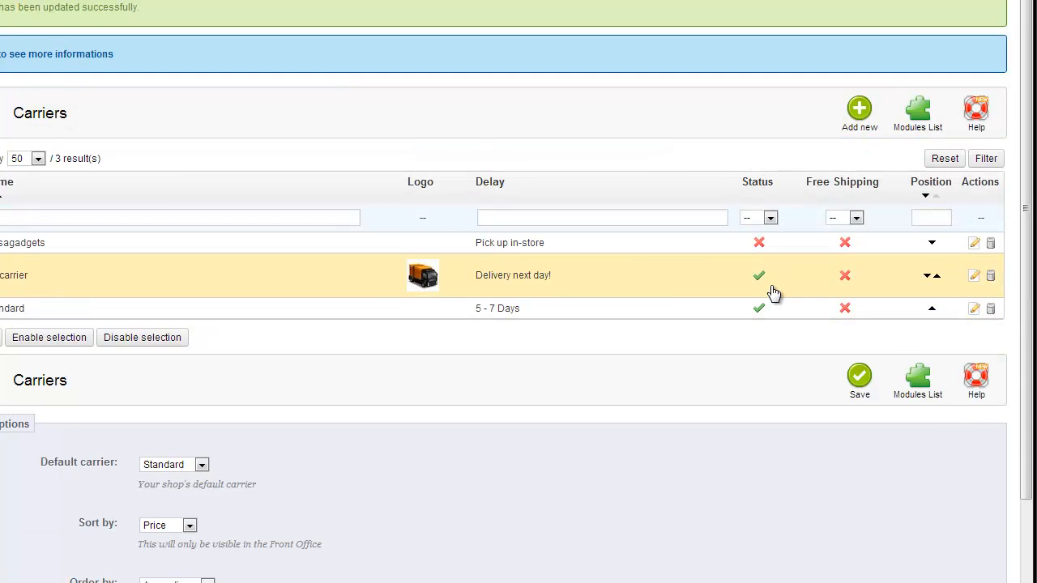
left_click(758, 276)
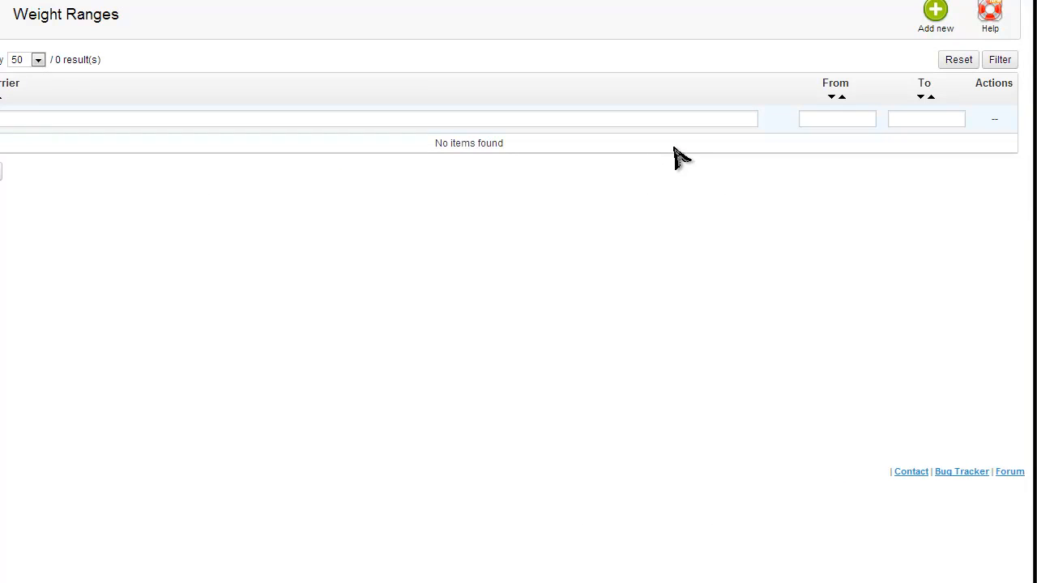
mouse_move(683, 141)
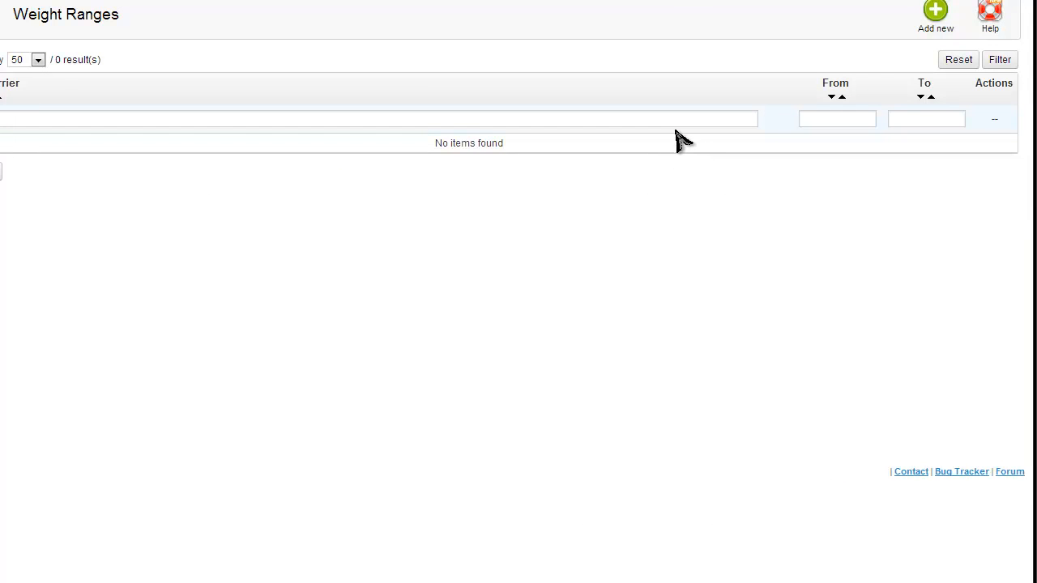
mouse_move(693, 137)
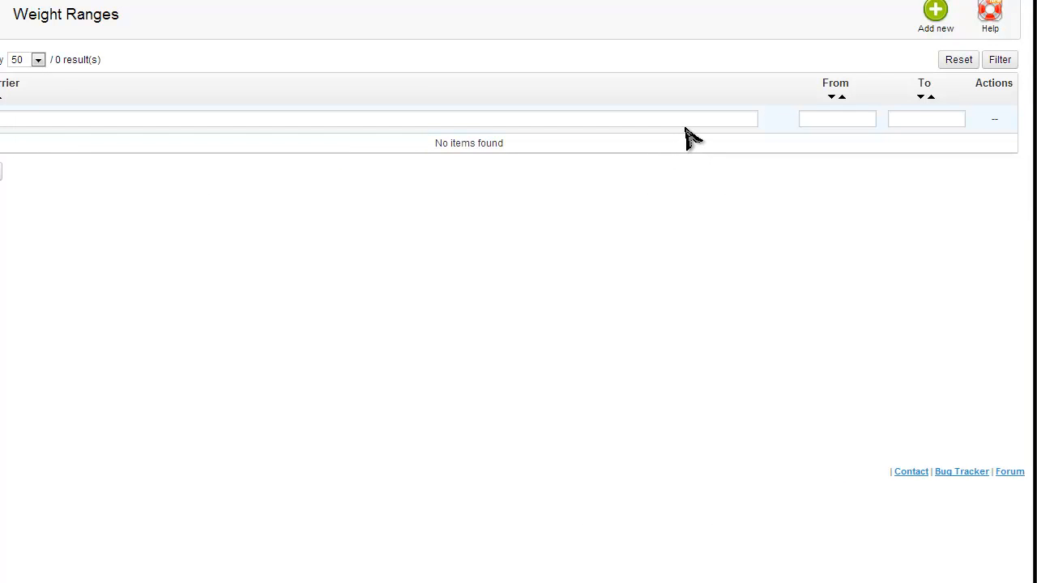
mouse_move(699, 144)
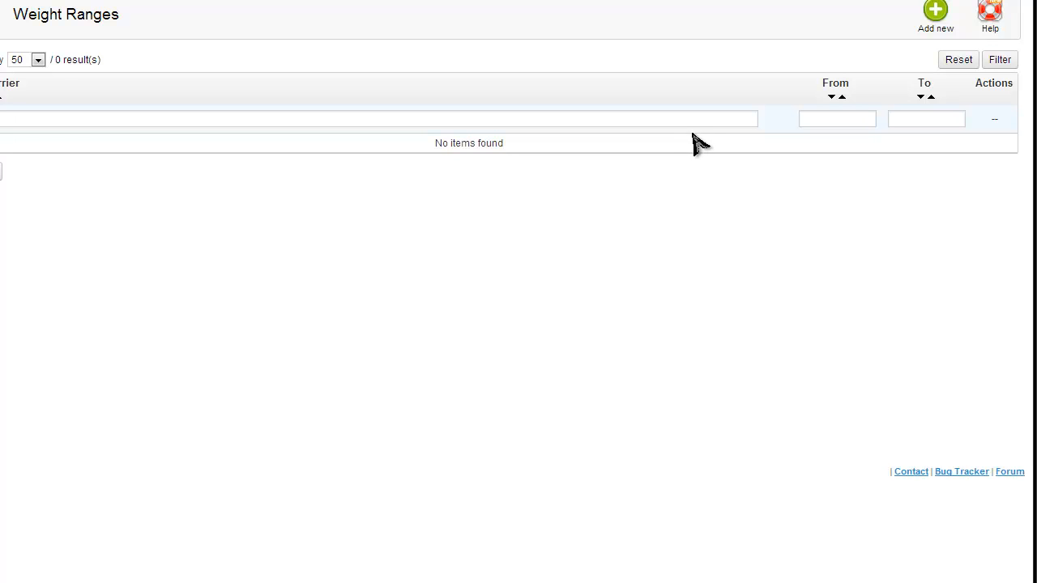
mouse_move(702, 152)
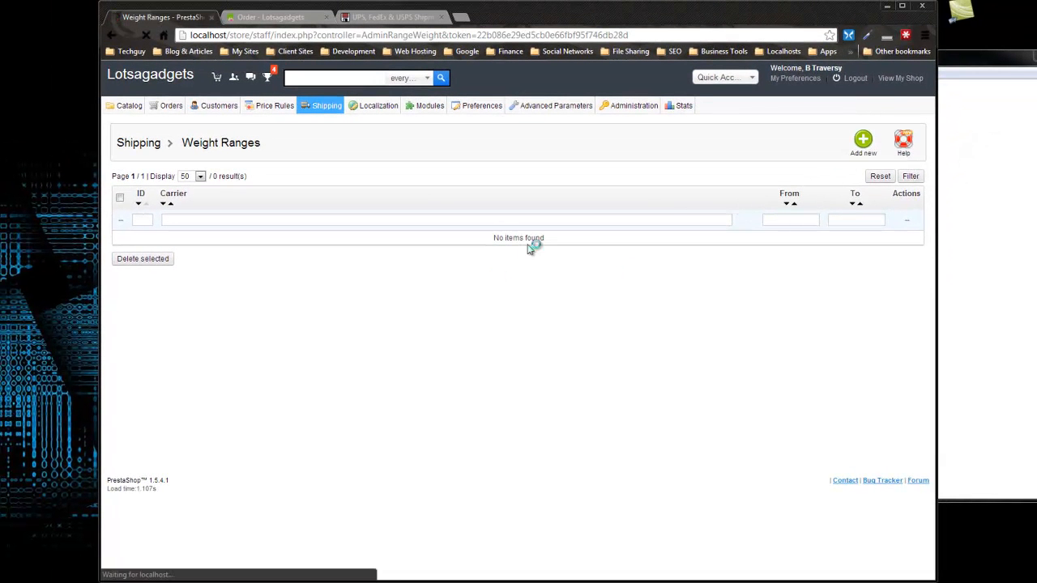
Step: Add and save a Standard carrier weight range from 0.1 lb to 5 lb, briefly viewing Help
left_click(863, 139)
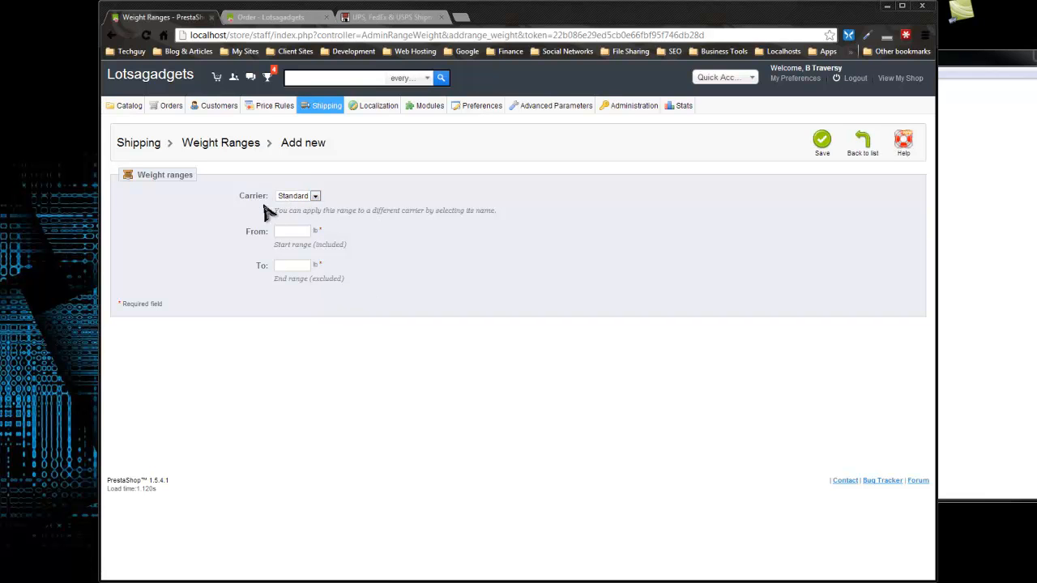
left_click(292, 231)
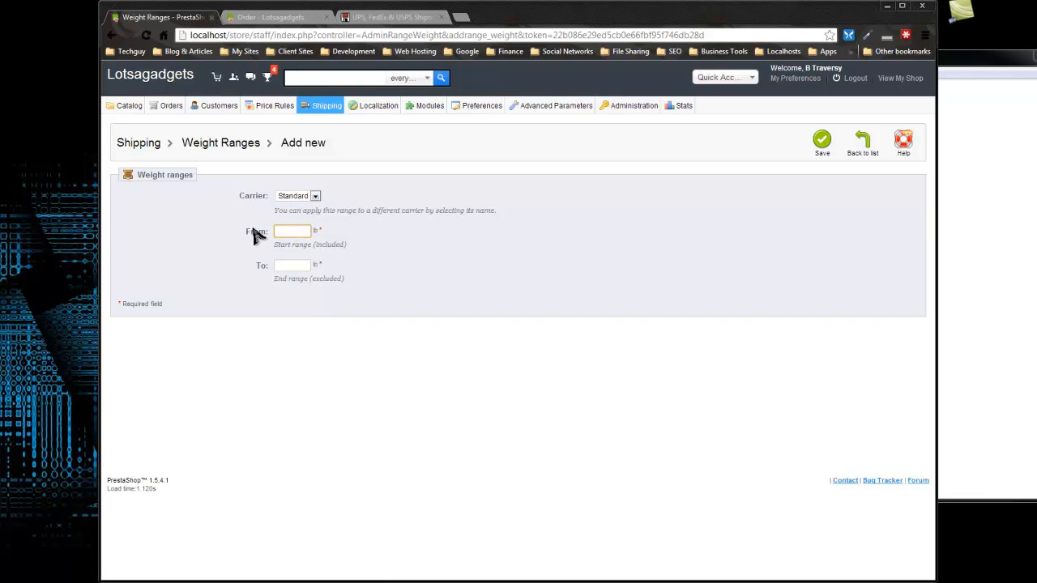
type("0.1")
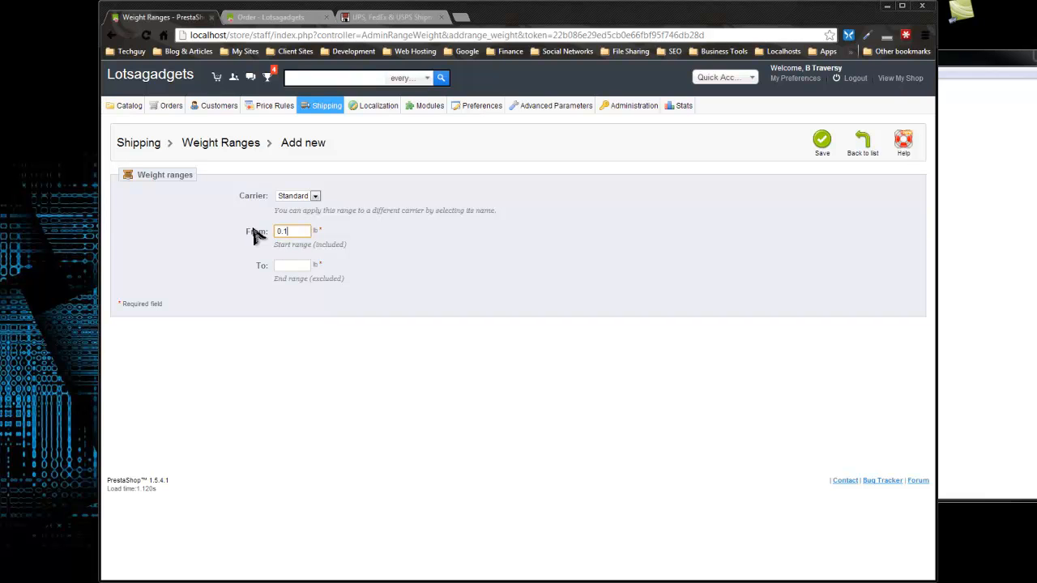
left_click(292, 265)
type("5")
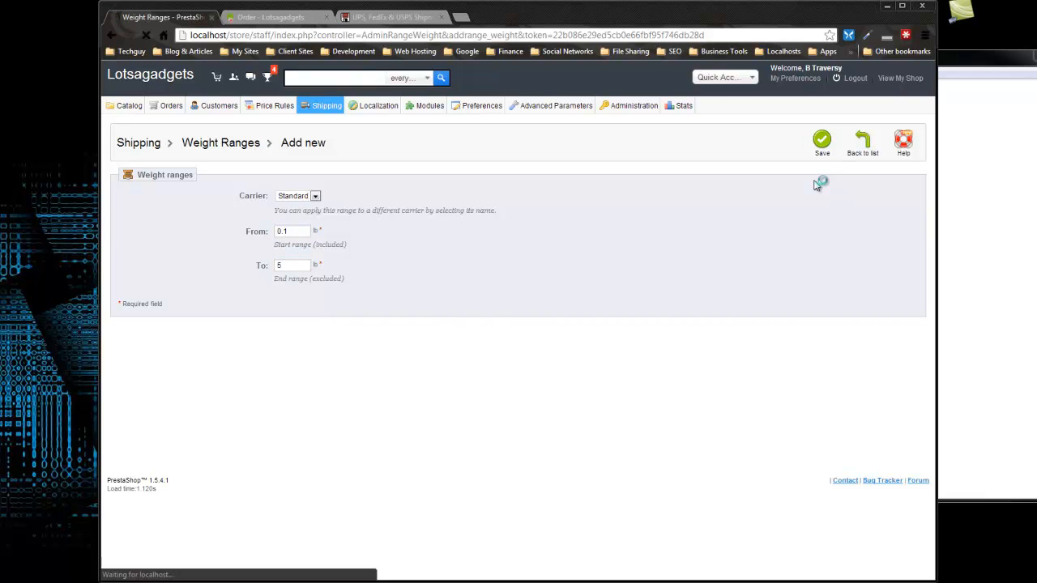
mouse_move(754, 271)
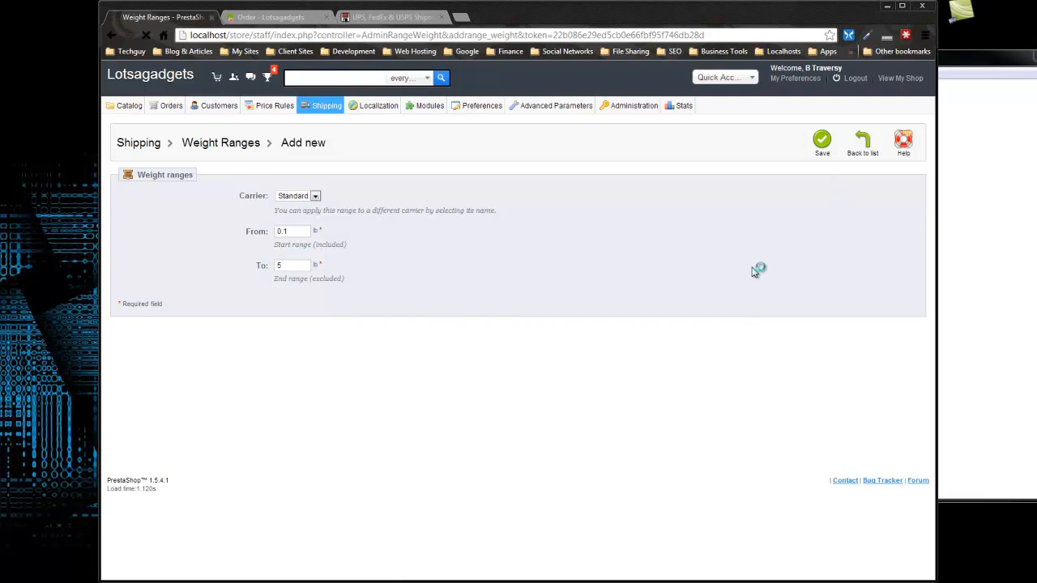
left_click(821, 139)
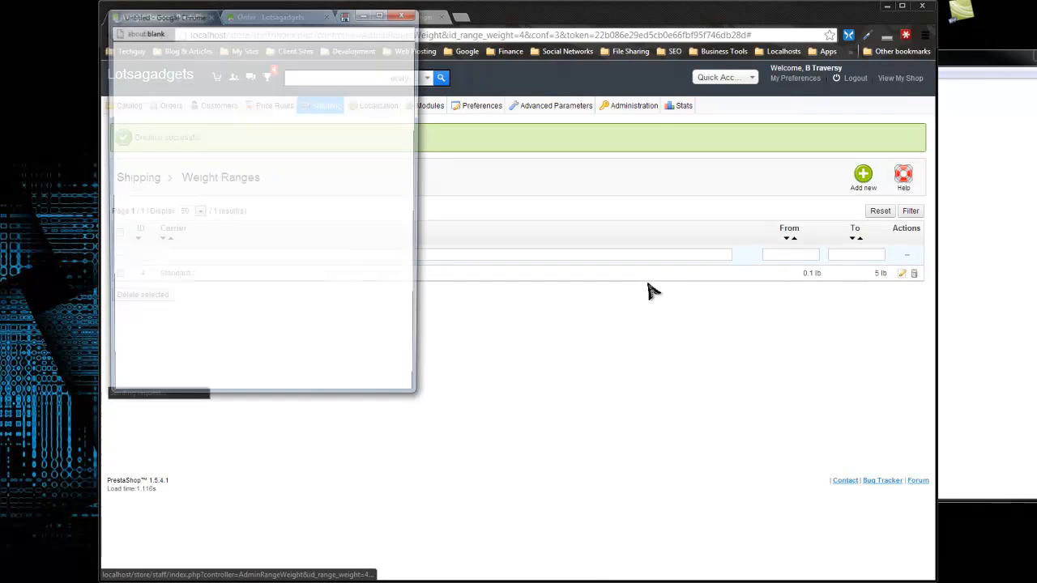
left_click(903, 174)
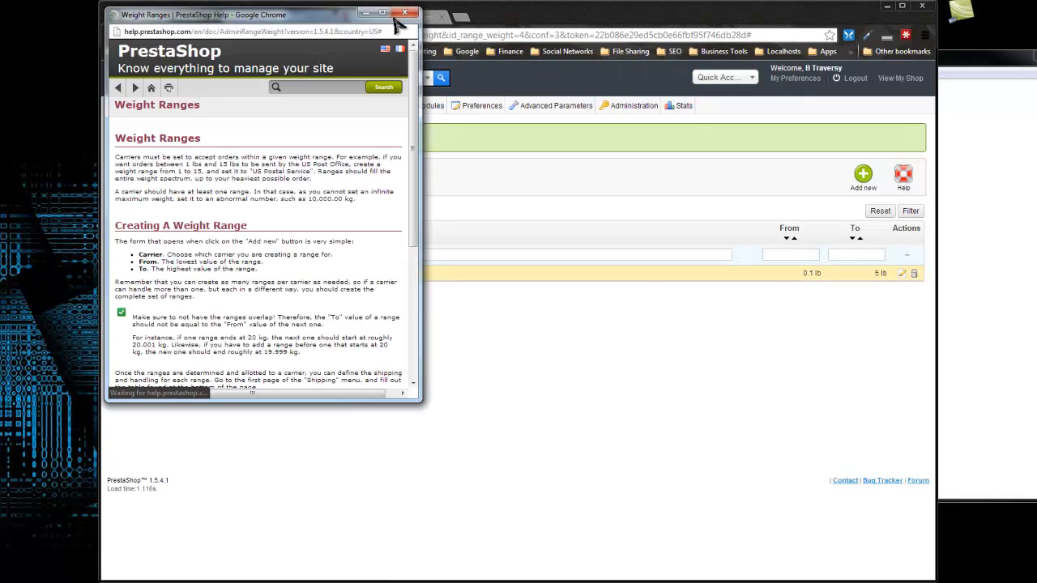
left_click(404, 14)
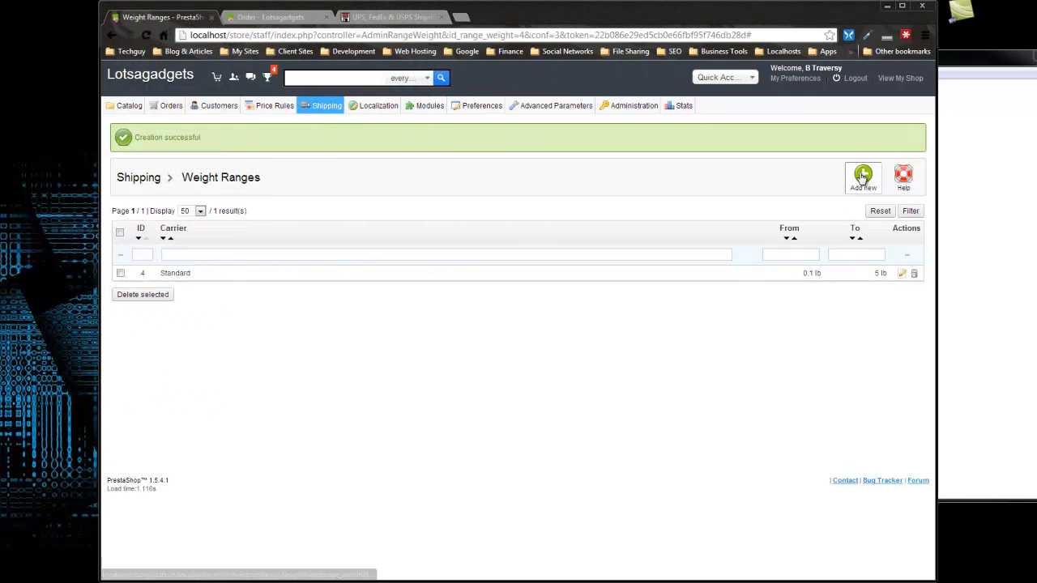
Step: Add and save a Standard carrier weight range from 6 lb to 100 lb
left_click(862, 176)
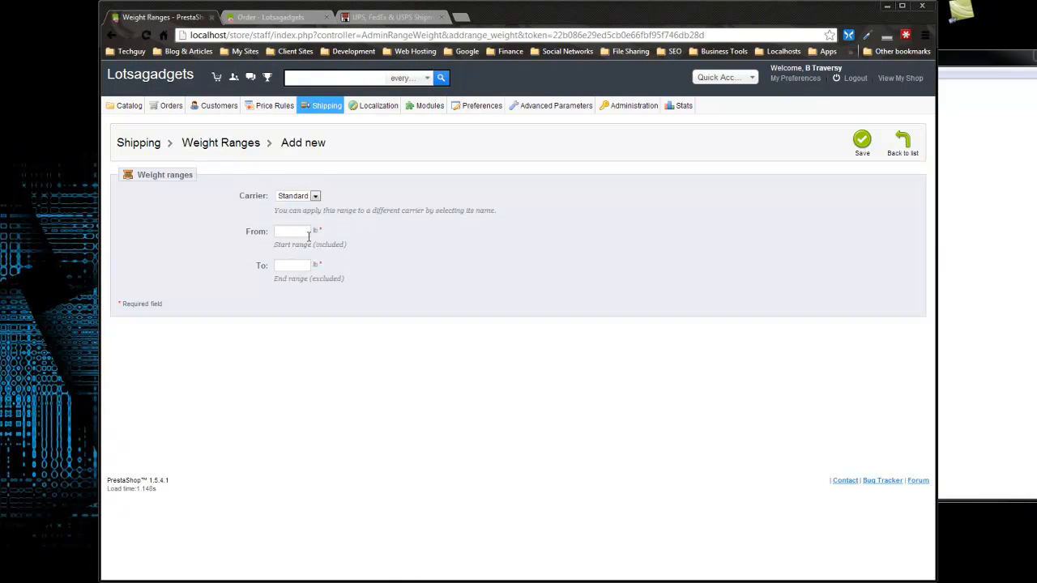
left_click(292, 231)
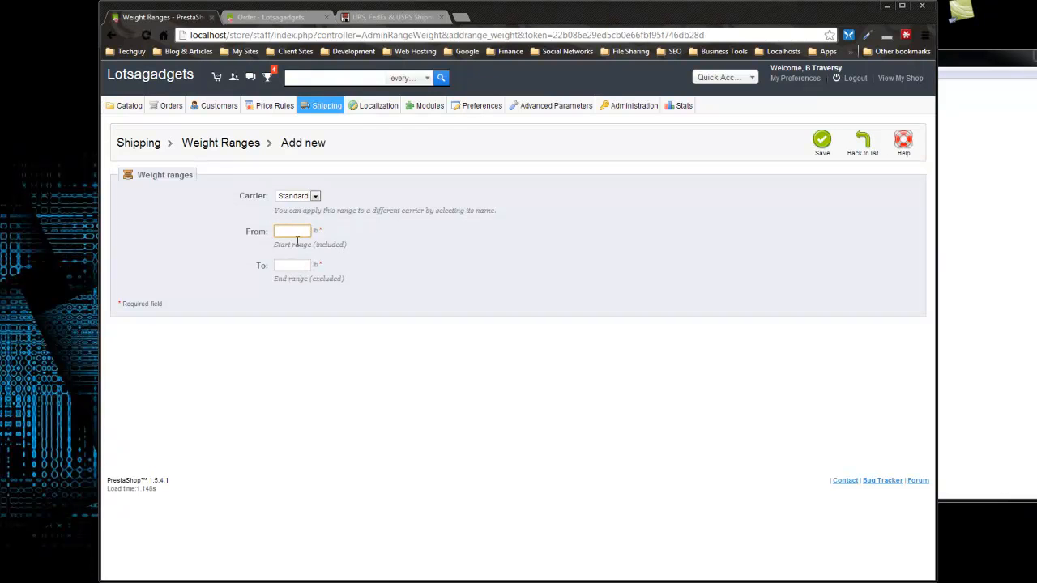
type("100")
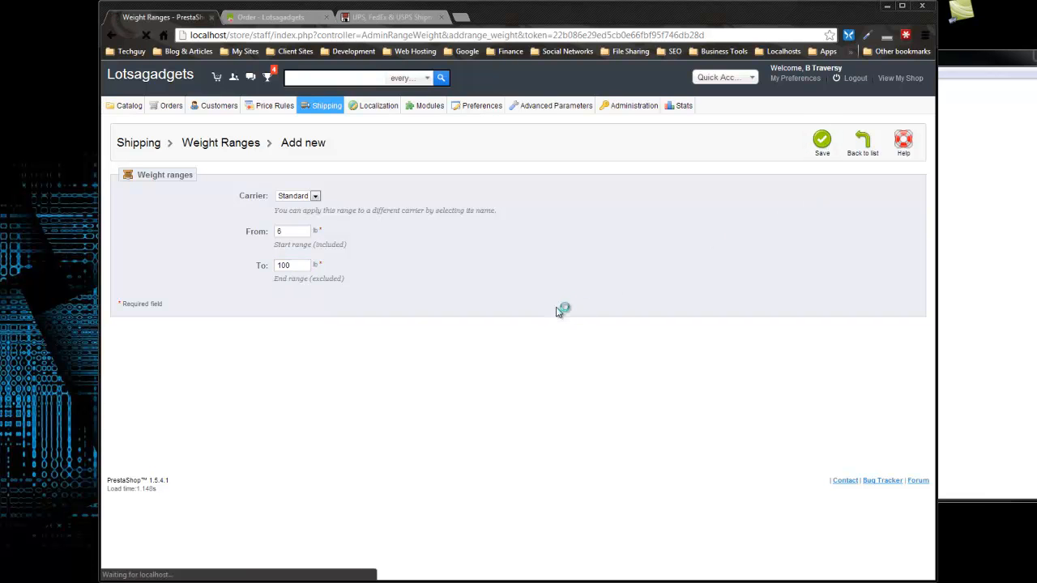
left_click(822, 140)
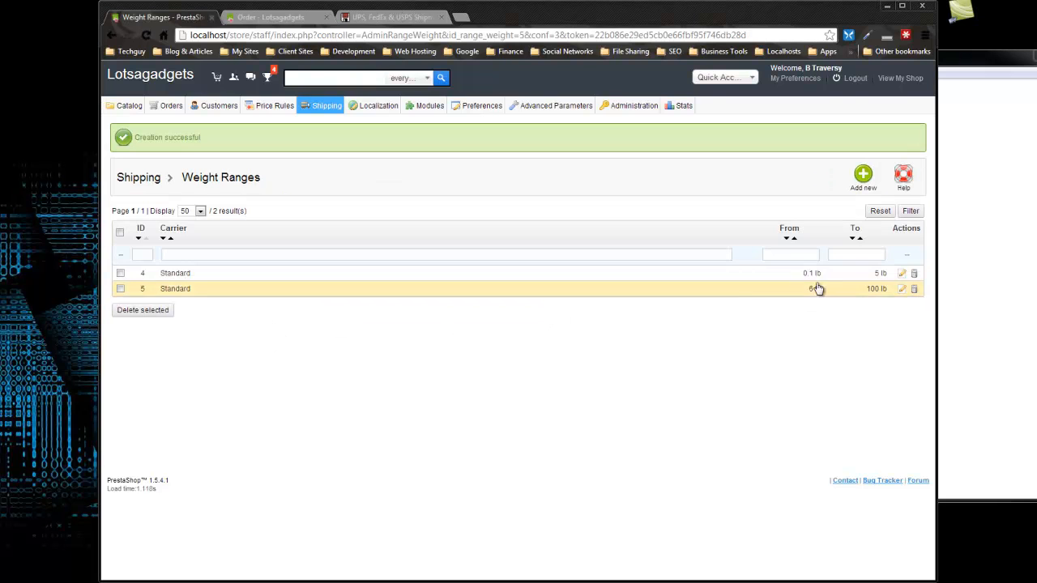
left_click(326, 105)
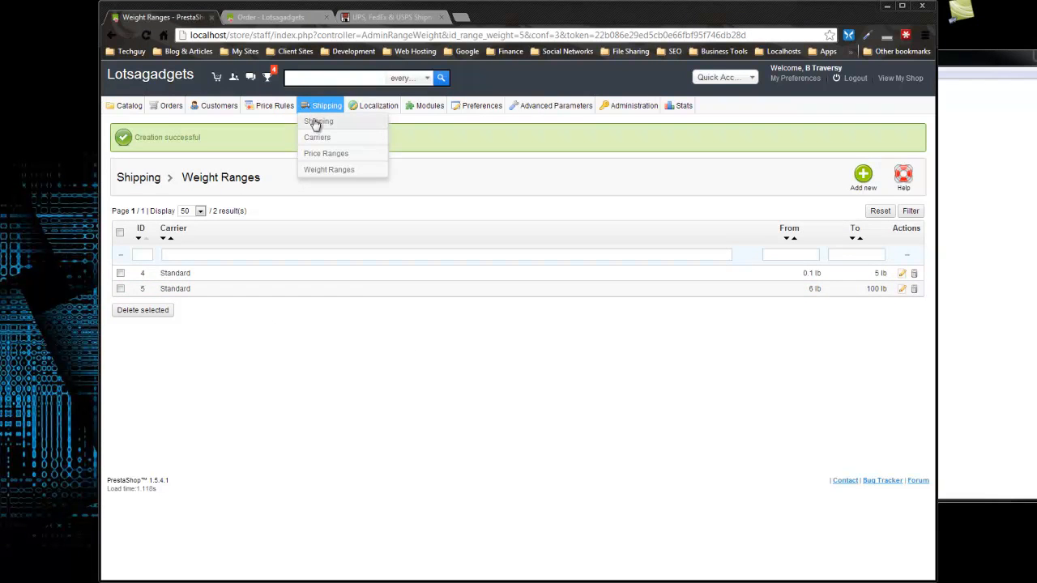
Step: Go to the main Shipping settings and re-enter a handling charge of 2
left_click(318, 121)
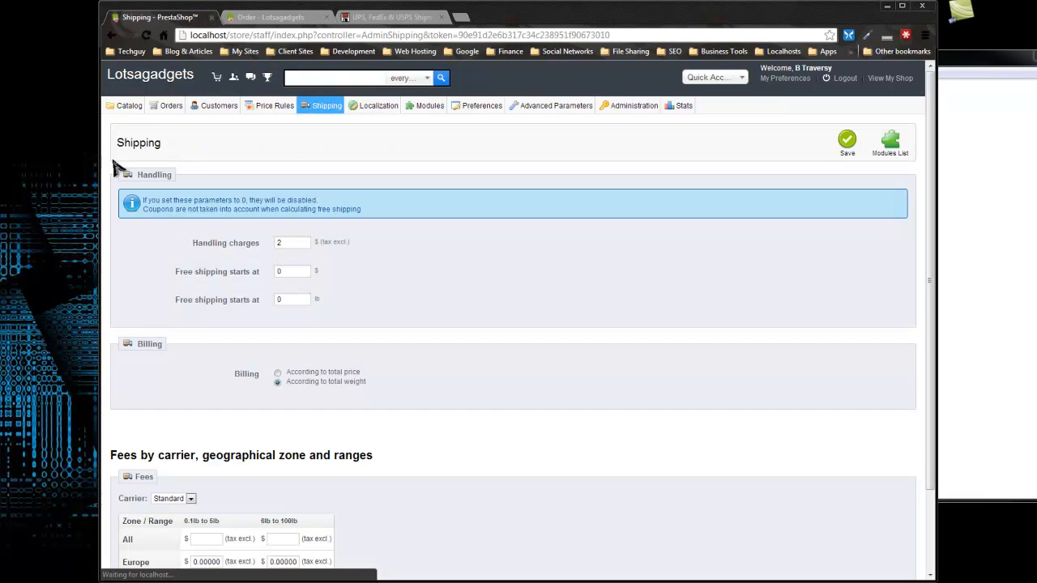
left_click(292, 242)
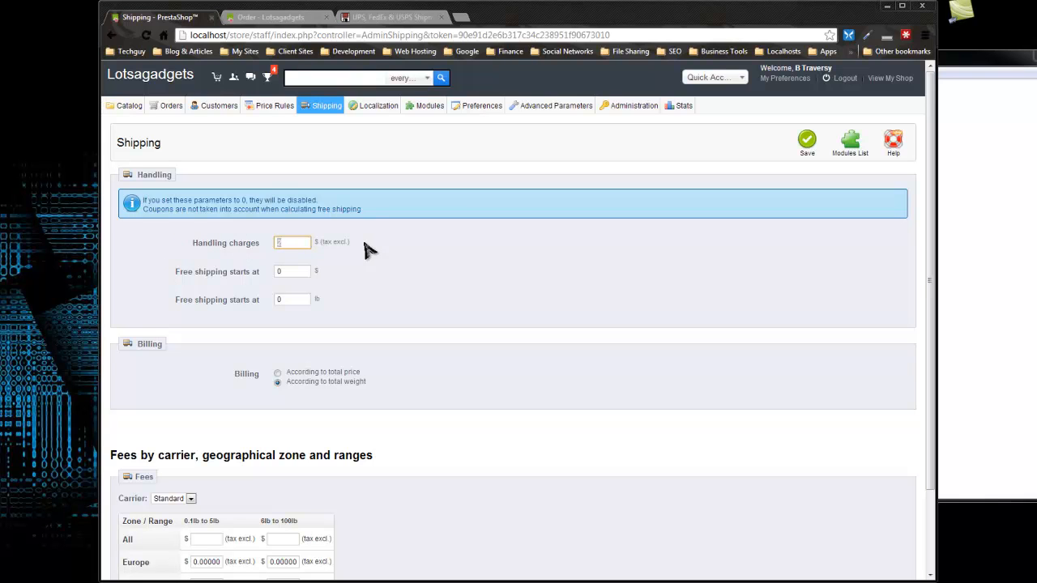
type("2")
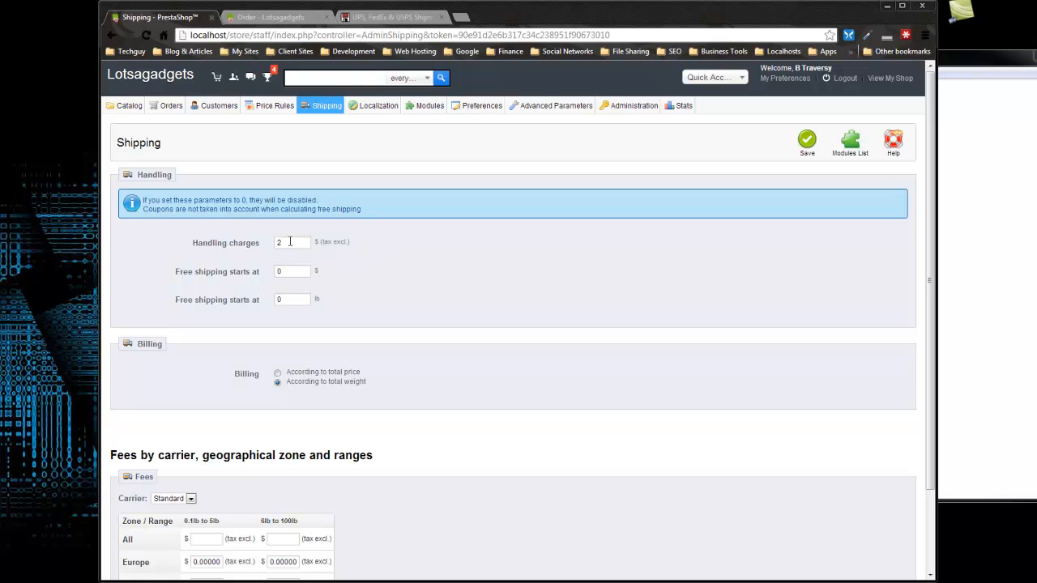
left_click(291, 243)
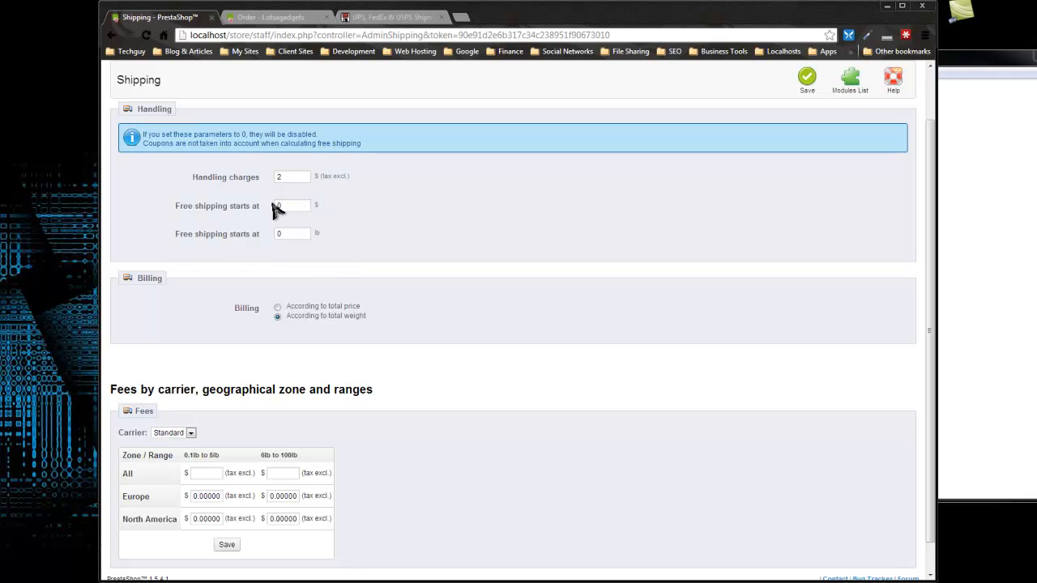
Step: Enter Standard fees 10 and 25 for all zones, override Europe to 12 and 28, and save
scroll("down", 3)
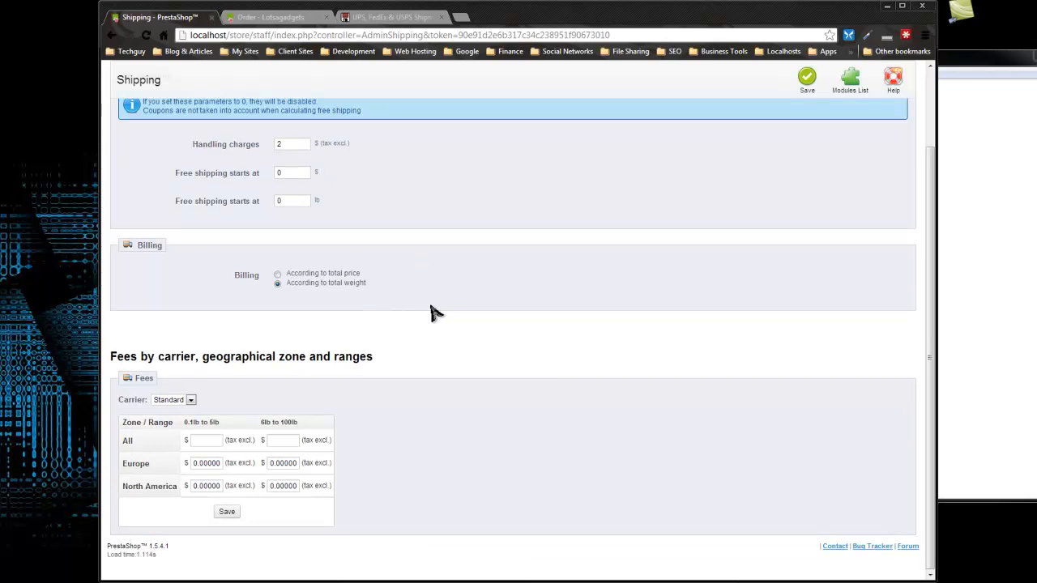
mouse_move(138, 462)
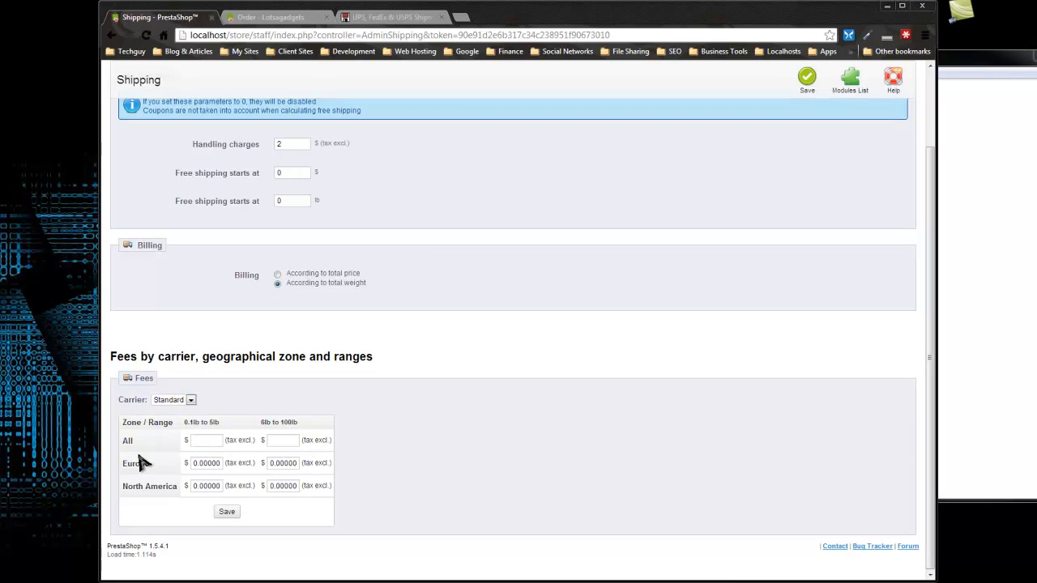
mouse_move(327, 452)
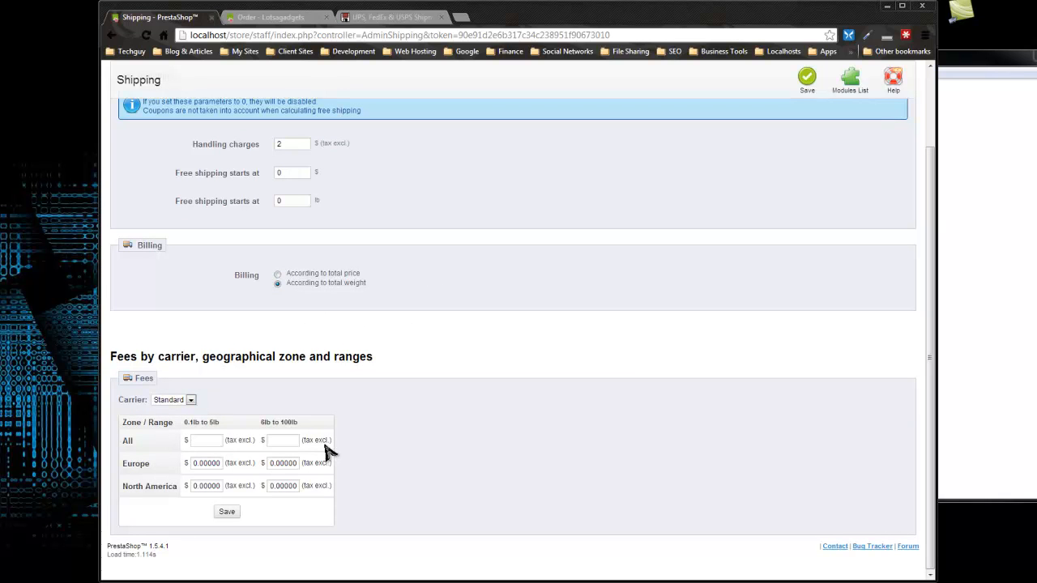
mouse_move(231, 462)
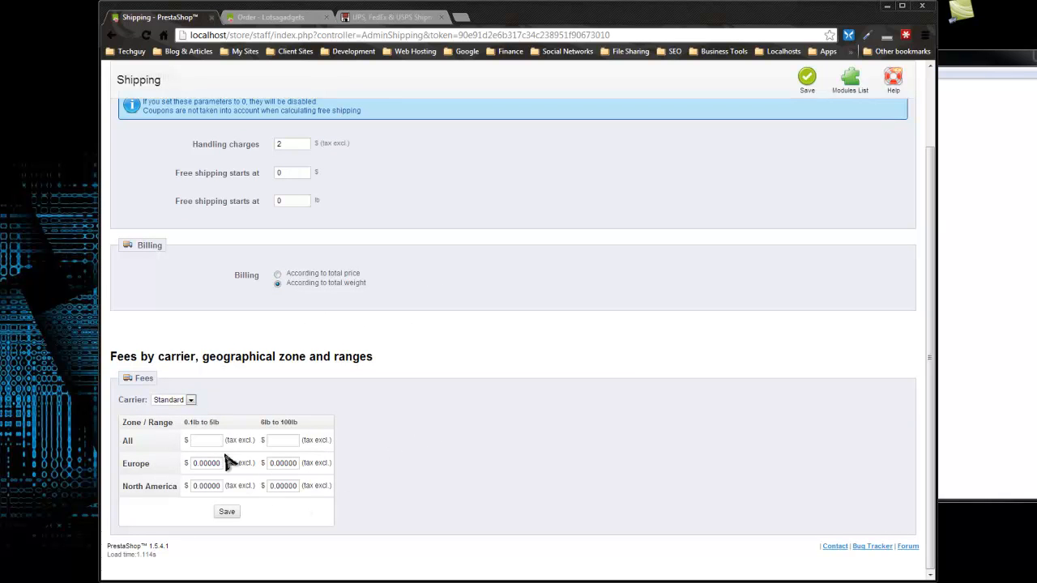
left_click(205, 440)
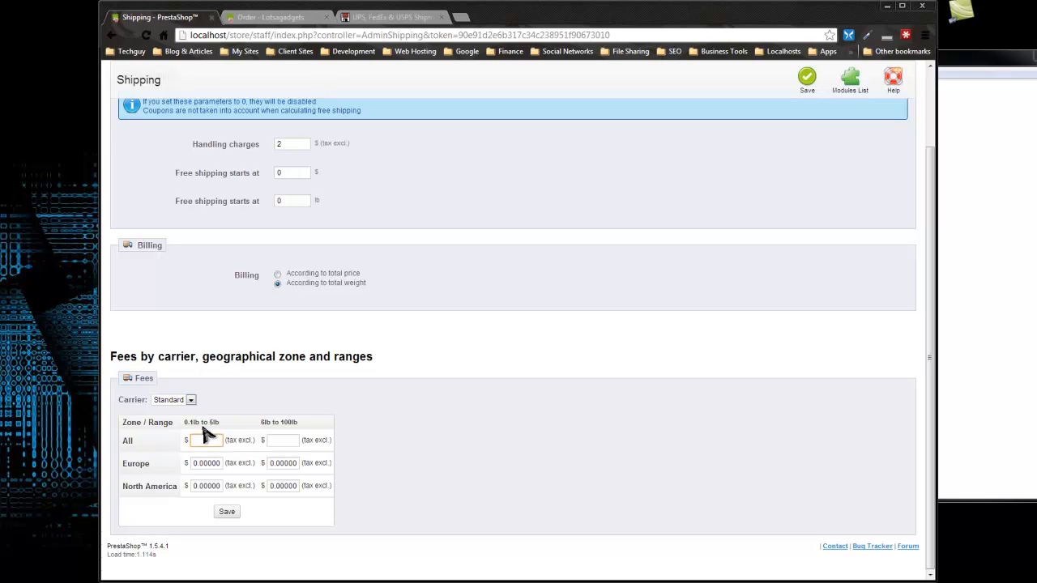
left_click(204, 440)
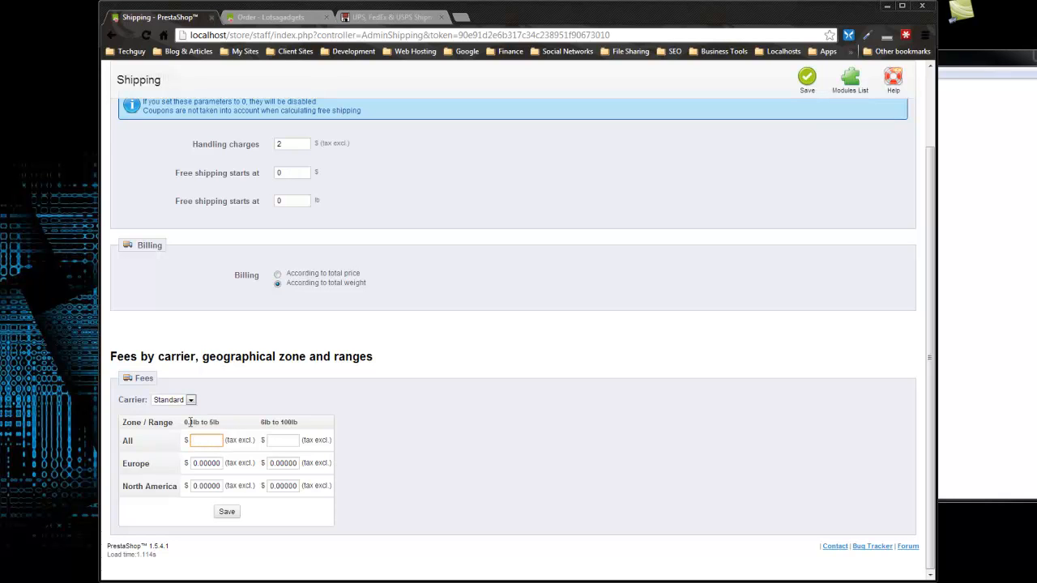
type("10")
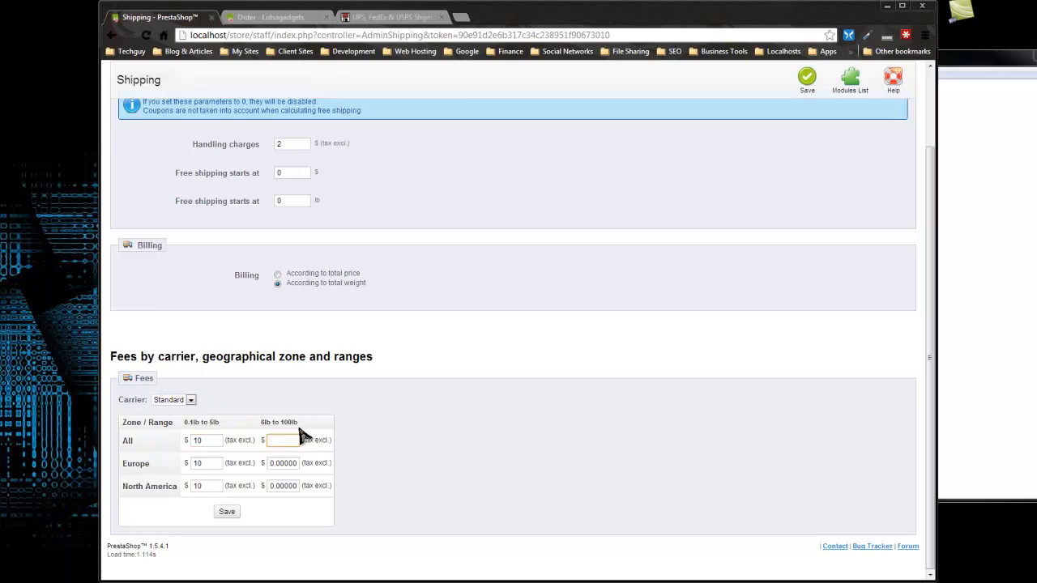
type("25")
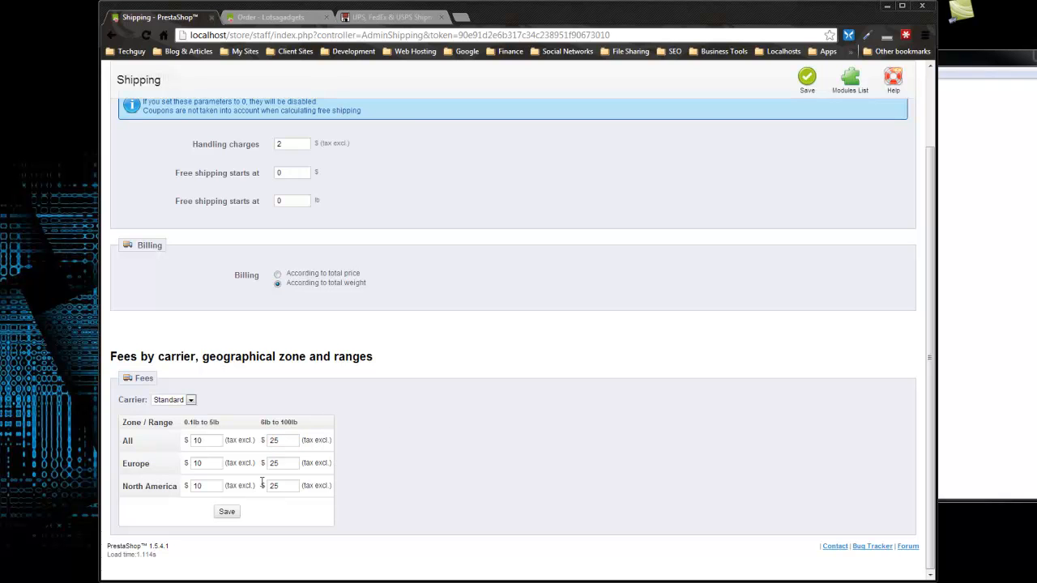
mouse_move(211, 502)
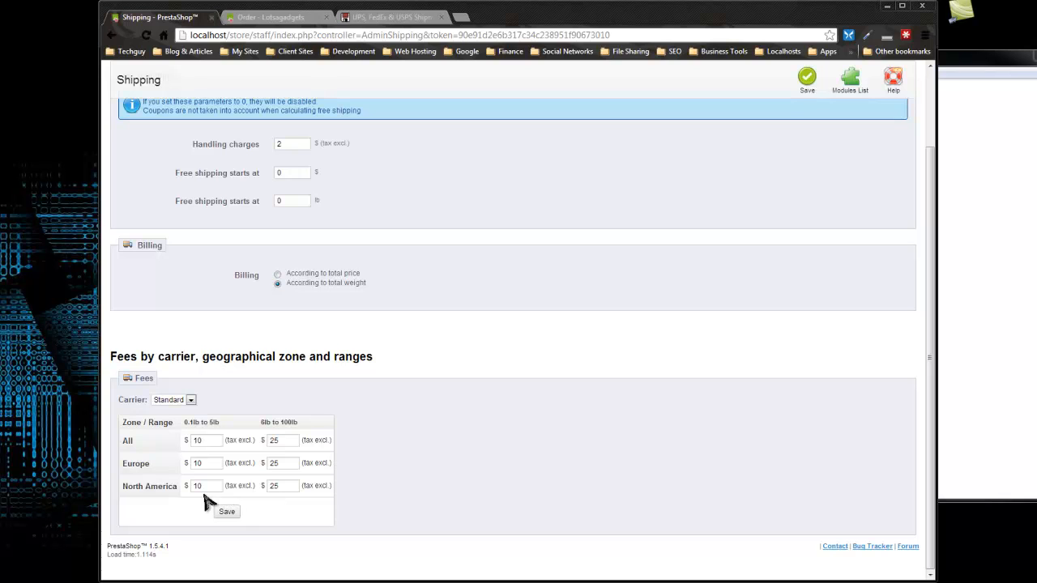
left_click(206, 463)
type("12")
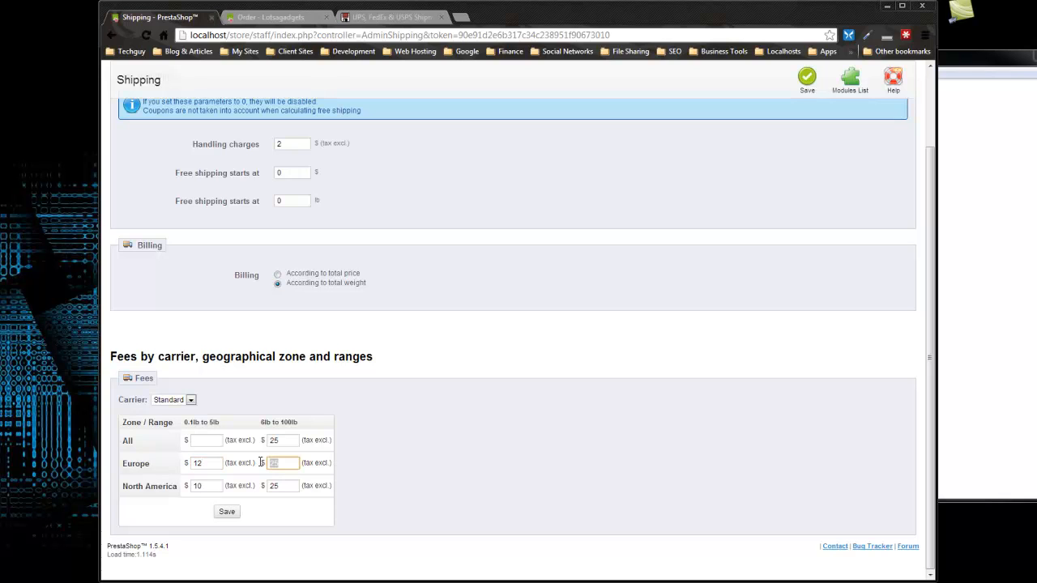
mouse_move(297, 484)
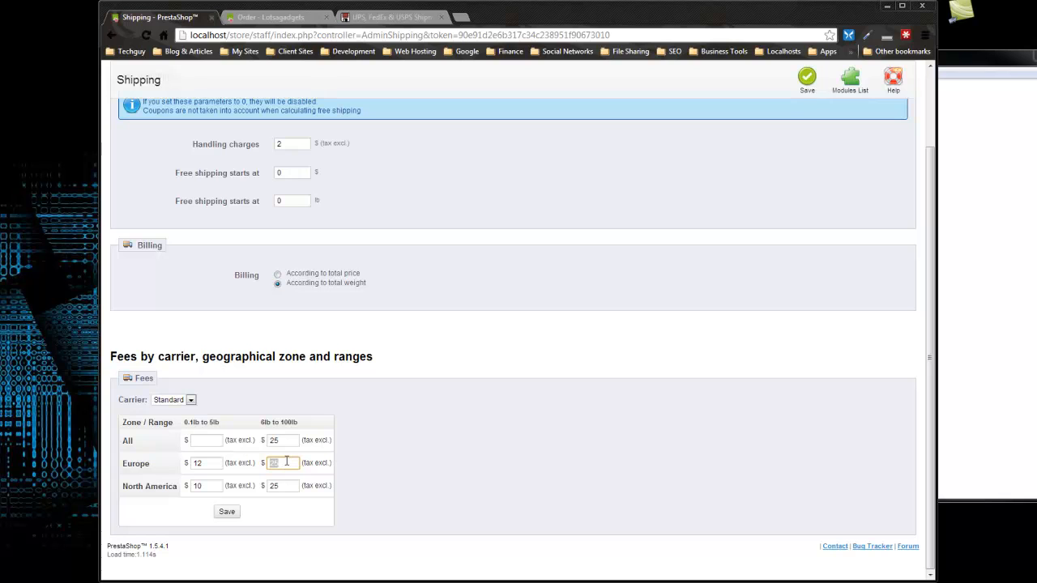
type("28")
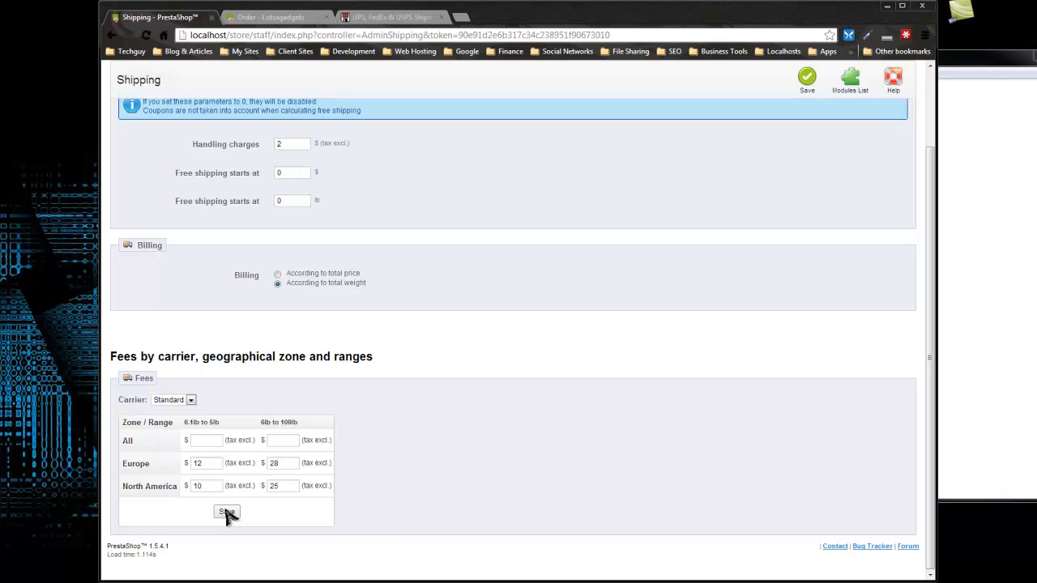
left_click(227, 511)
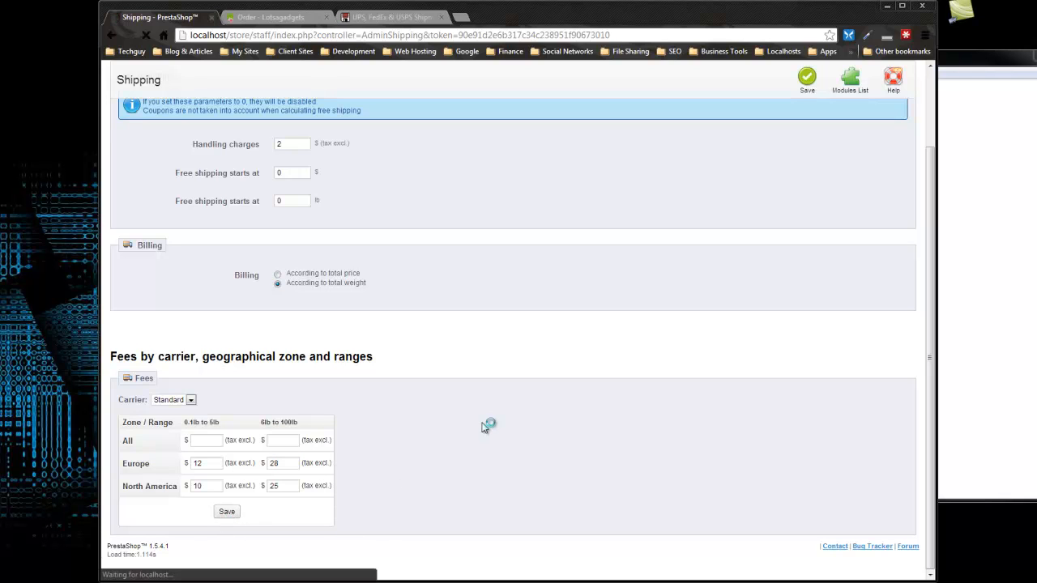
left_click(227, 511)
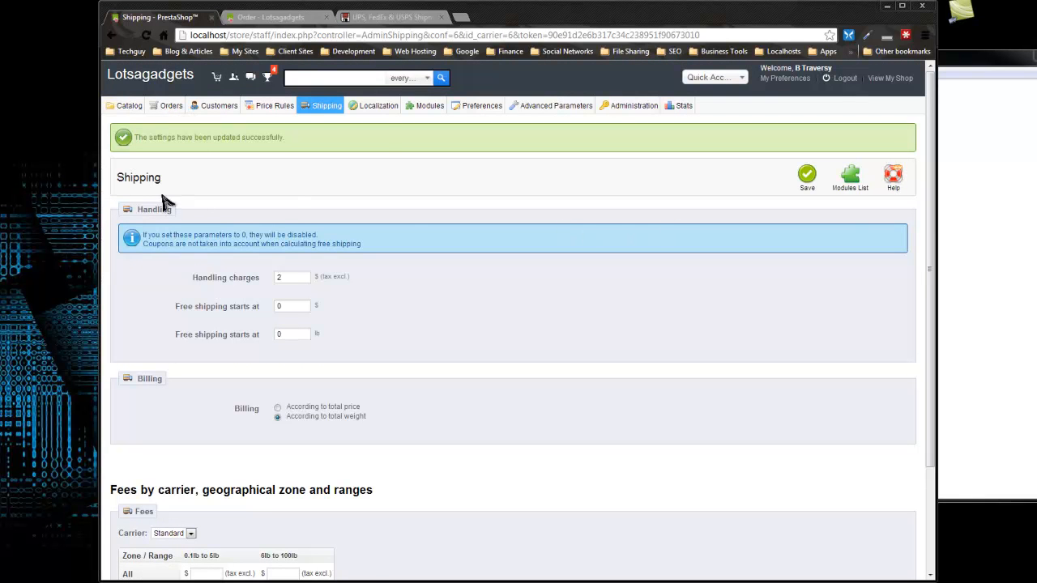
Step: Return to the back-office carriers list showing Standard as the enabled default carrier
left_click(325, 106)
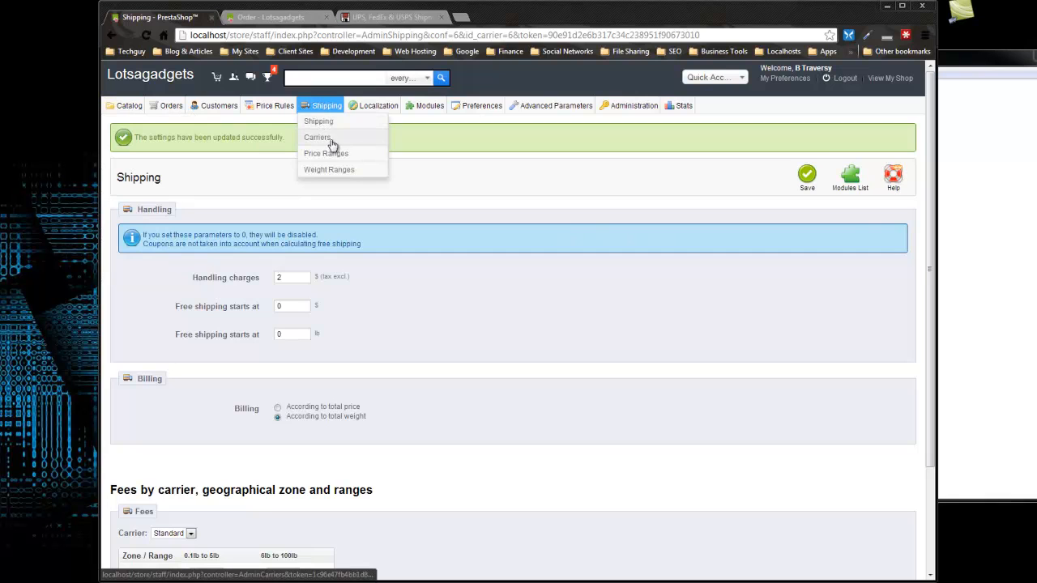
left_click(316, 137)
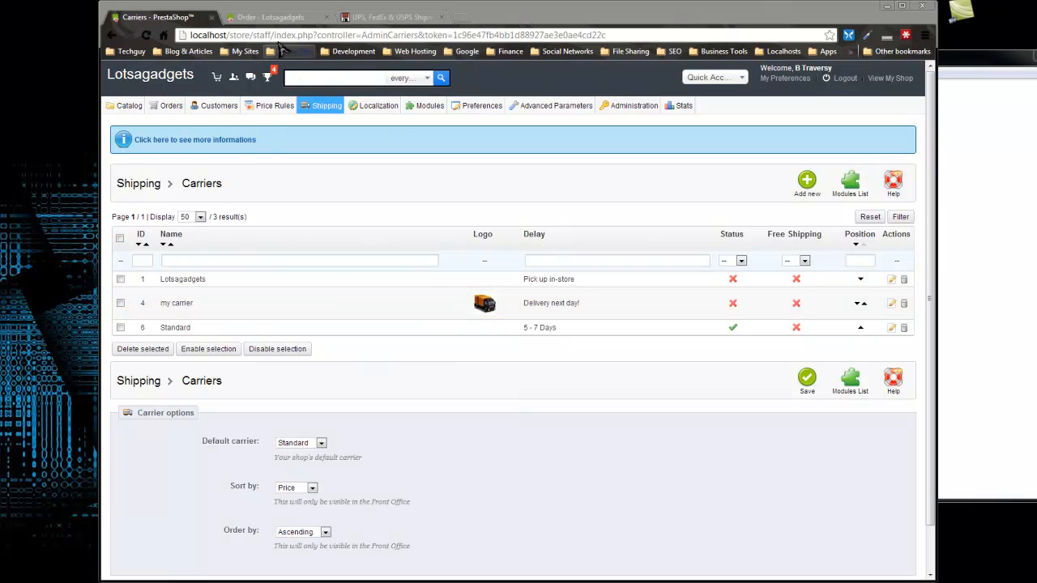
left_click(270, 17)
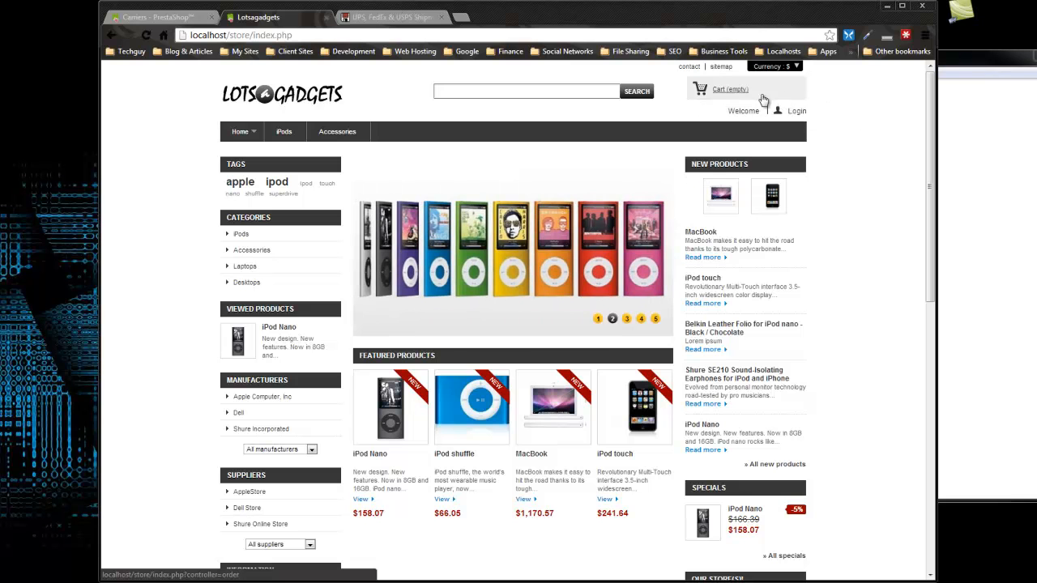
scroll("down", 3)
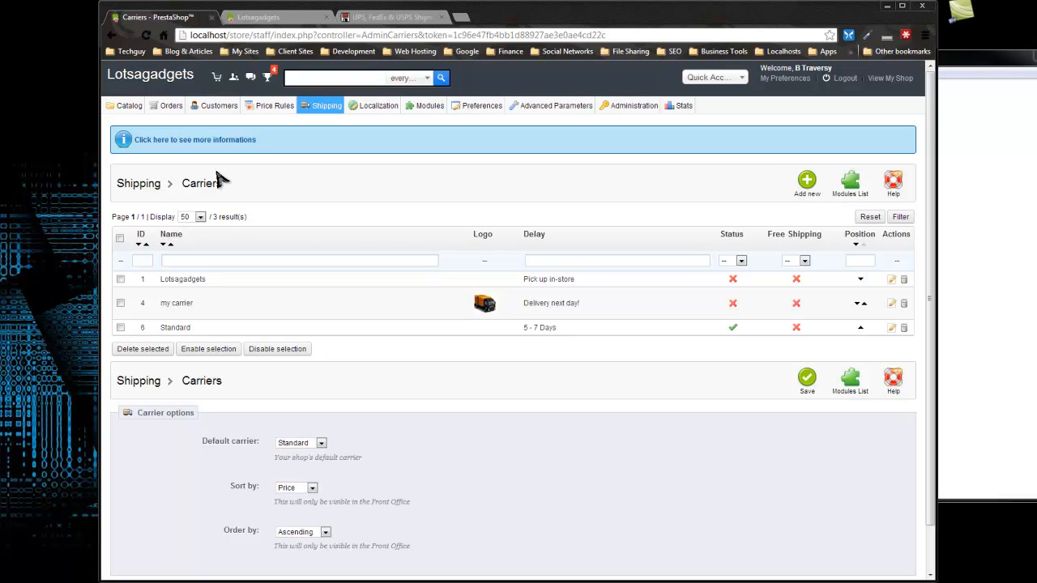
Step: Open the iPod shuffle from Catalog > Products and show its Shipping details
left_click(170, 105)
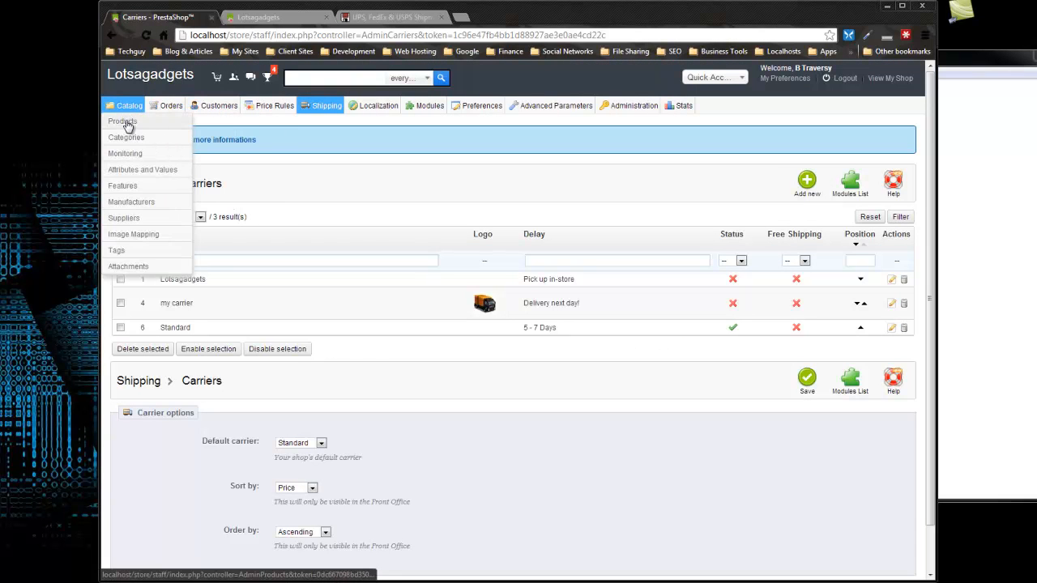
left_click(122, 121)
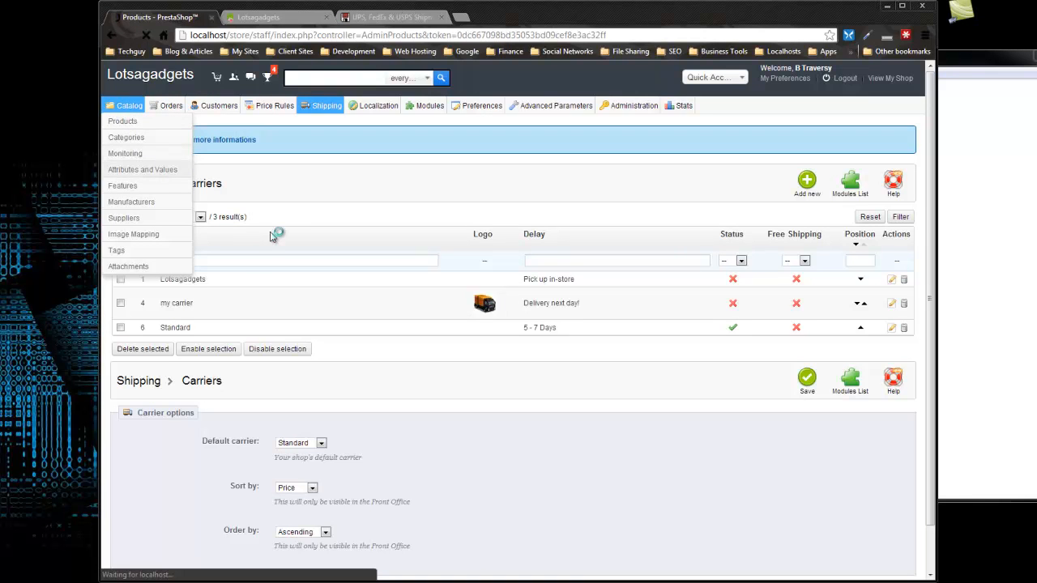
left_click(123, 121)
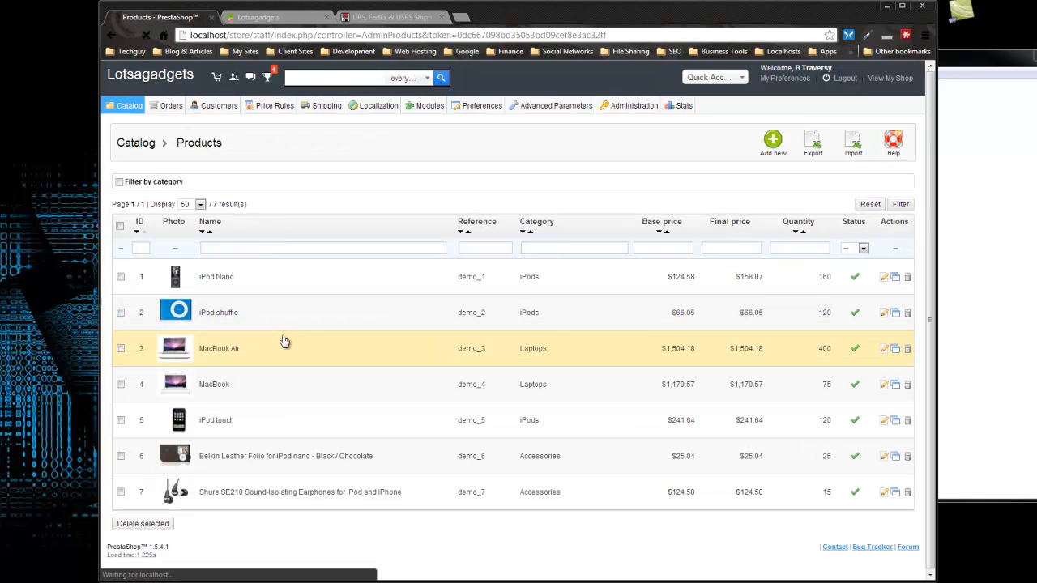
left_click(218, 312)
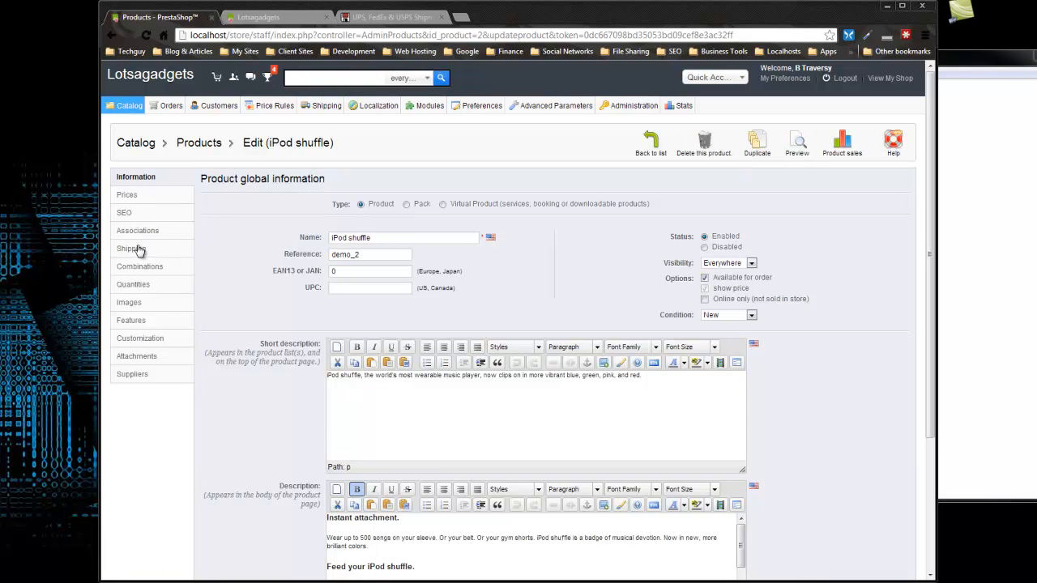
left_click(131, 249)
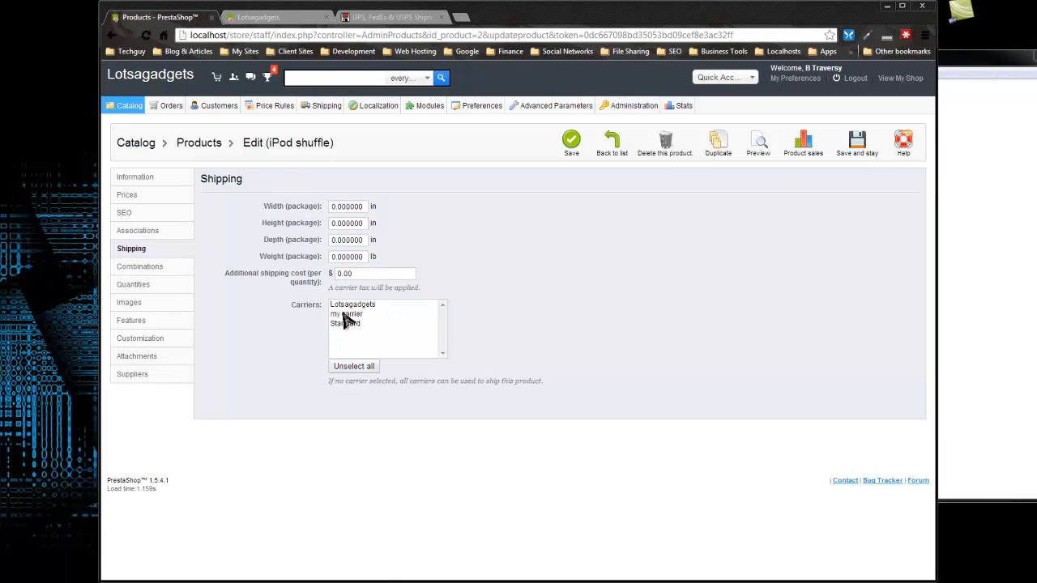
mouse_move(275, 271)
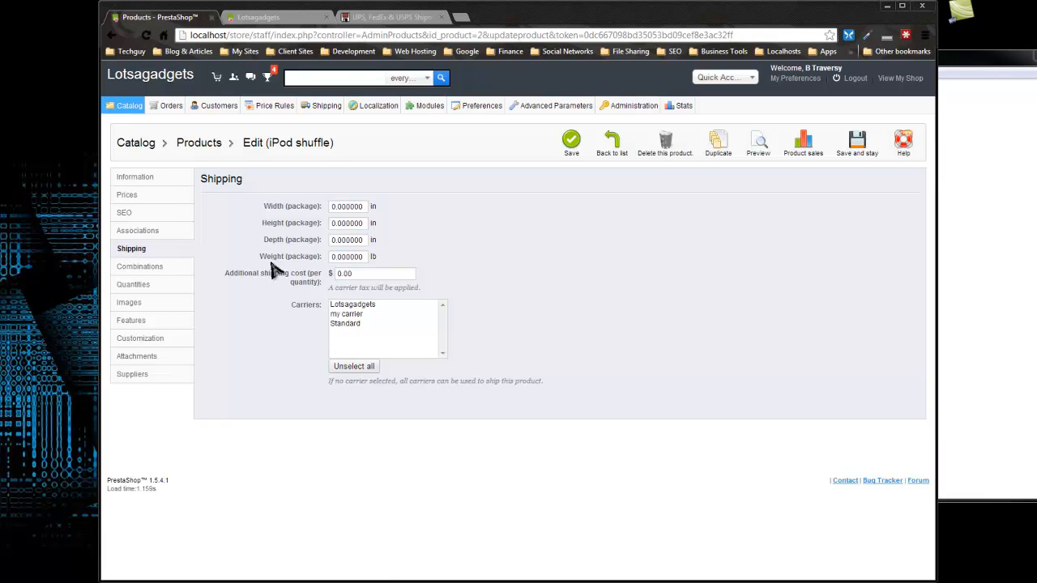
mouse_move(614, 200)
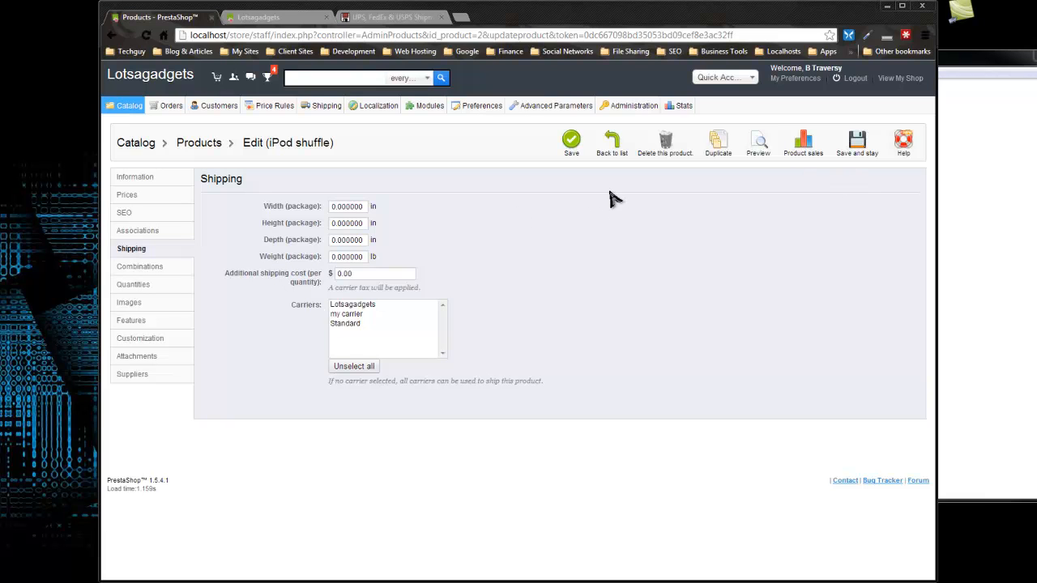
mouse_move(498, 168)
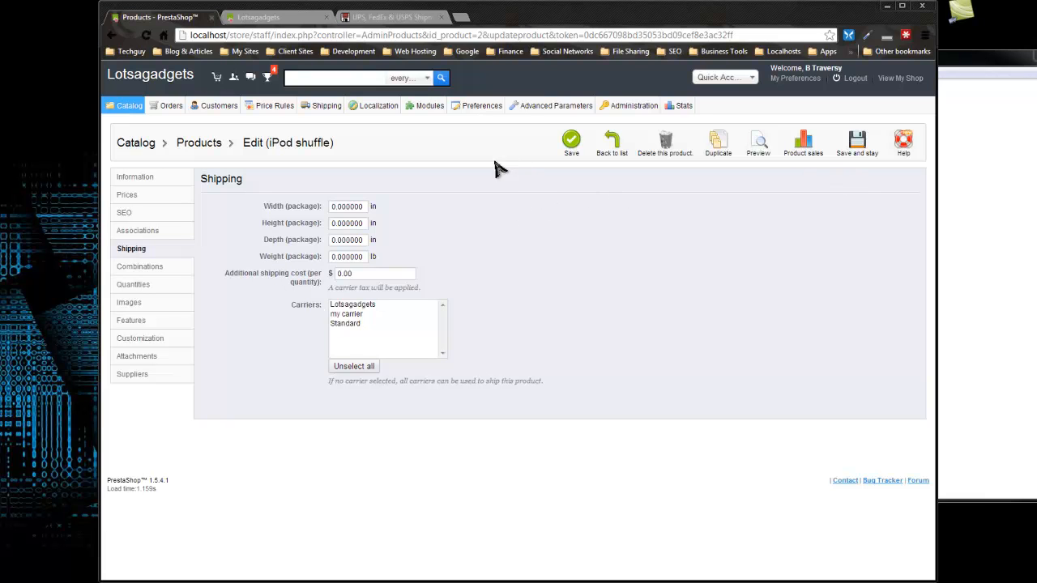
mouse_move(380, 191)
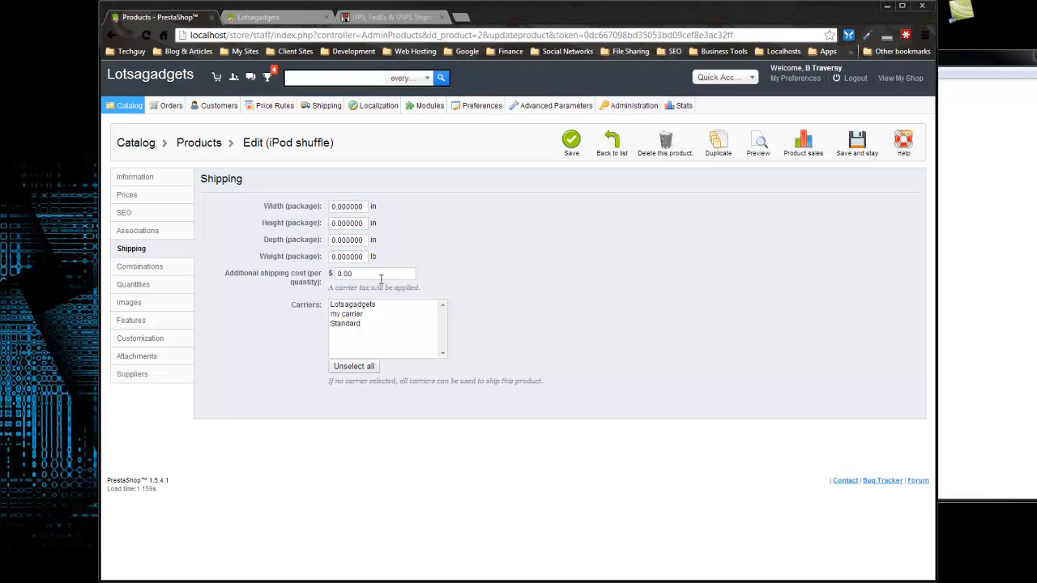
Step: Set the iPod shuffle's package weight to 0.5 lb and save the product
left_click(347, 256)
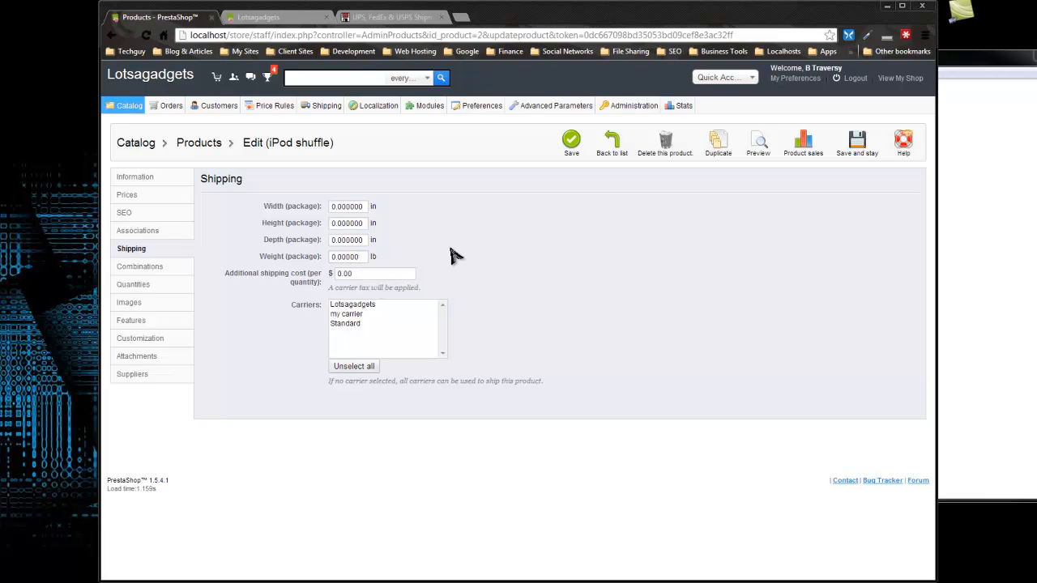
left_click(348, 256)
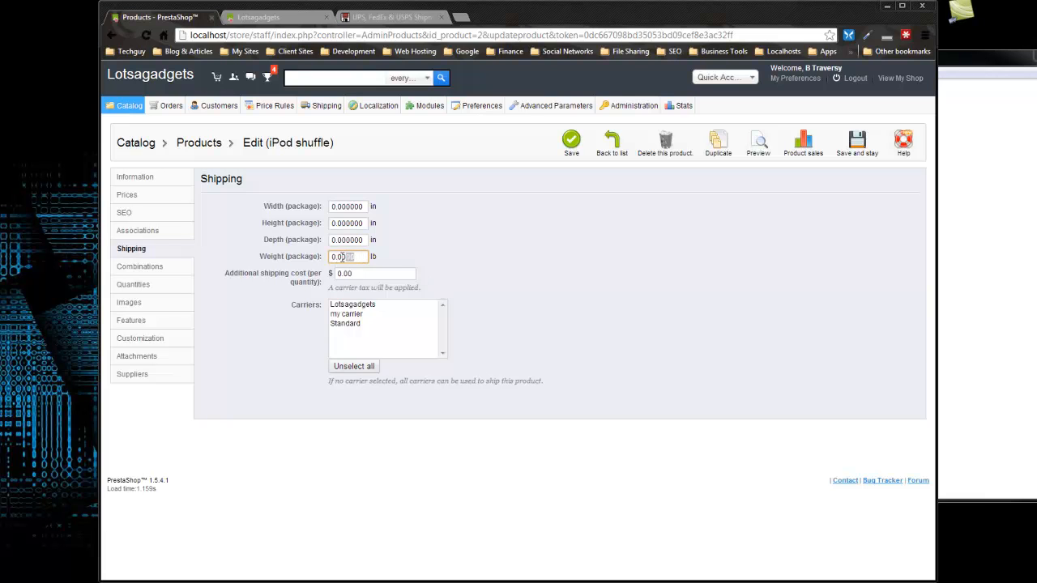
type("05")
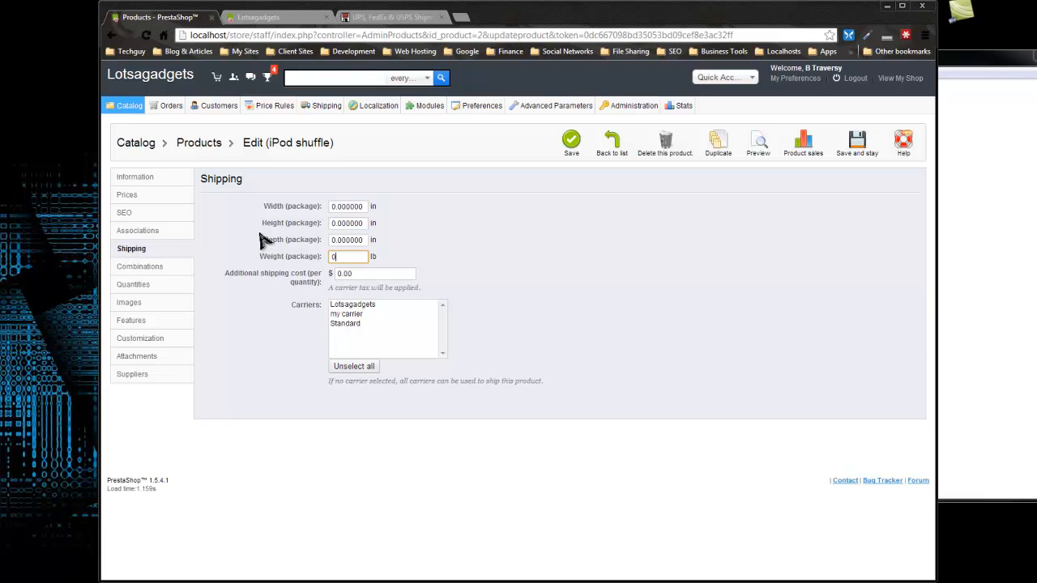
type(".5")
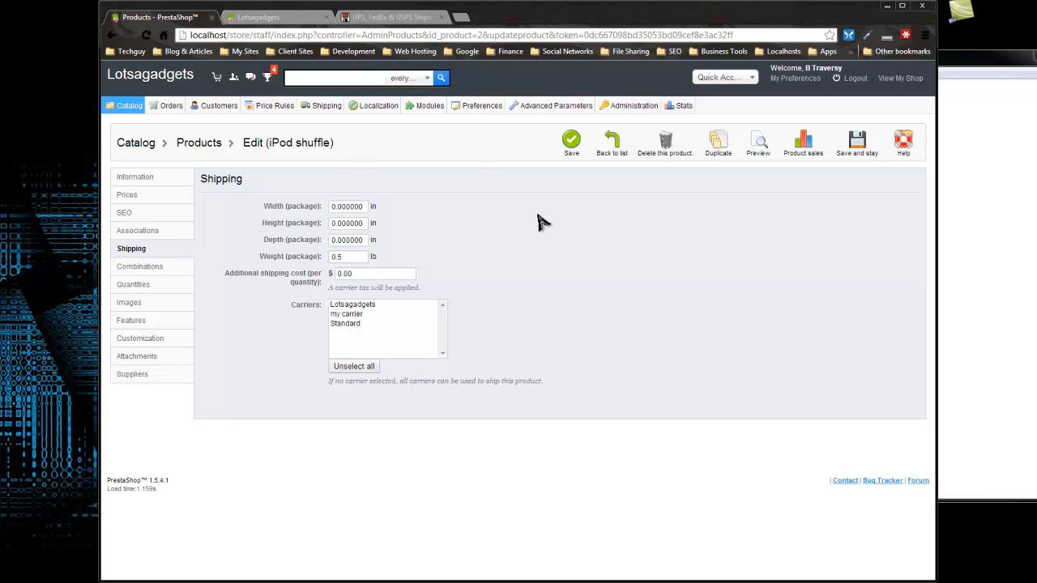
mouse_move(462, 294)
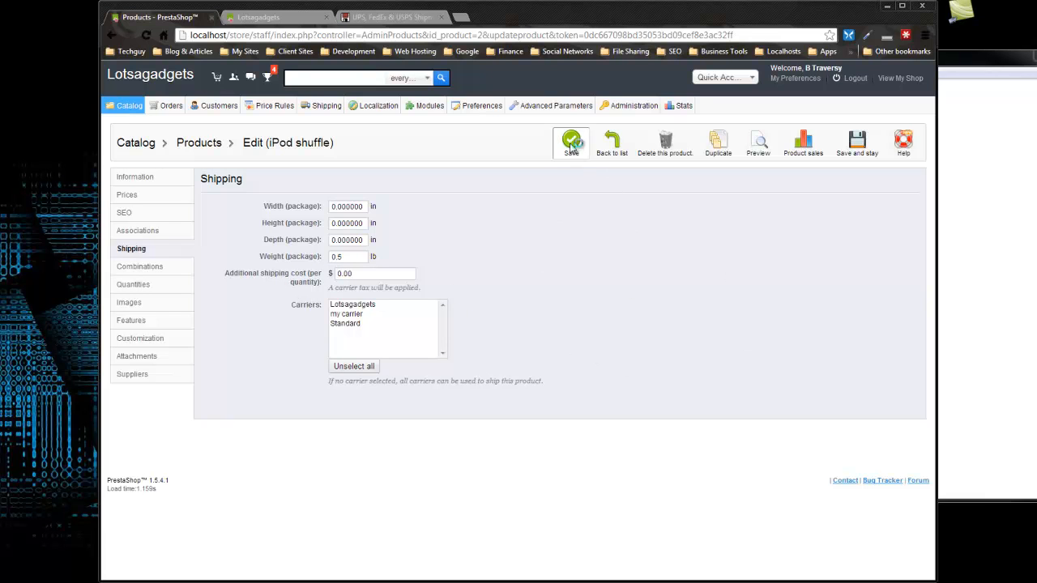
left_click(571, 142)
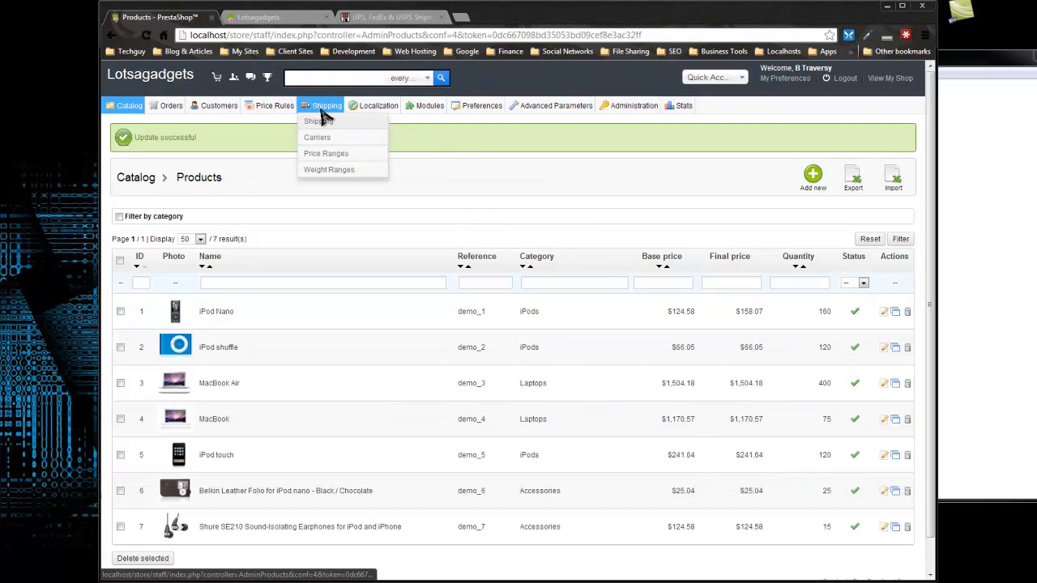
Step: Edit the 0.1–5 lb Standard weight range so it starts at 0 lb, then save
left_click(329, 169)
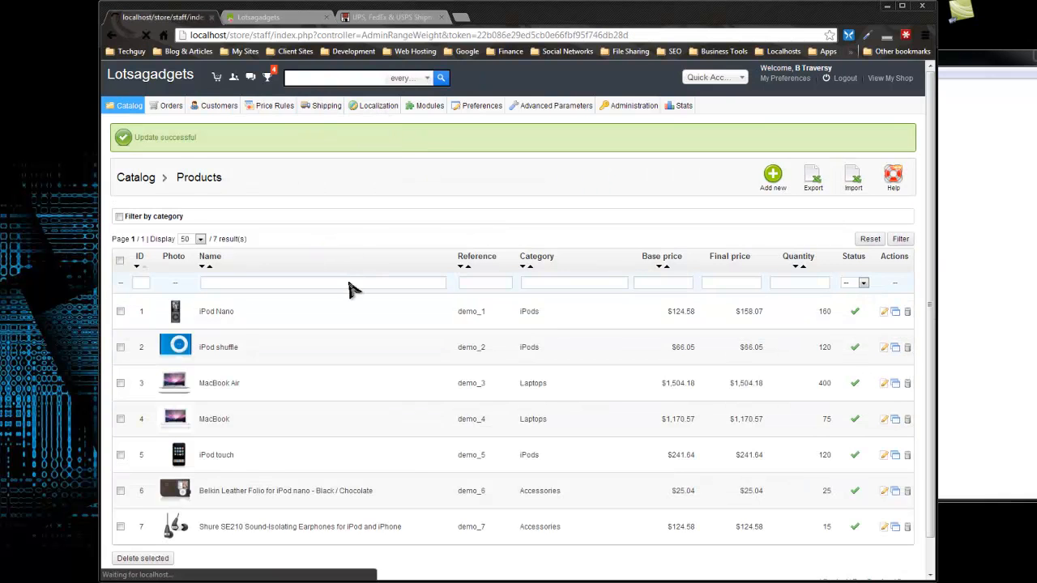
left_click(325, 105)
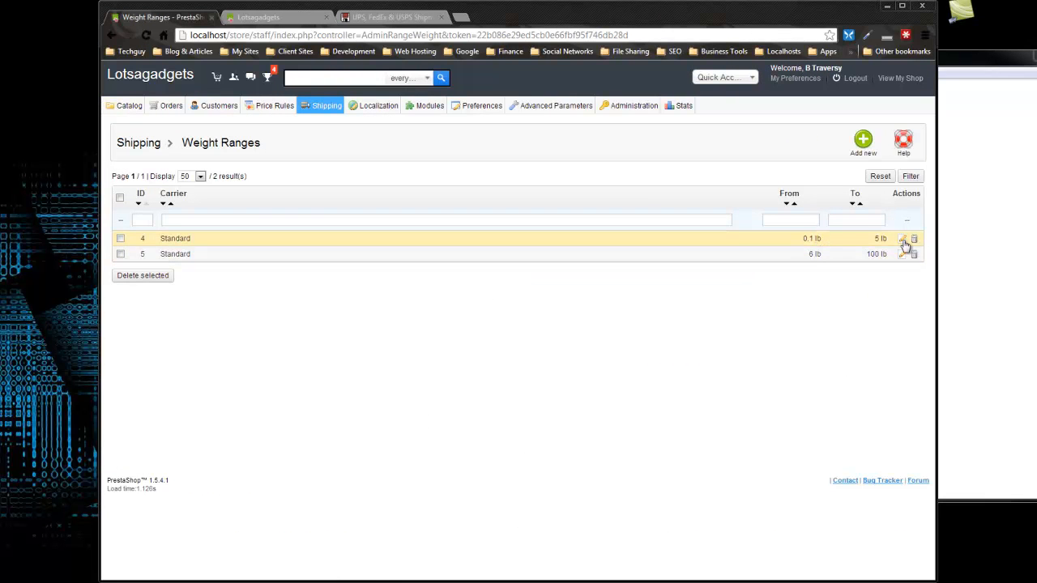
left_click(904, 238)
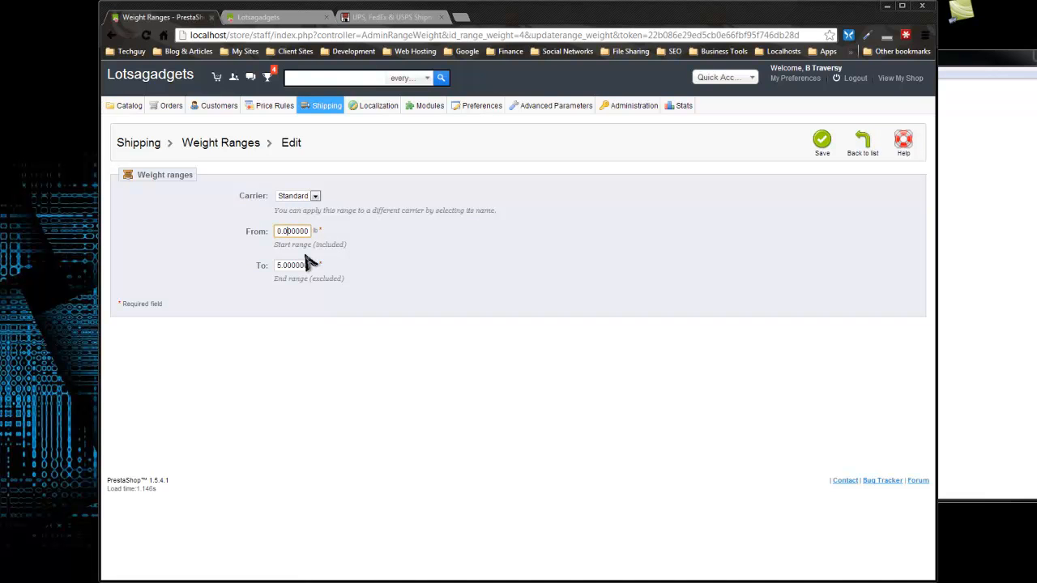
left_click(821, 139)
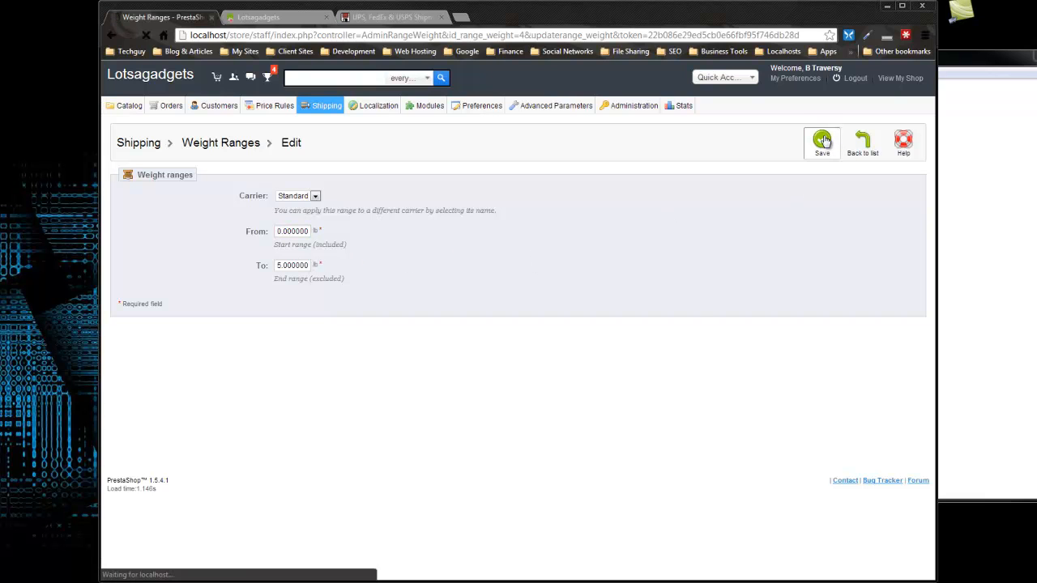
left_click(821, 140)
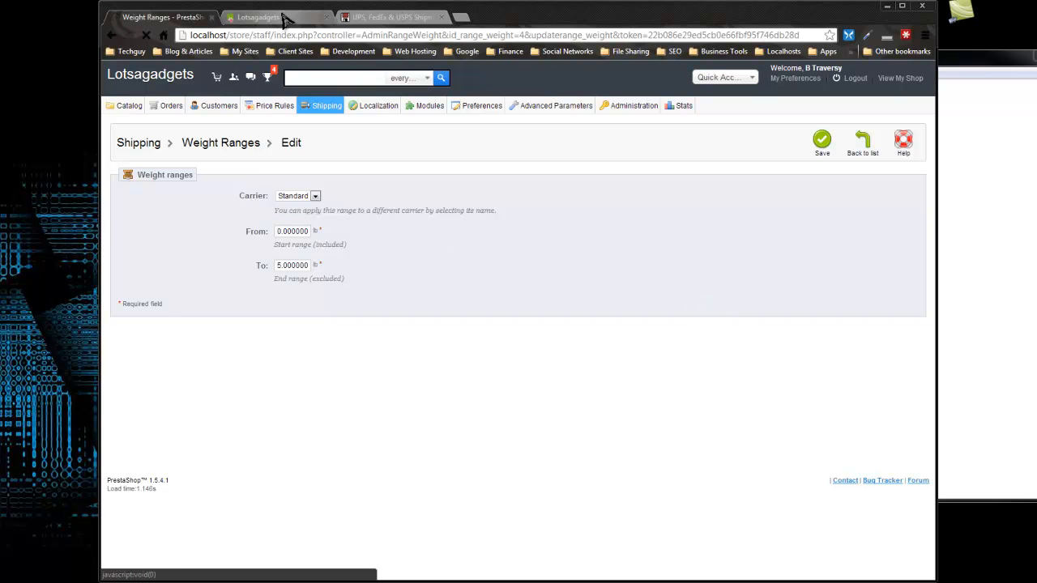
Step: Add the iPod shuffle to the storefront cart and check shipping brings the total to $78.05
left_click(258, 17)
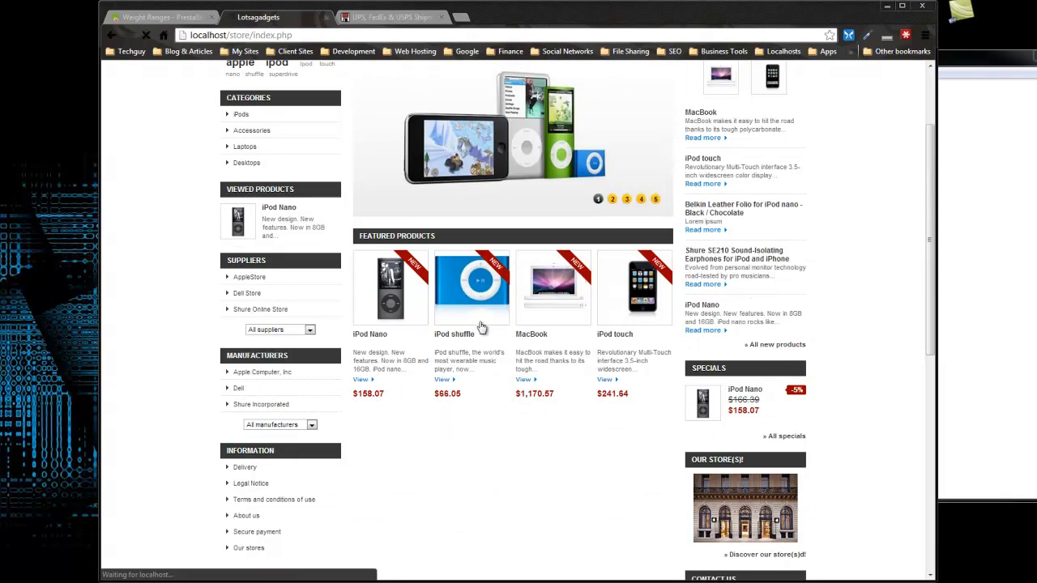
left_click(471, 288)
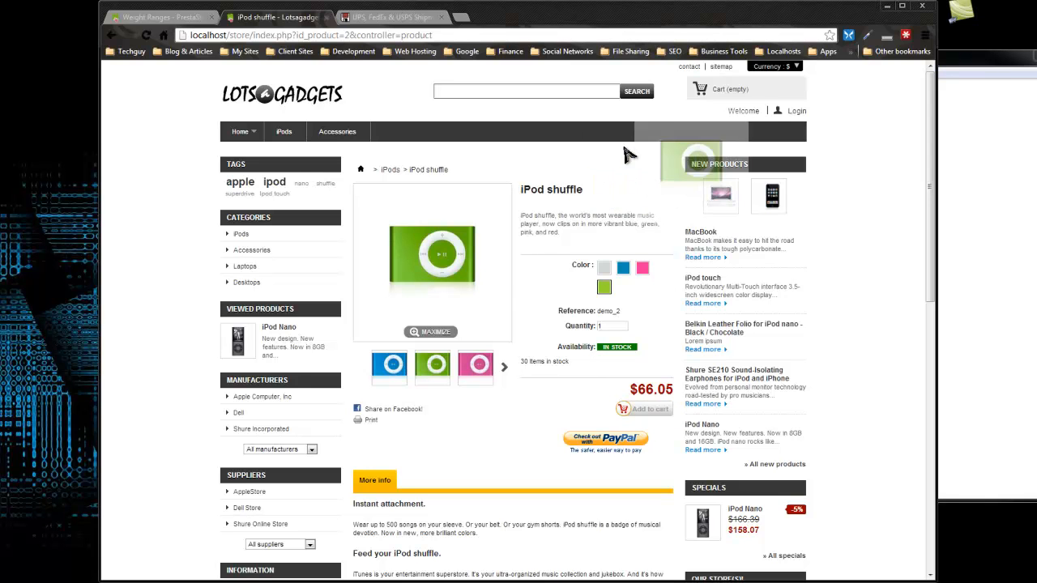
left_click(649, 408)
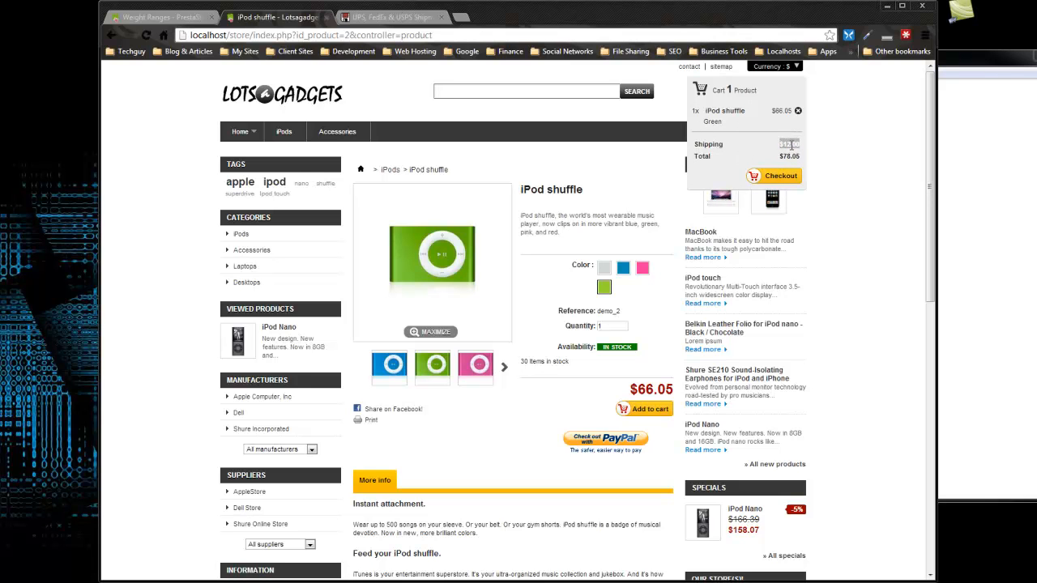
mouse_move(788, 156)
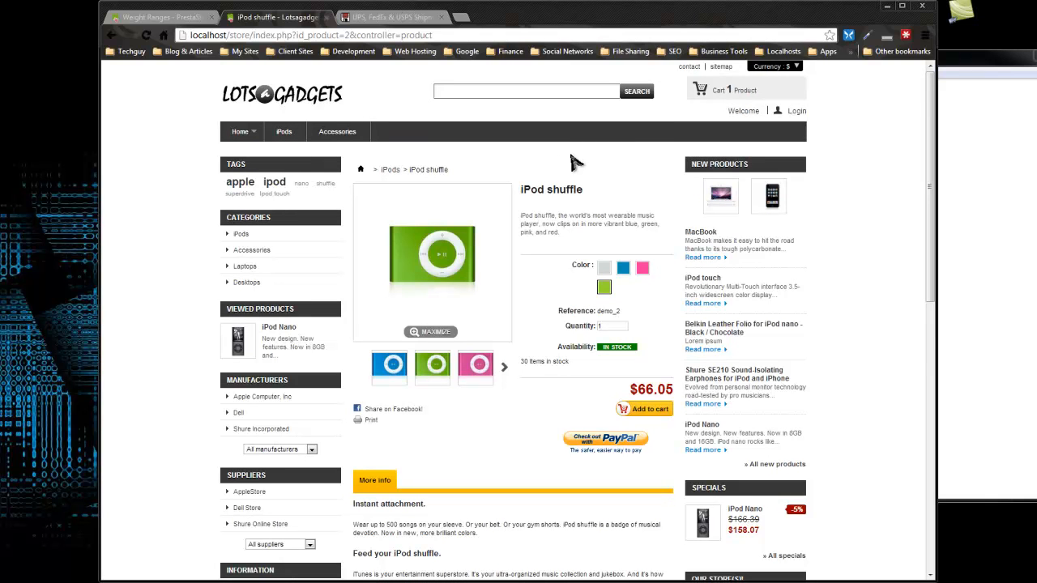
mouse_move(511, 175)
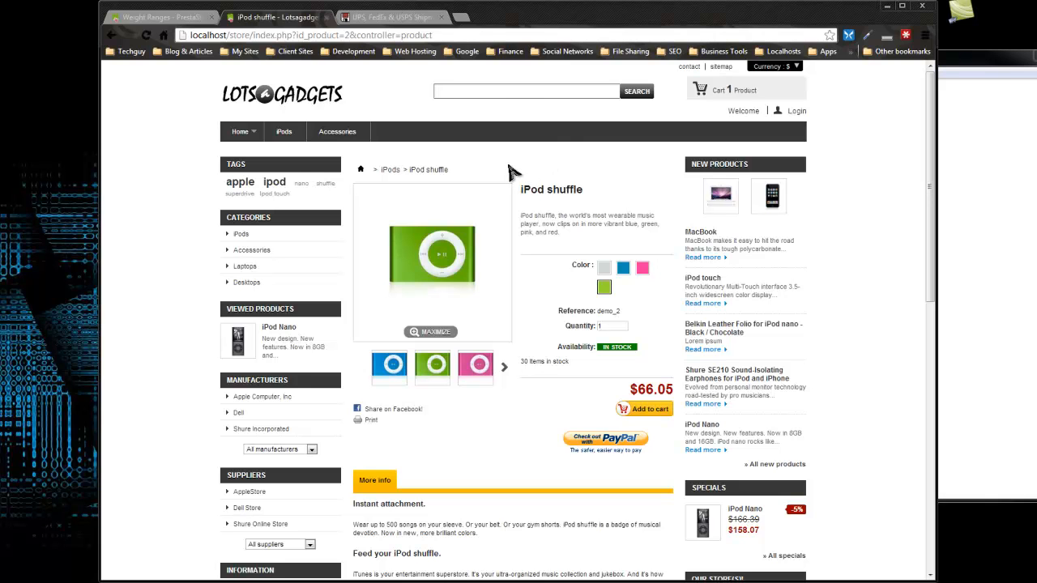